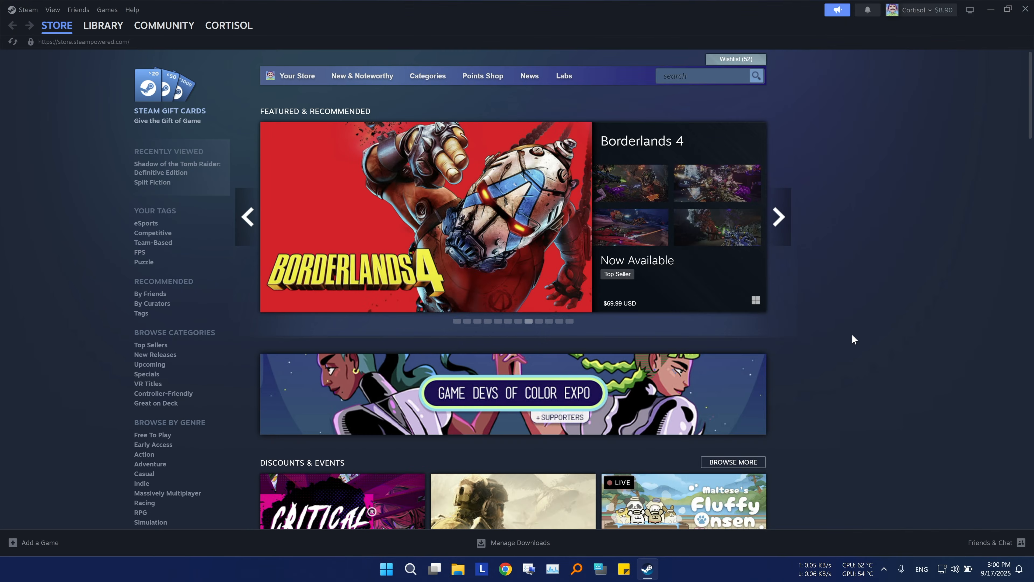
pyautogui.moveTo(566, 322)
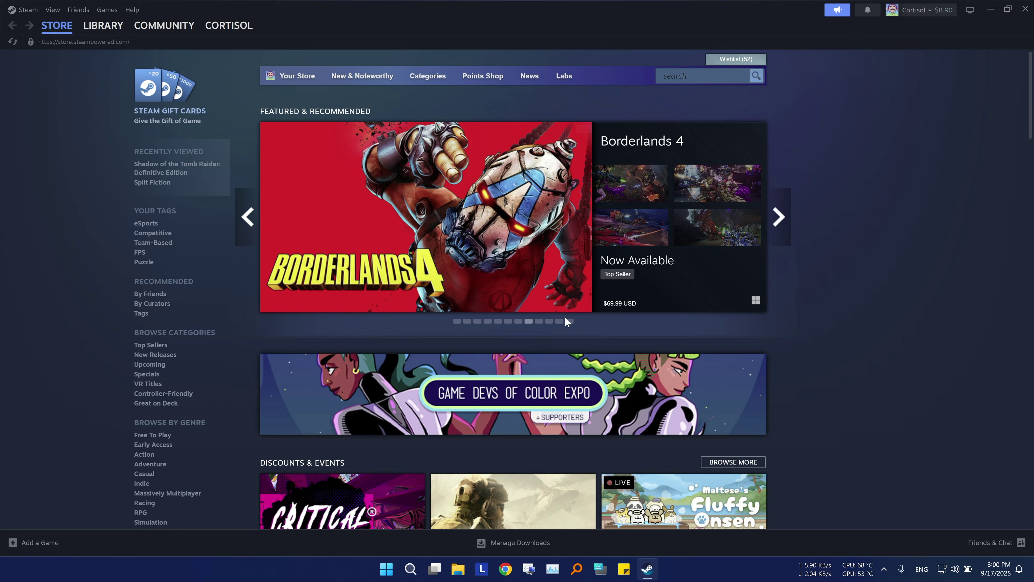
pyautogui.moveTo(238, 394)
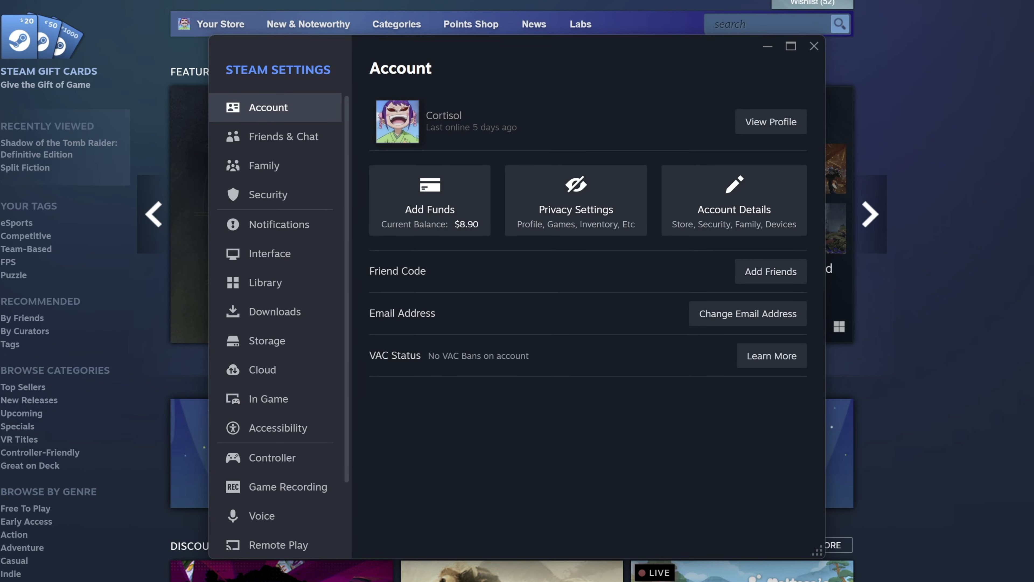
# - In Interface settings, set the Start Up Location to Library instead of Store
pyautogui.click(270, 253)
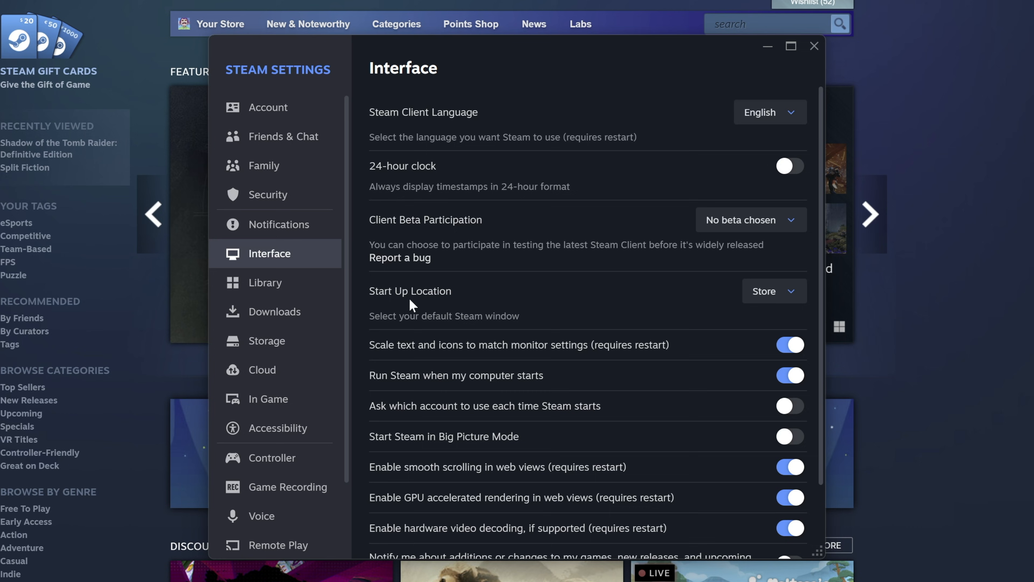
pyautogui.click(775, 291)
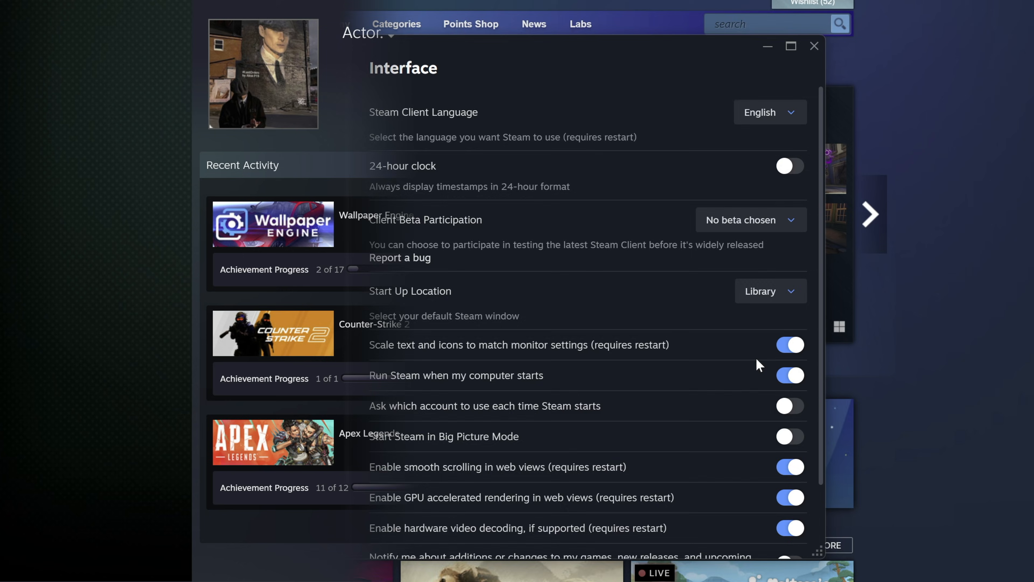
# - From the player's profile options, add a nickname and confirm it
pyautogui.click(814, 46)
pyautogui.write('The C')
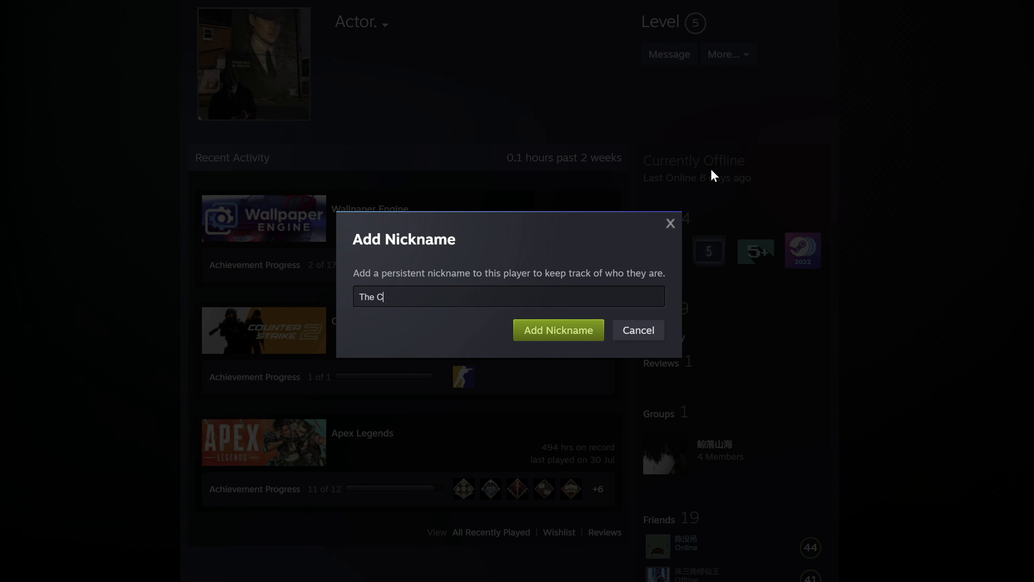
pyautogui.click(559, 330)
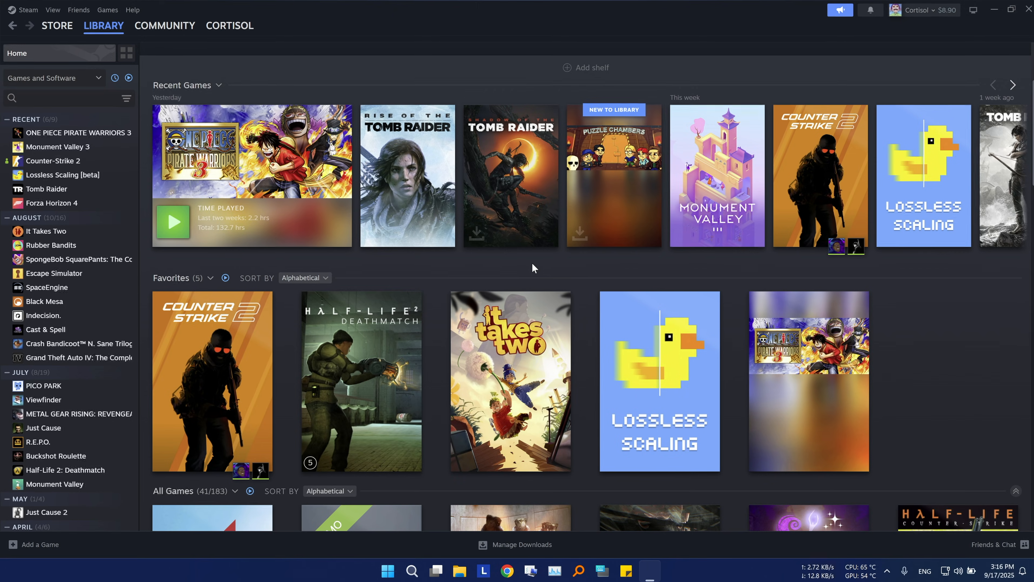
# - View System Information from Help and compare the hardware with the Steam survey page
pyautogui.click(133, 10)
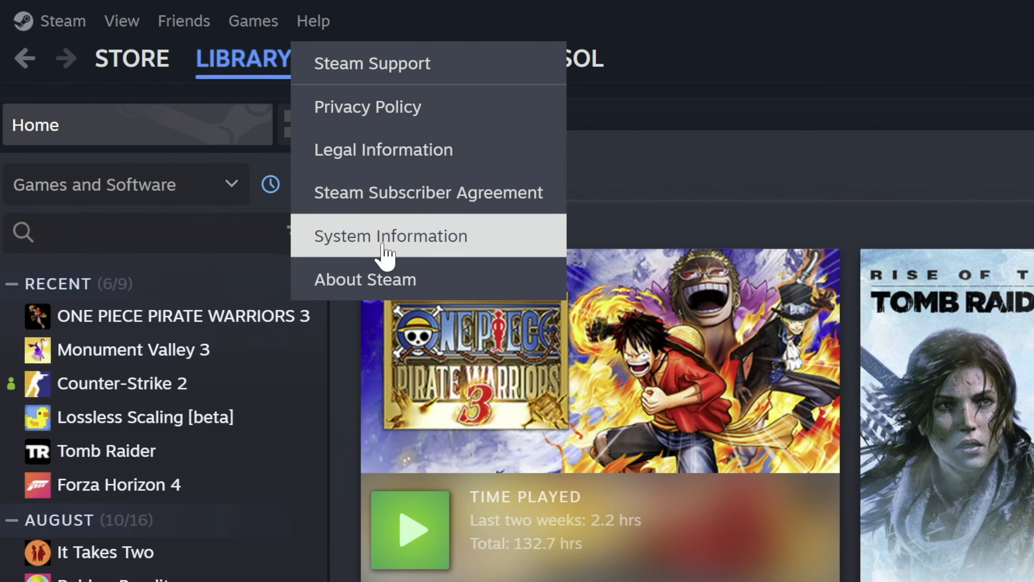
pyautogui.click(384, 236)
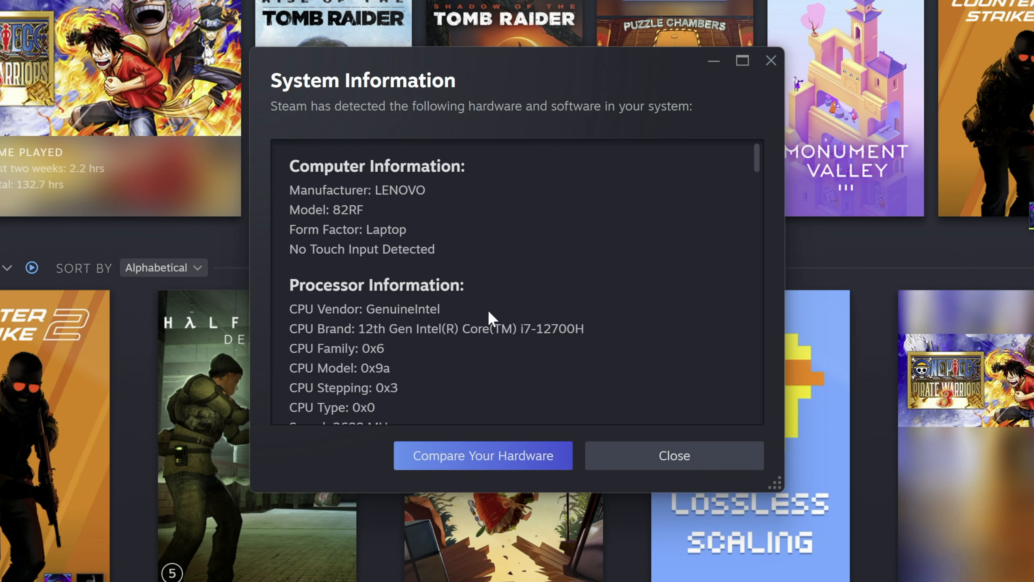
pyautogui.scroll(-3)
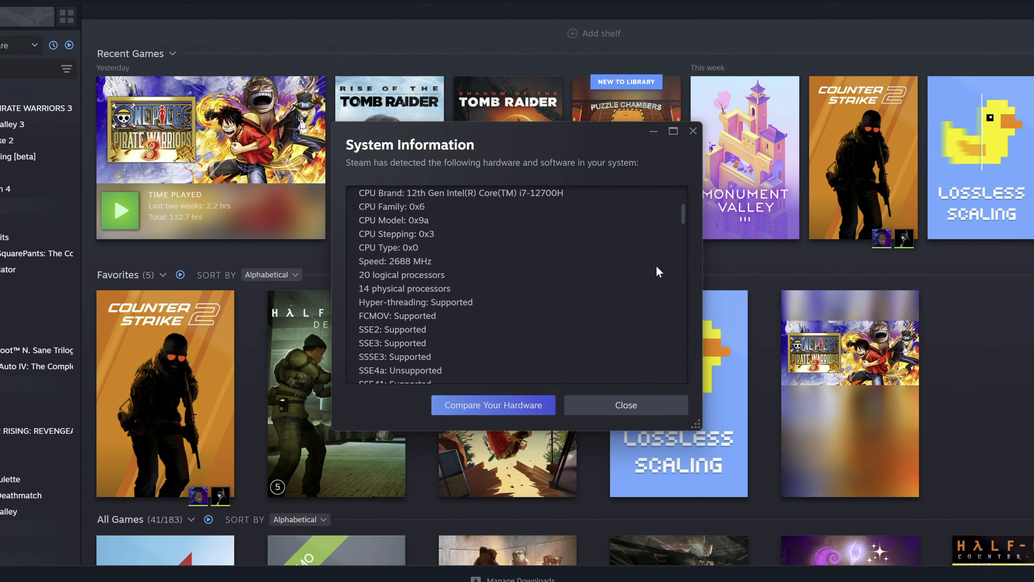
pyautogui.click(494, 405)
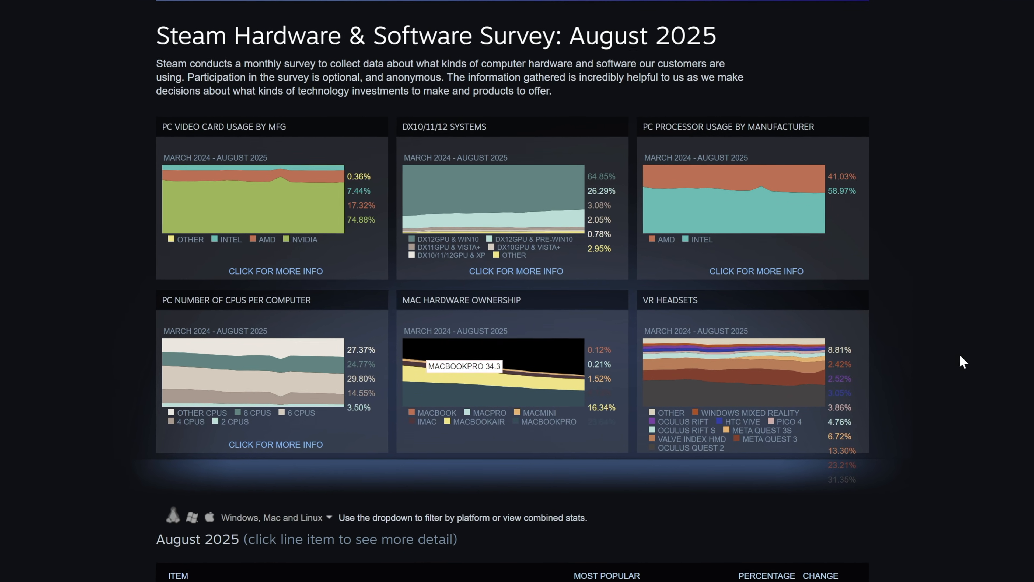
pyautogui.scroll(-3)
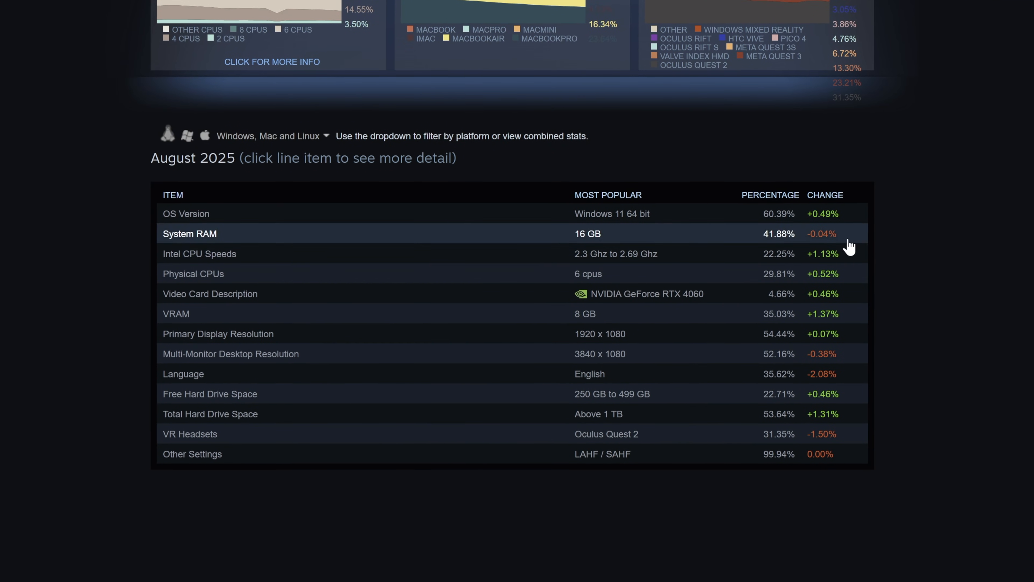
pyautogui.moveTo(943, 468)
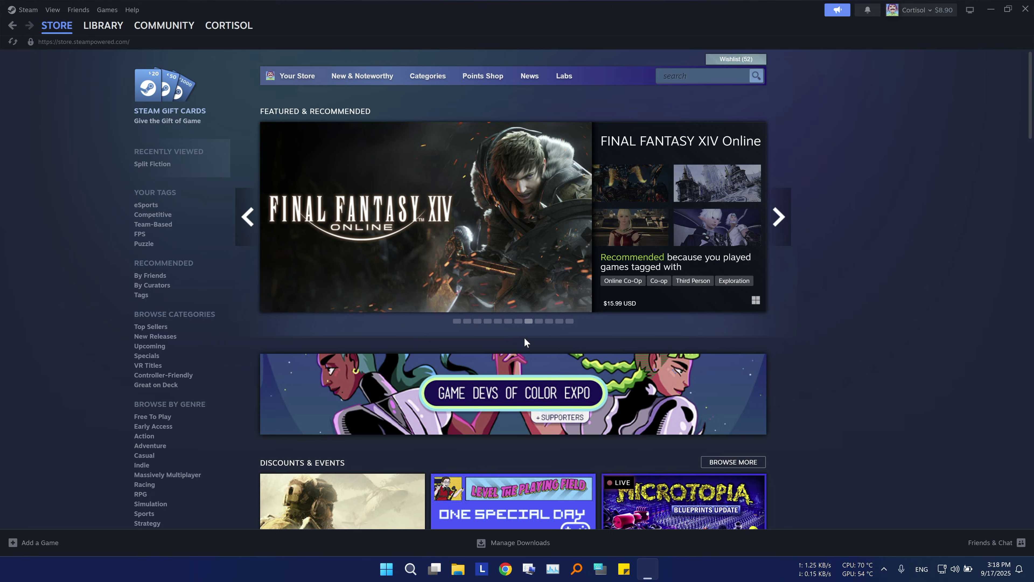
# - Show the Players list of recently met users from the View menu, then close it
pyautogui.click(52, 9)
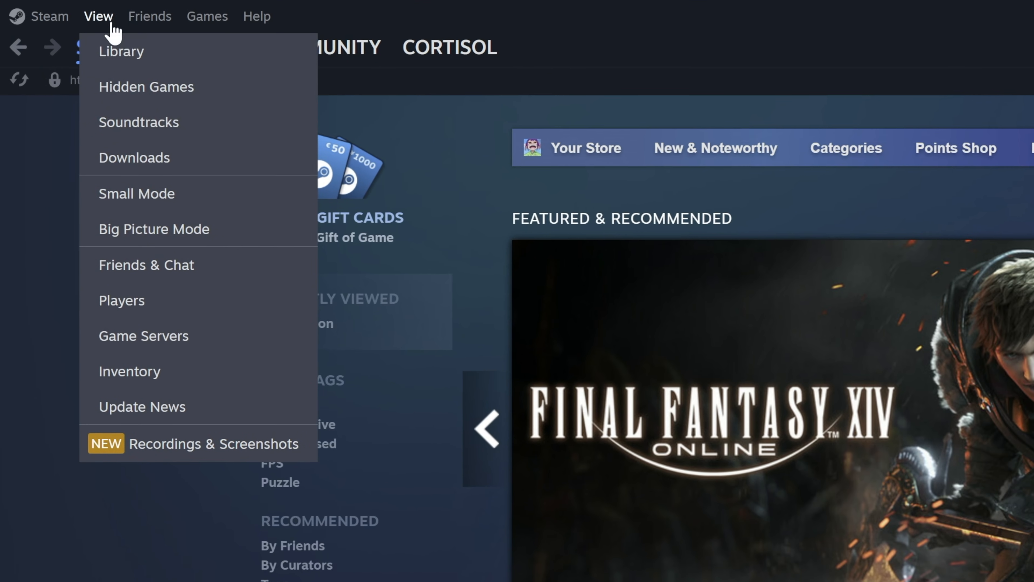
pyautogui.click(122, 300)
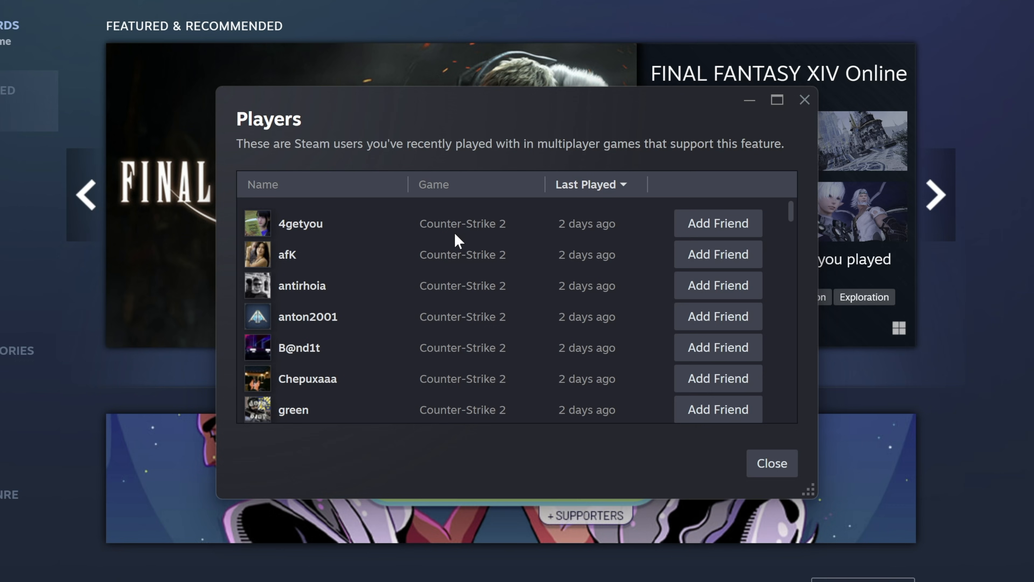
pyautogui.moveTo(601, 451)
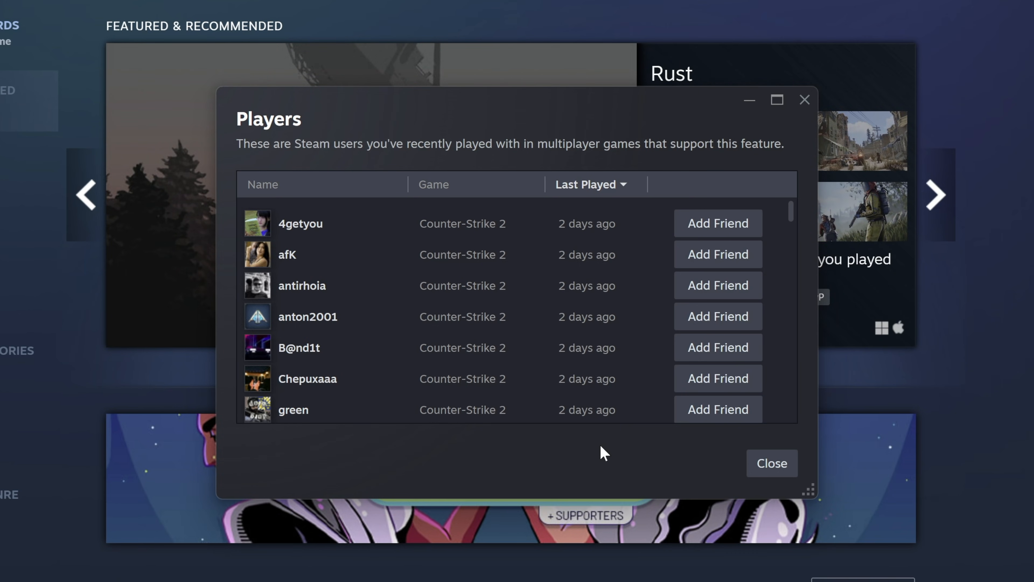
pyautogui.click(772, 464)
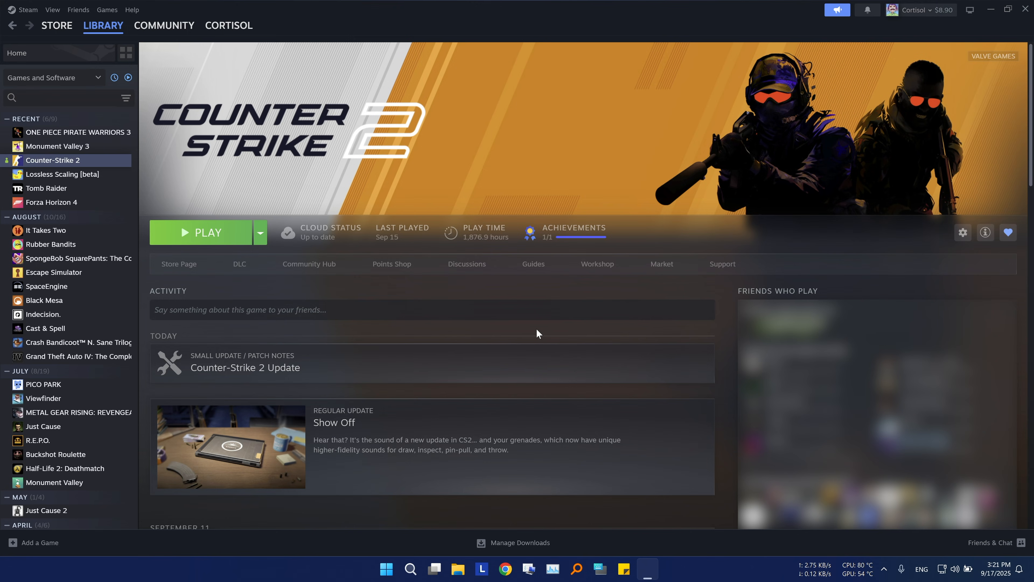
pyautogui.moveTo(530, 335)
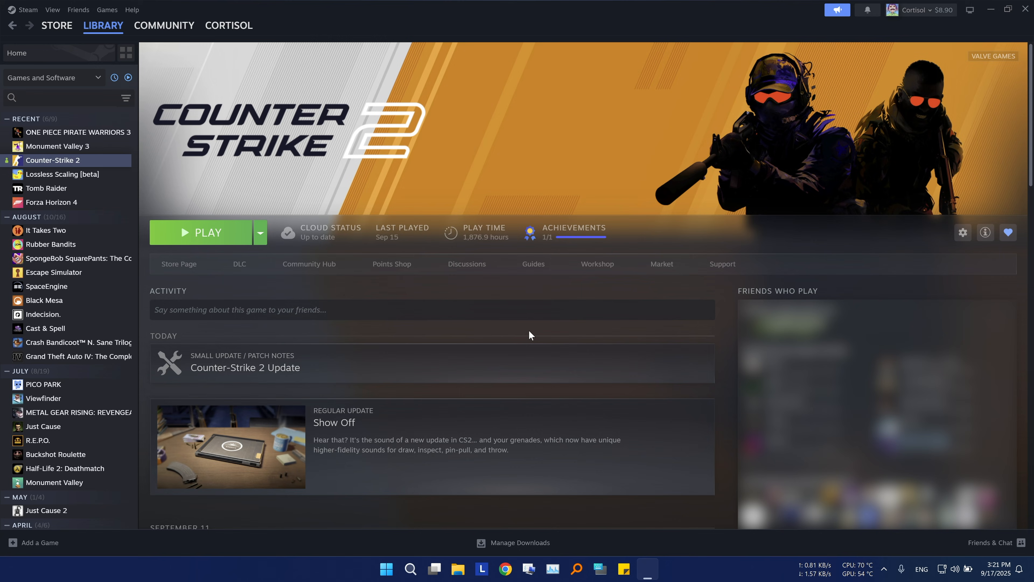
pyautogui.moveTo(433, 335)
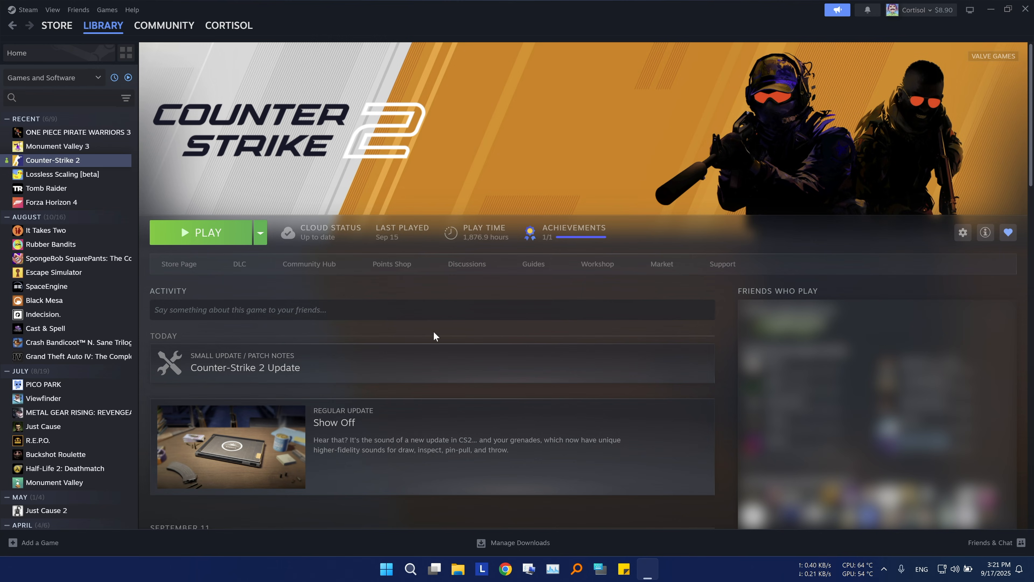
# - In Game Servers, list Counter-Strike 2 servers and connect to the EsfahanCITY-IR server
pyautogui.click(53, 9)
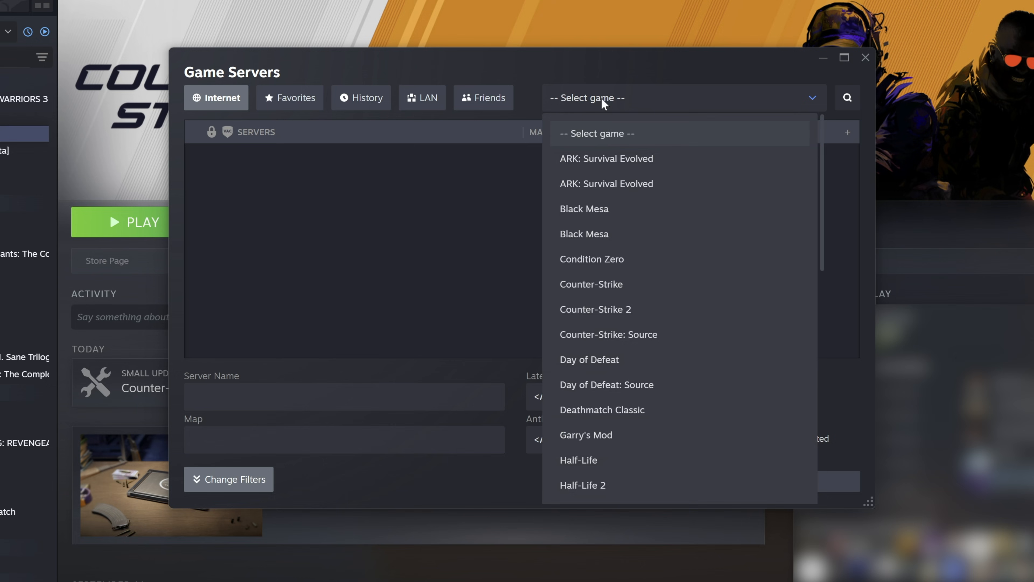
pyautogui.click(595, 309)
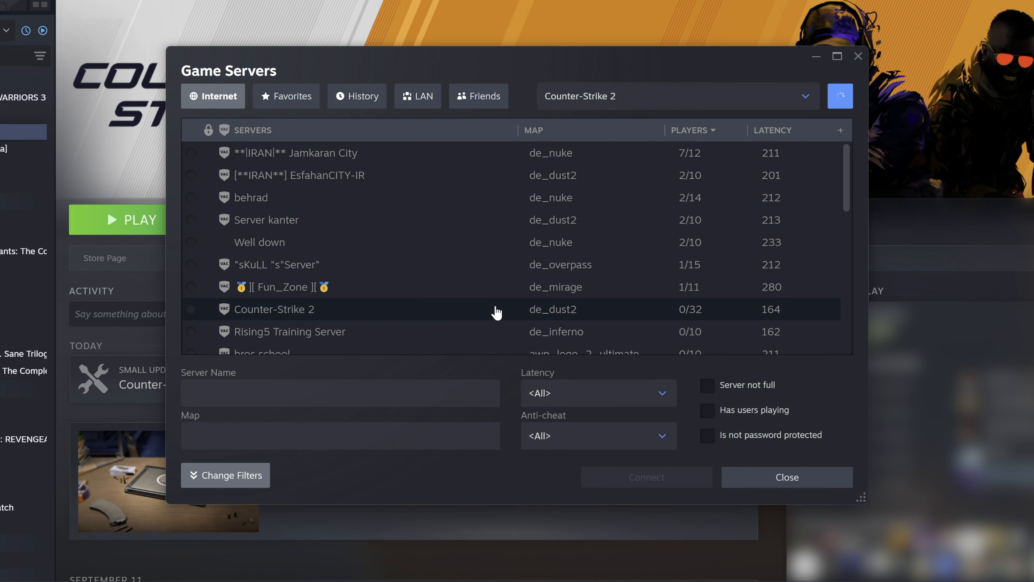
pyautogui.click(298, 176)
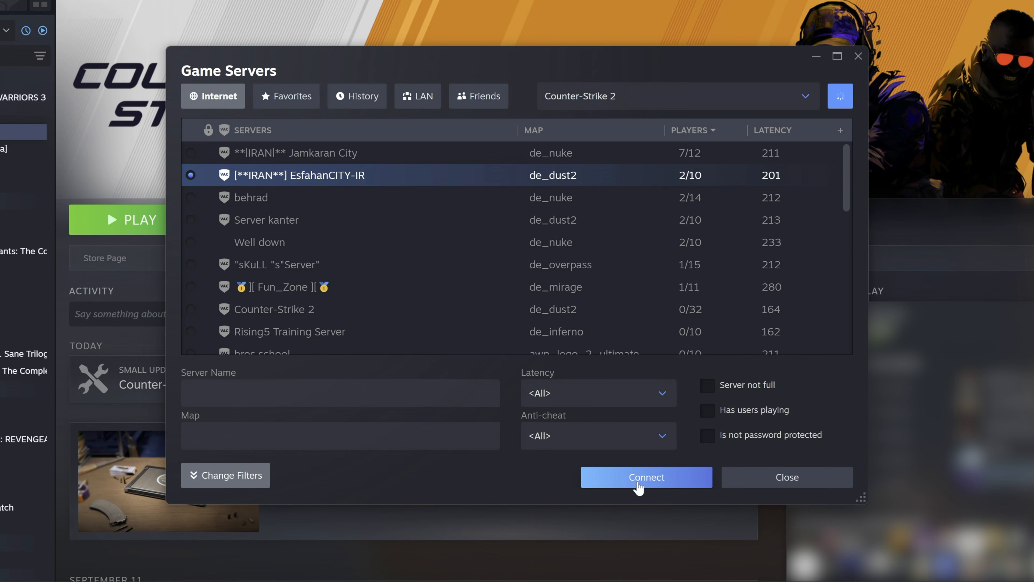
pyautogui.click(647, 477)
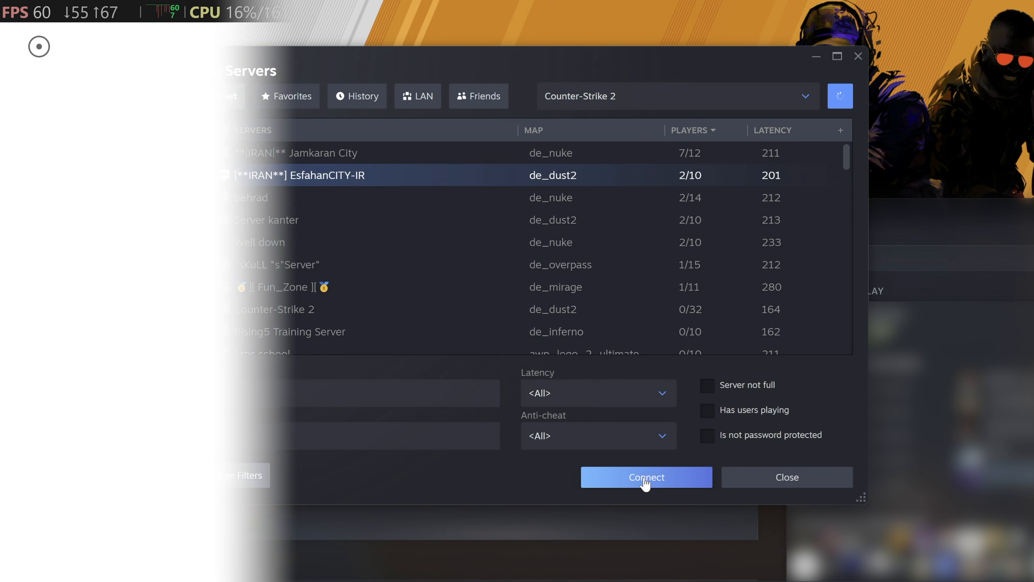
pyautogui.click(646, 477)
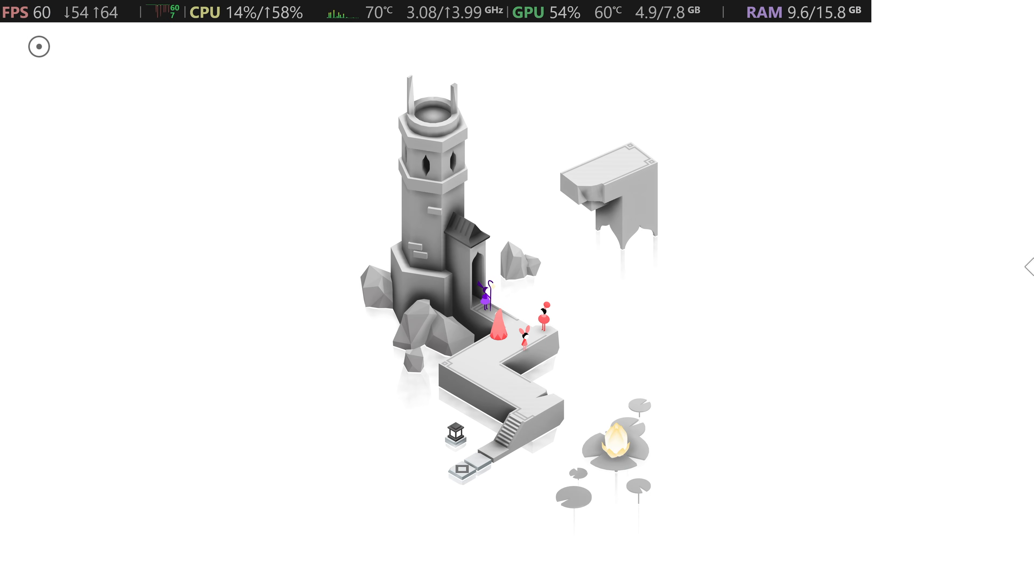
pyautogui.click(39, 46)
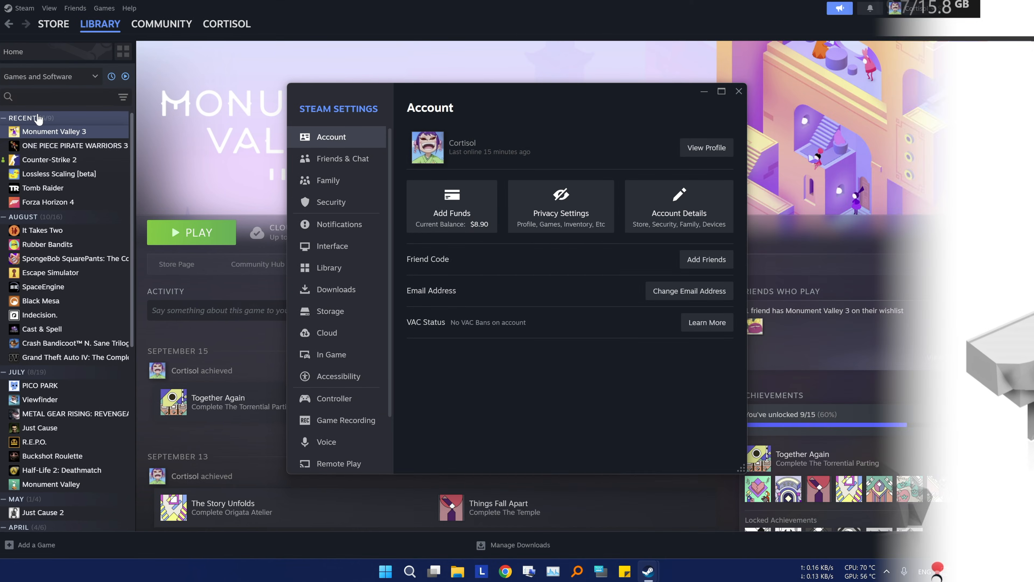
# - Enable the in-game performance monitor top-left with full detail level, then close Settings
pyautogui.click(330, 355)
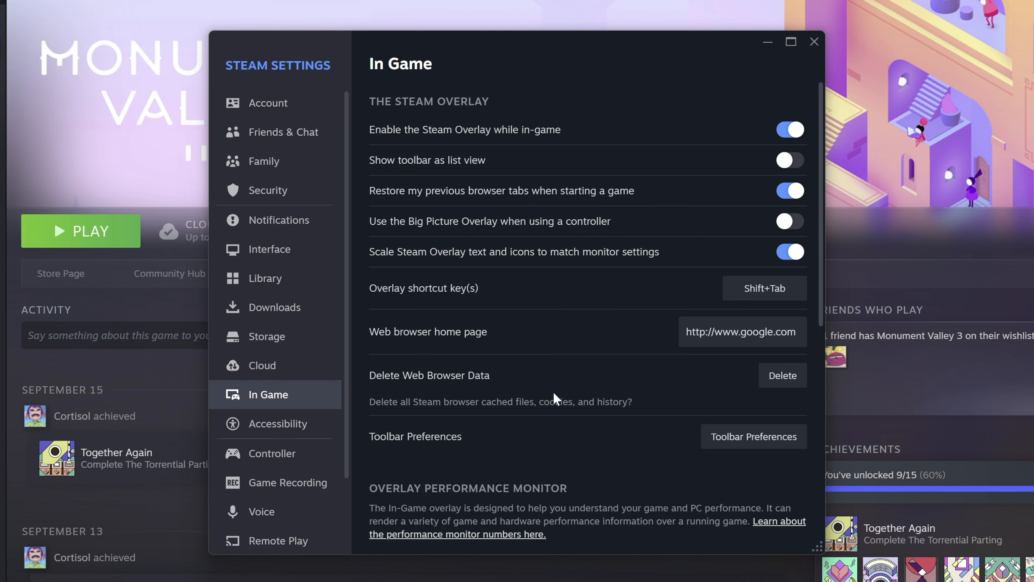
pyautogui.scroll(-3)
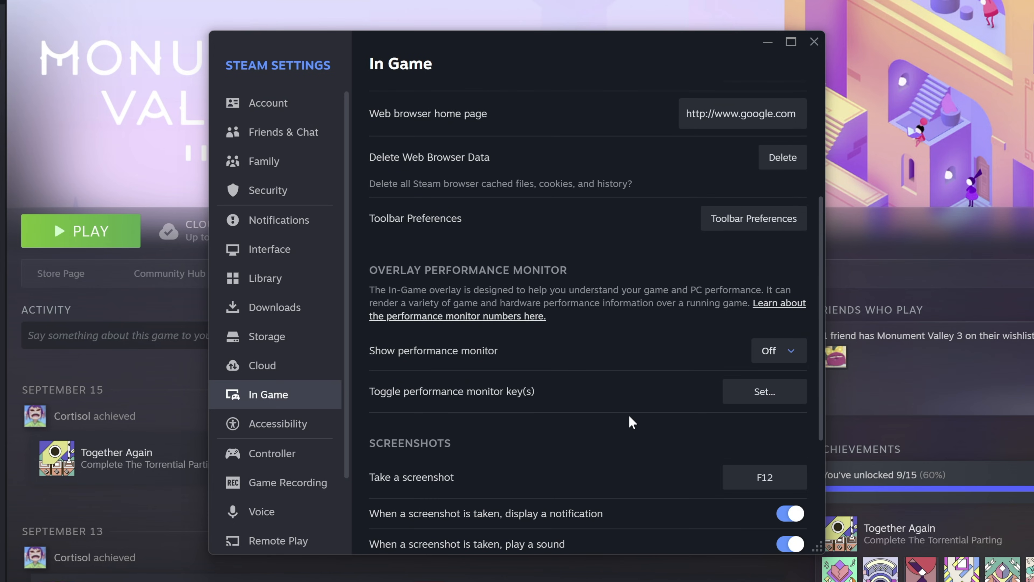
pyautogui.click(779, 350)
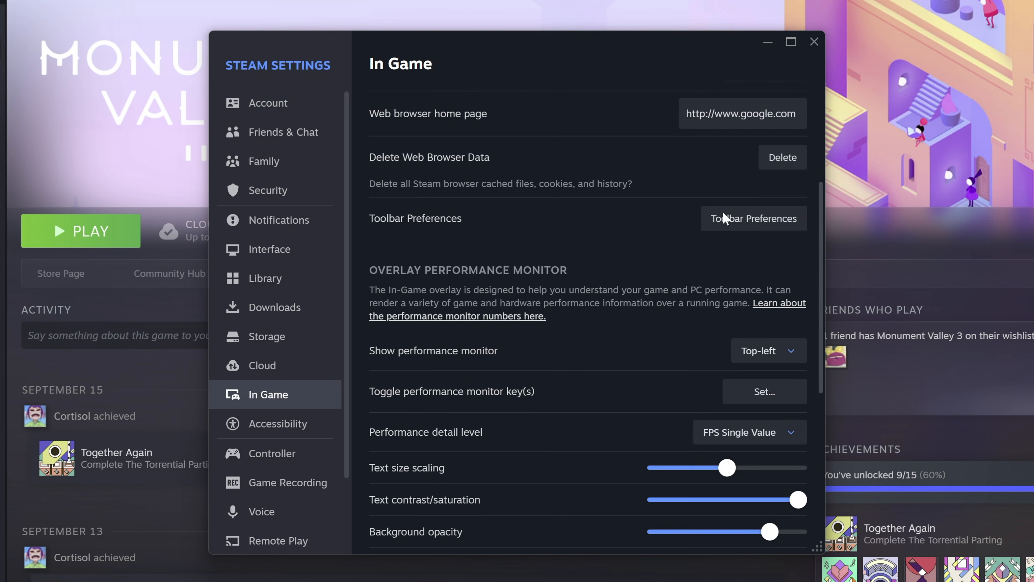
pyautogui.click(749, 286)
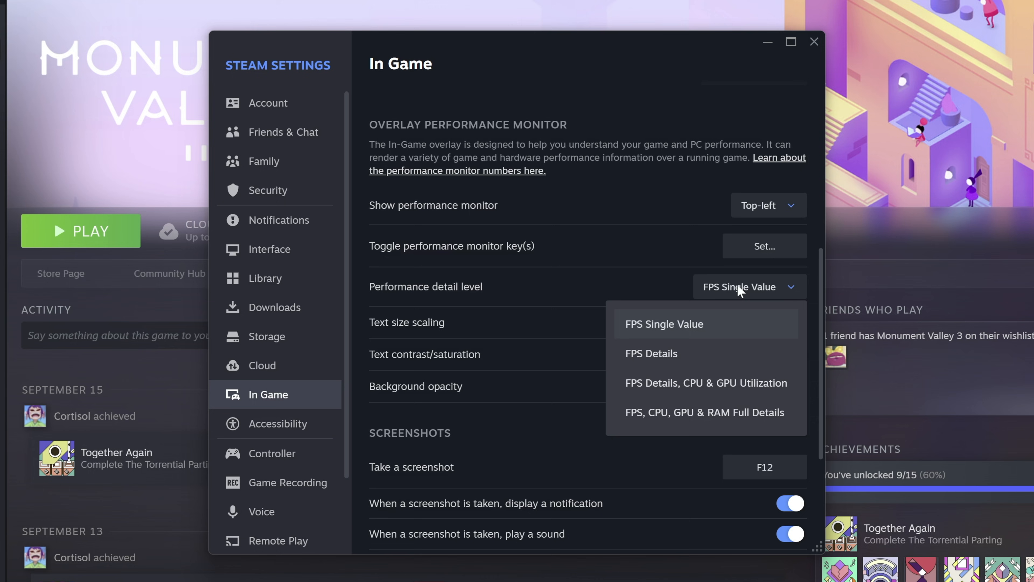
pyautogui.click(705, 413)
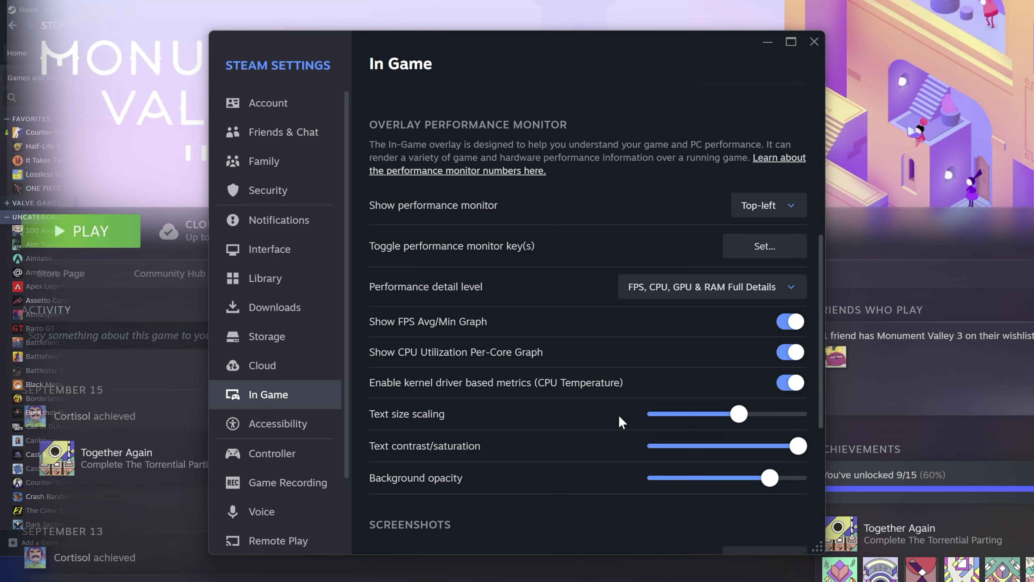
pyautogui.click(813, 42)
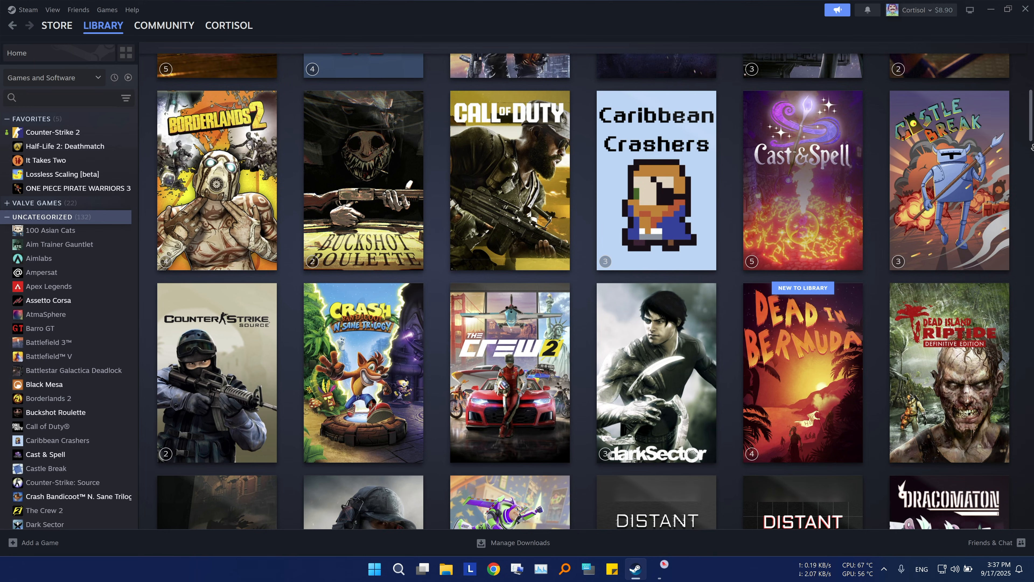
# - Scroll through the library grid and go to the profile editing pages for Privacy Settings
pyautogui.scroll(-3)
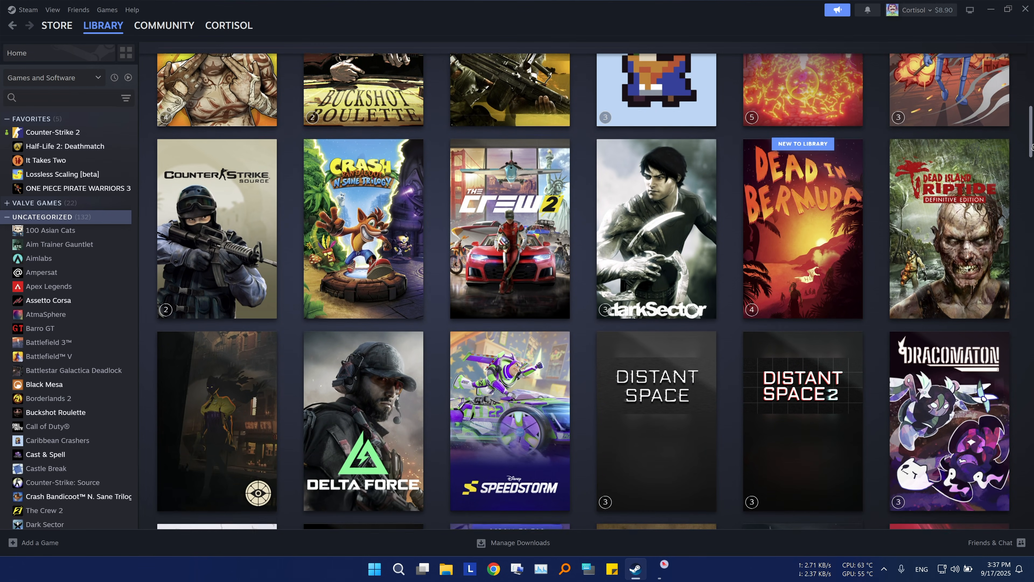
pyautogui.scroll(-3)
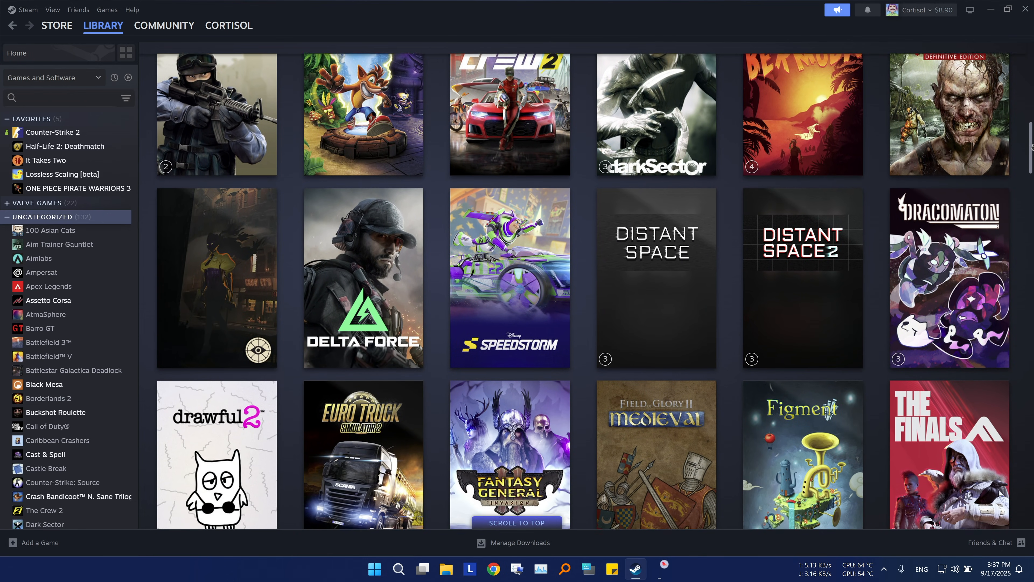
pyautogui.scroll(-3)
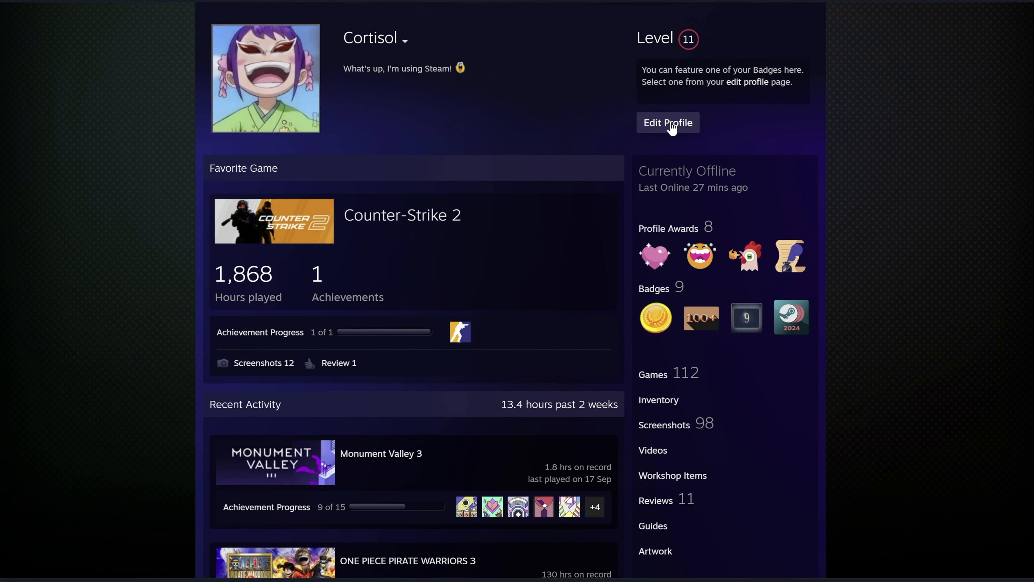
pyautogui.click(668, 123)
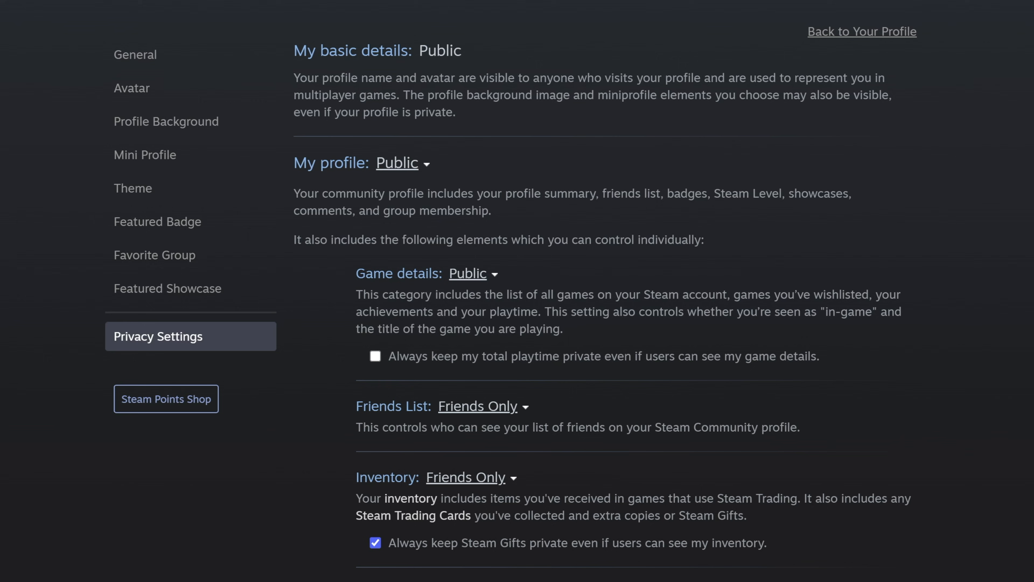
pyautogui.moveTo(432, 370)
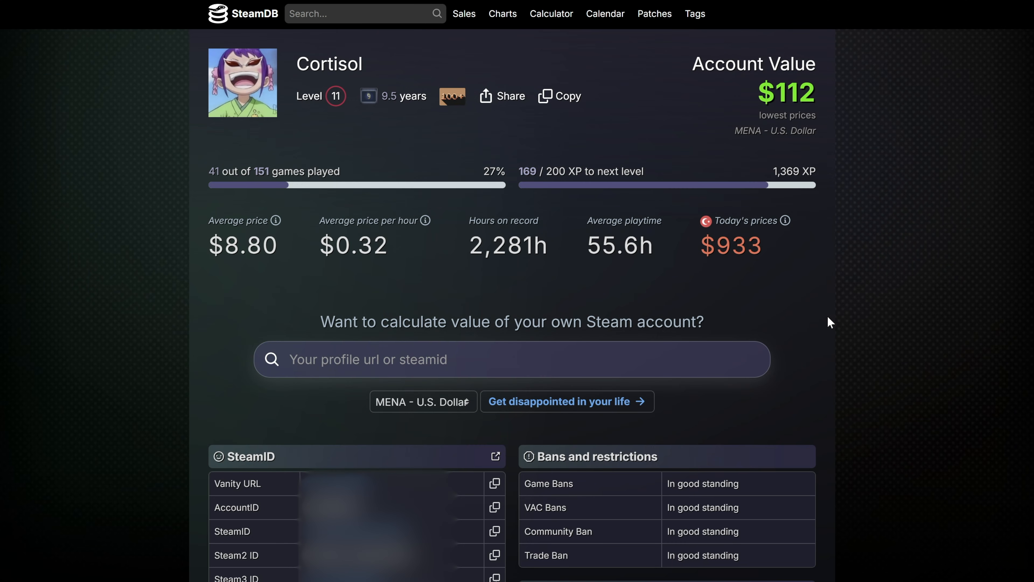
# - Scroll the SteamDB calculator through the $112 value, SteamID and hours tables
pyautogui.scroll(-3)
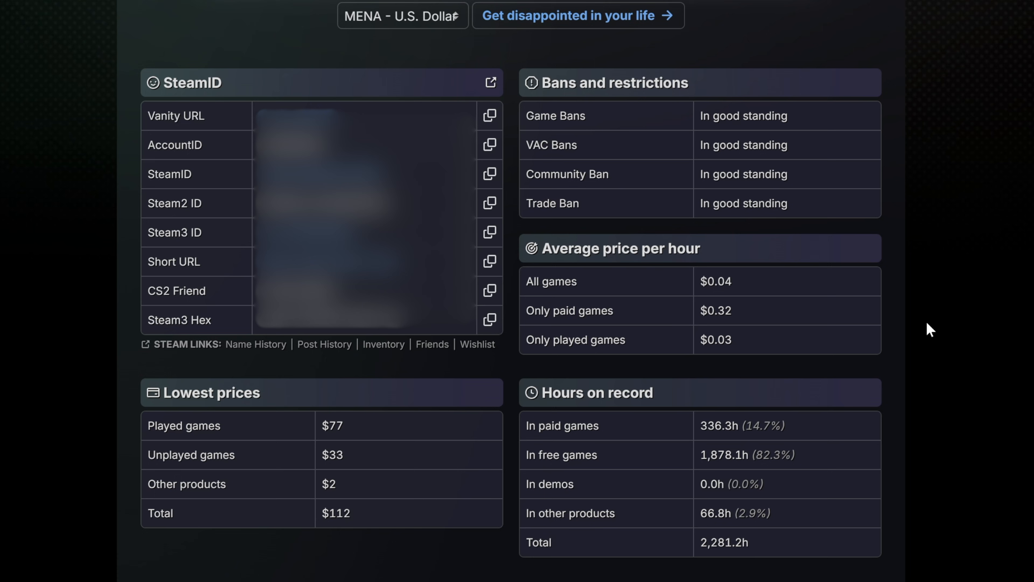
pyautogui.scroll(3)
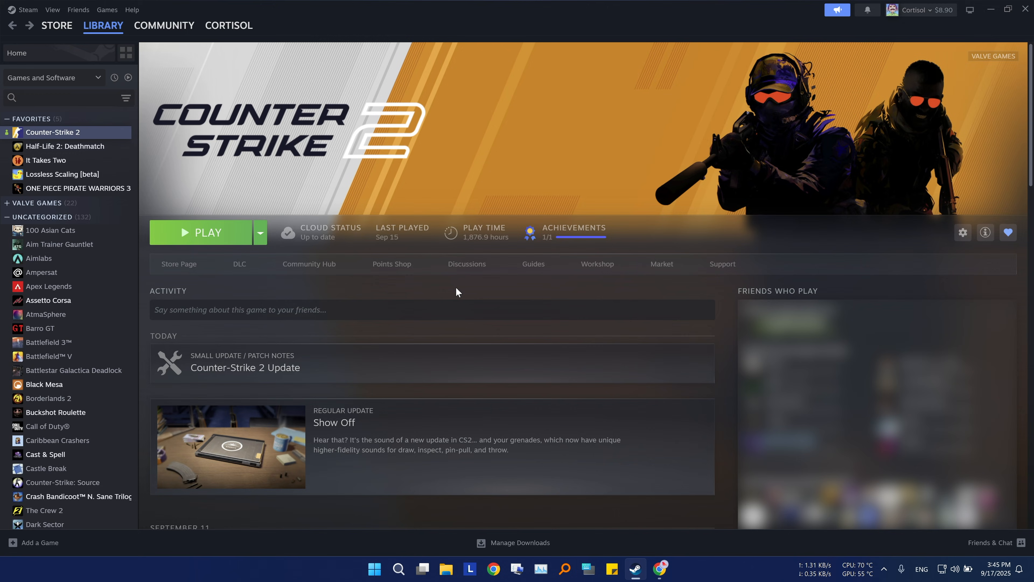
pyautogui.moveTo(500, 300)
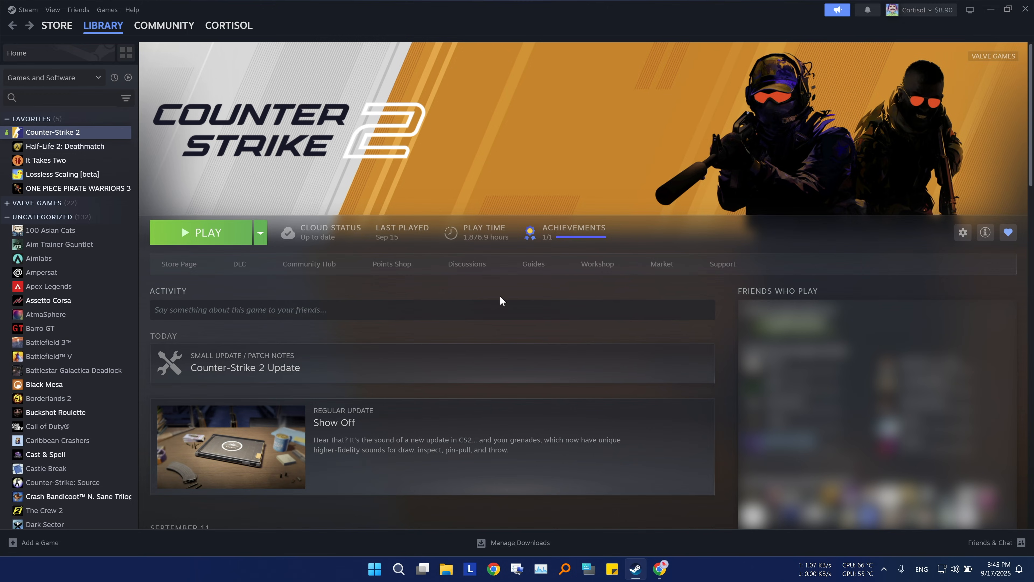
pyautogui.click(132, 9)
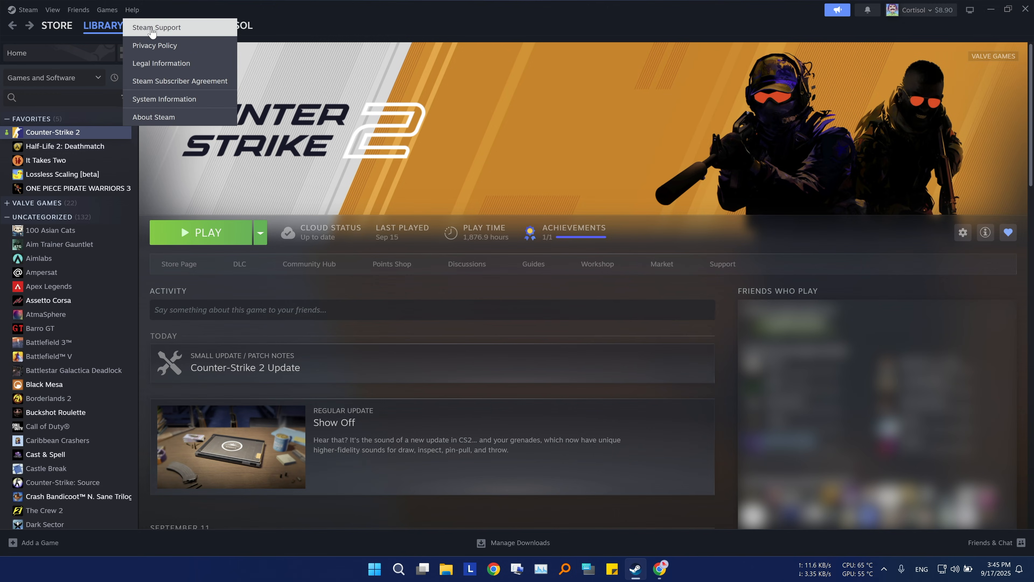
pyautogui.click(157, 27)
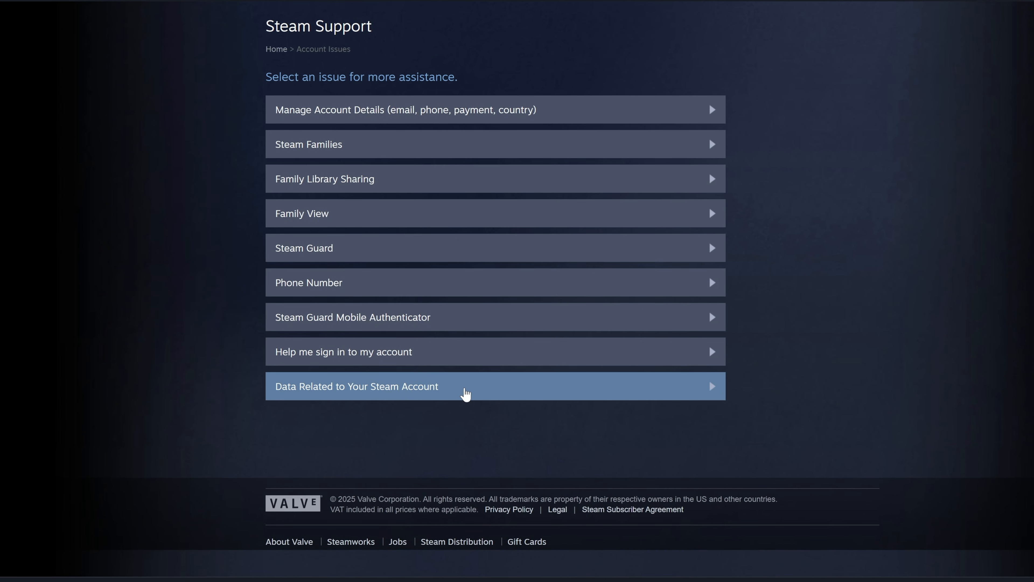
pyautogui.click(358, 386)
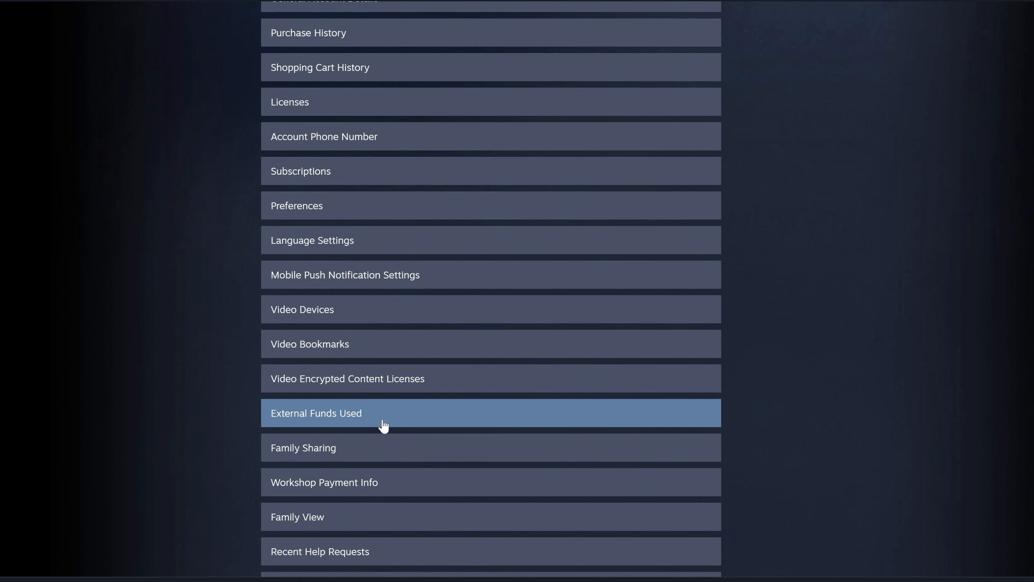
pyautogui.click(315, 413)
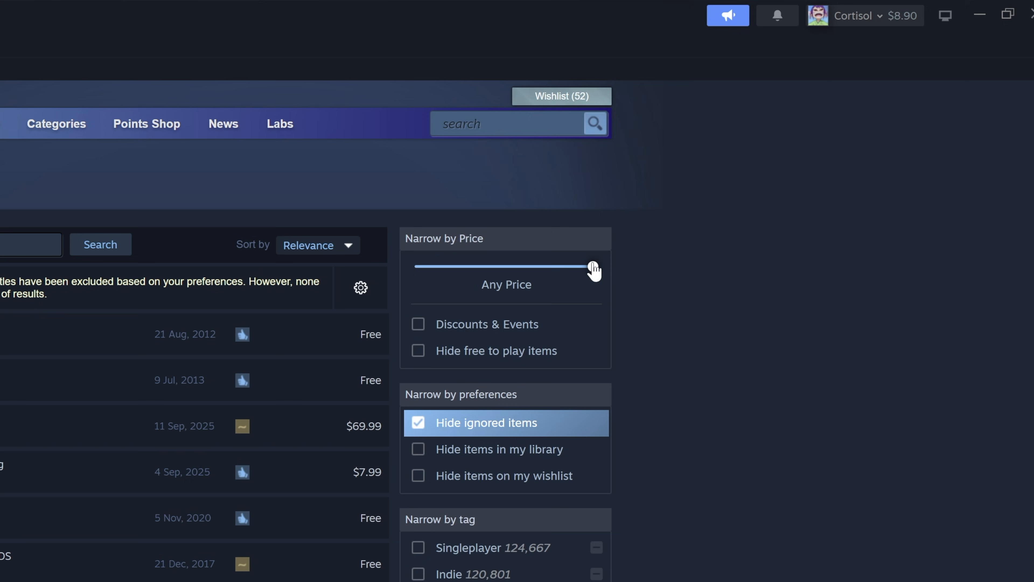
# - Narrow the store search to Free products with Discounts & Events
pyautogui.click(418, 324)
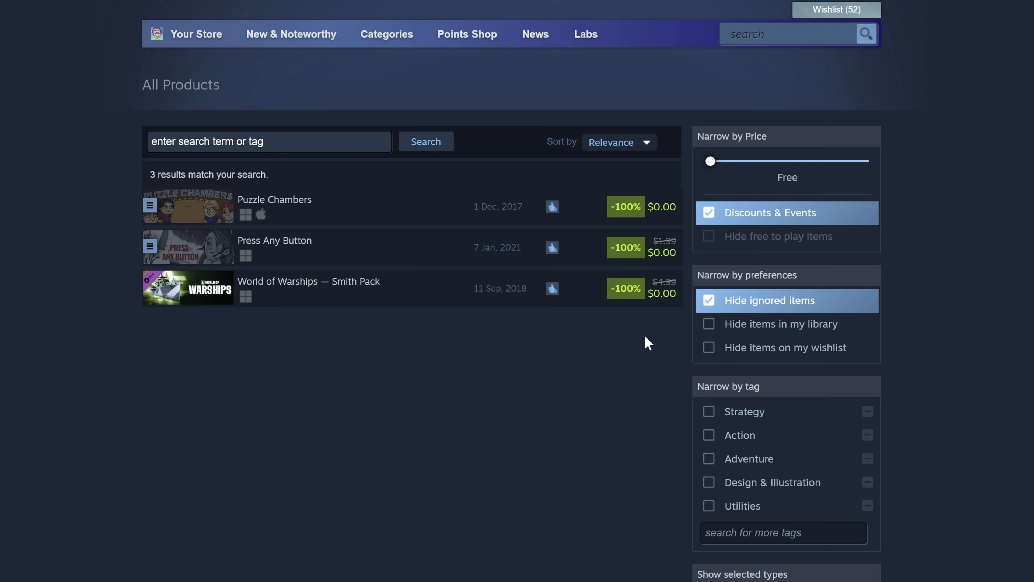
pyautogui.moveTo(1014, 467)
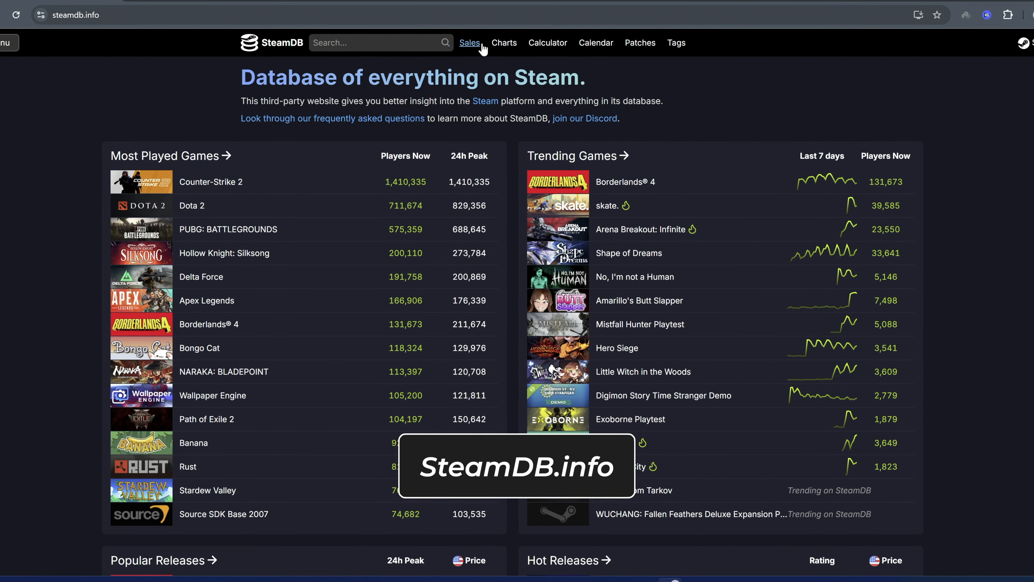
# - View SteamDB's Current Steam Sales list with Press Any Button and Puzzle Chambers at 100% off
pyautogui.click(470, 42)
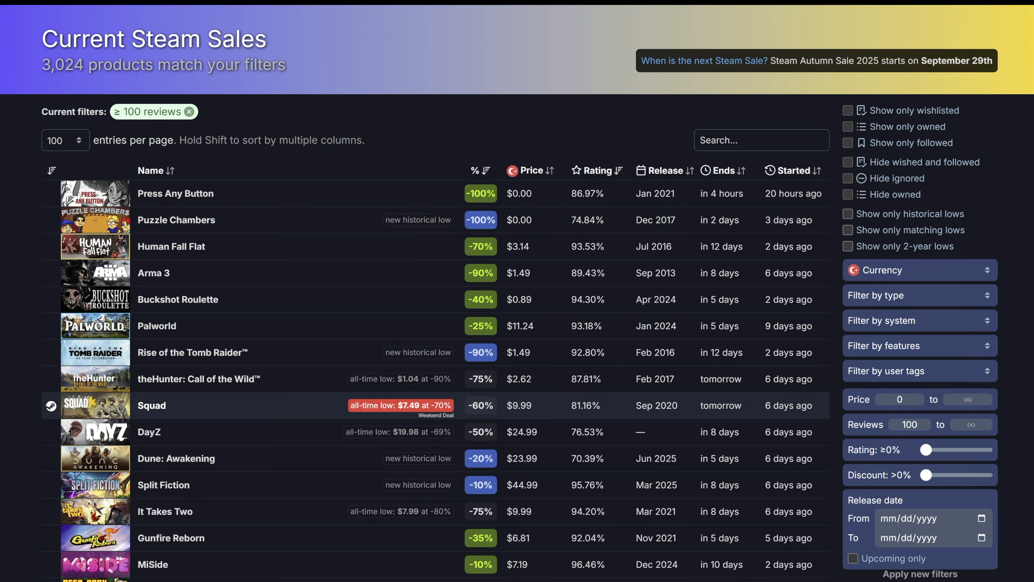
pyautogui.moveTo(890, 421)
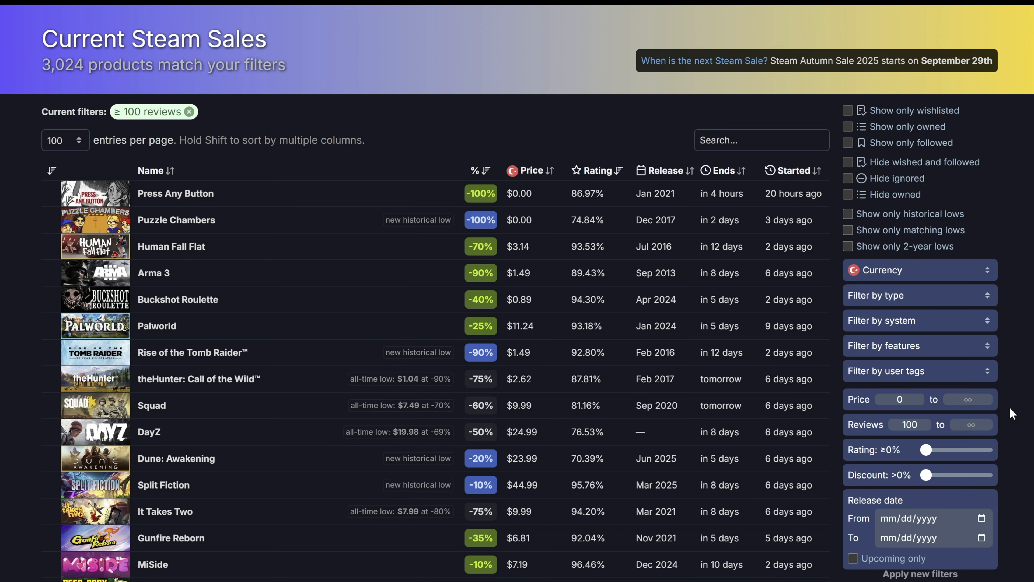
pyautogui.click(480, 172)
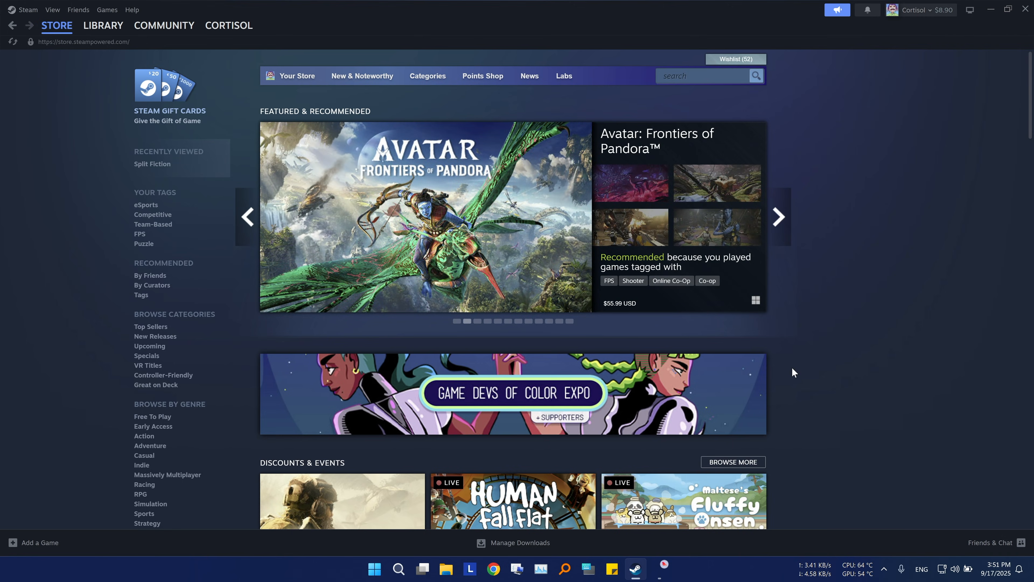
# - In Store preferences, enable Show Software and add Horror under Tags To Exclude
pyautogui.click(915, 10)
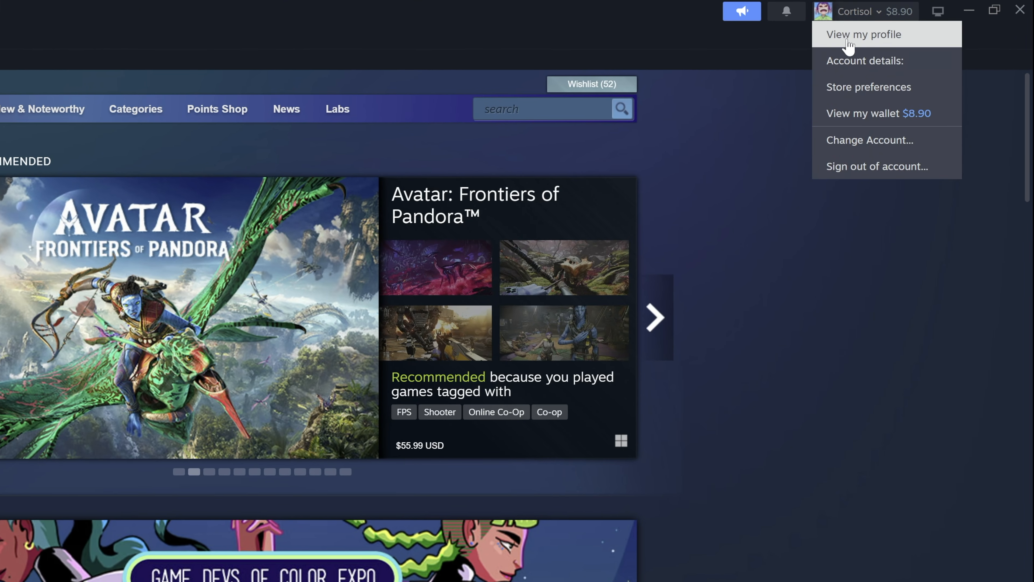
pyautogui.click(868, 87)
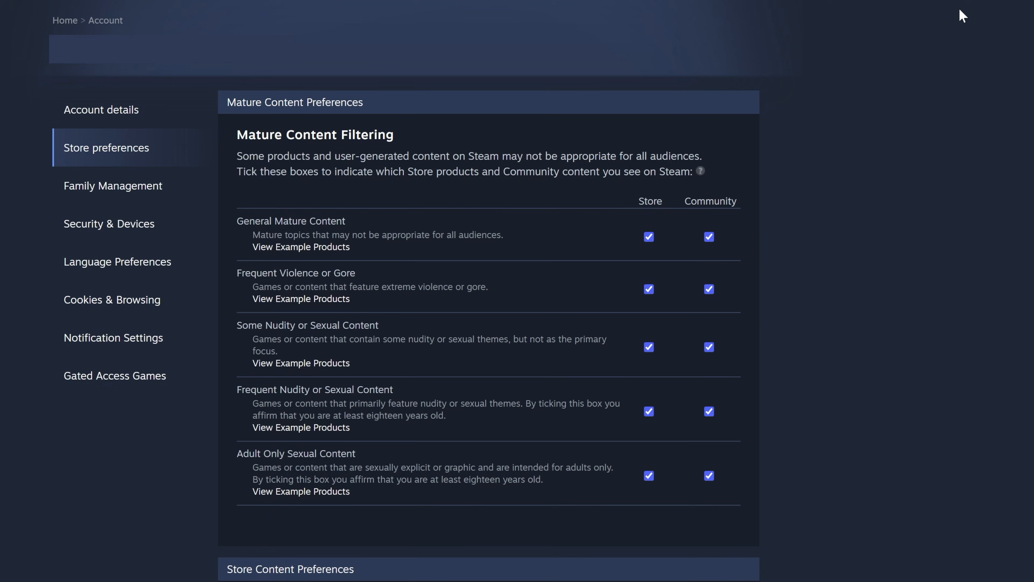
pyautogui.scroll(-3)
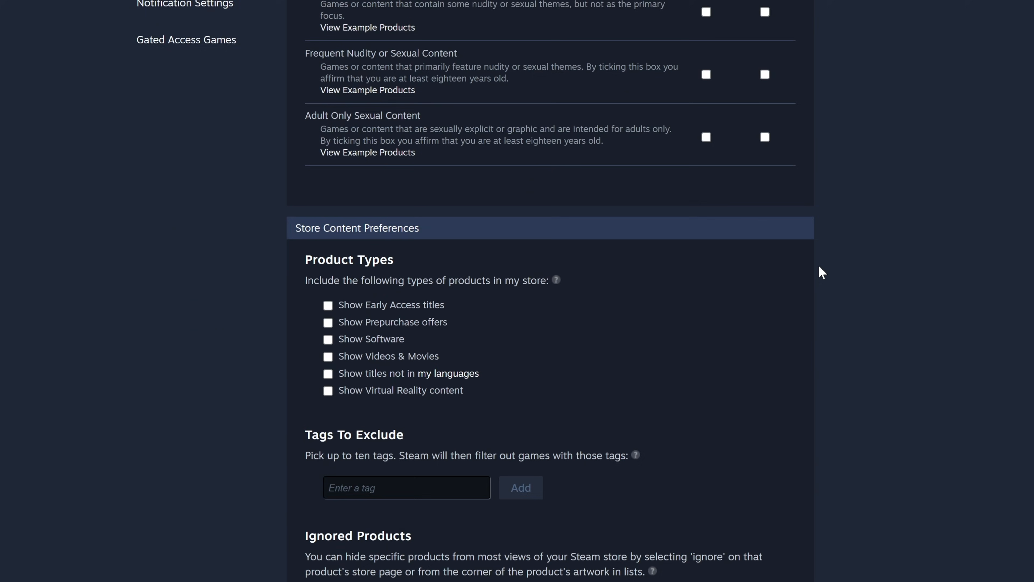
pyautogui.scroll(-3)
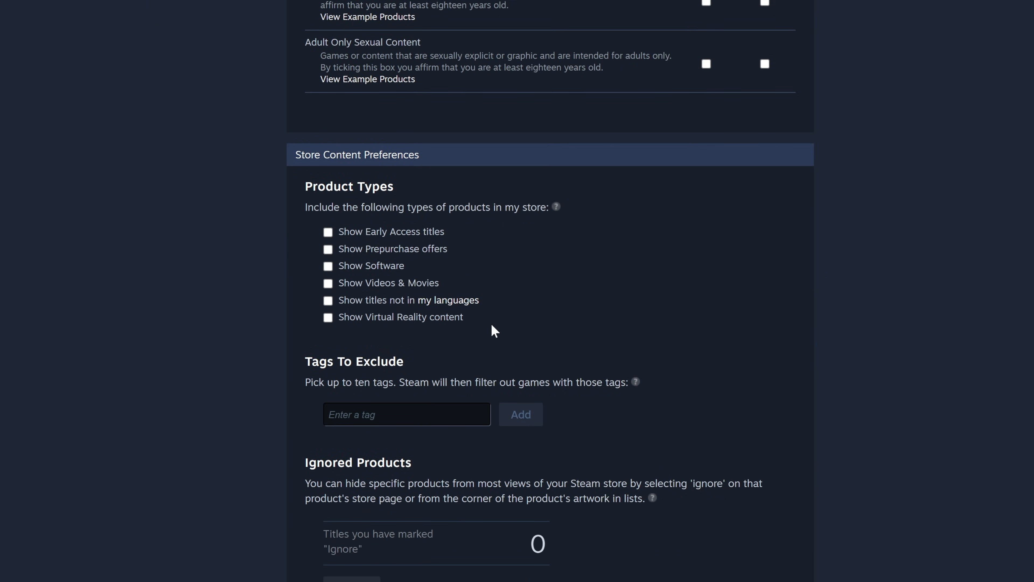
pyautogui.scroll(-3)
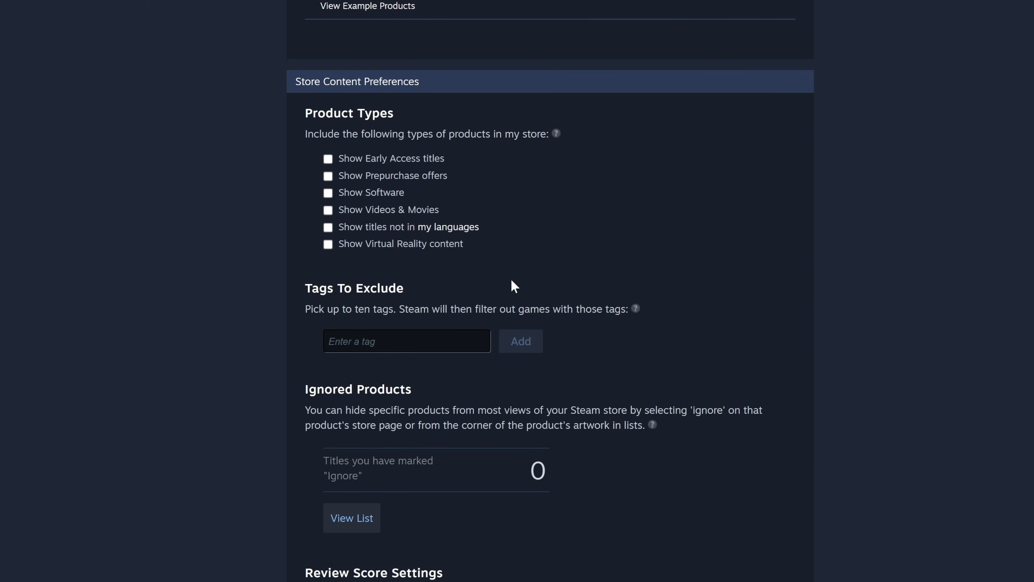
pyautogui.moveTo(343, 214)
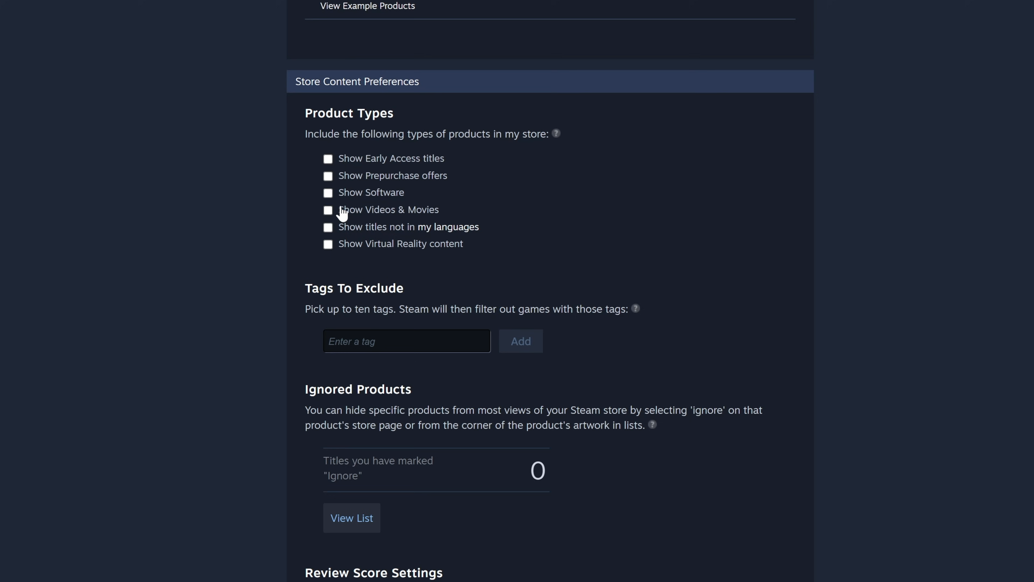
pyautogui.click(329, 192)
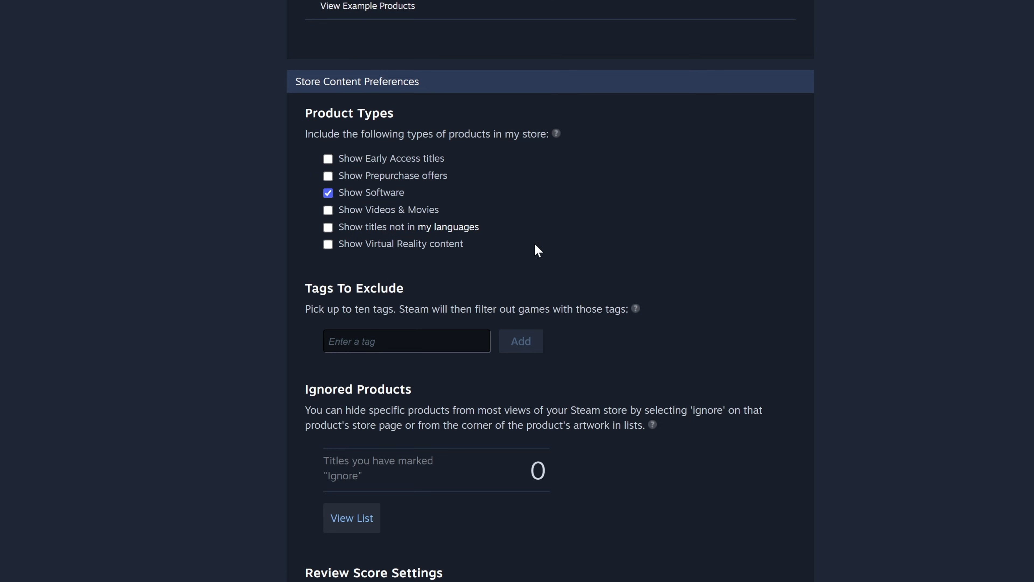
pyautogui.moveTo(437, 326)
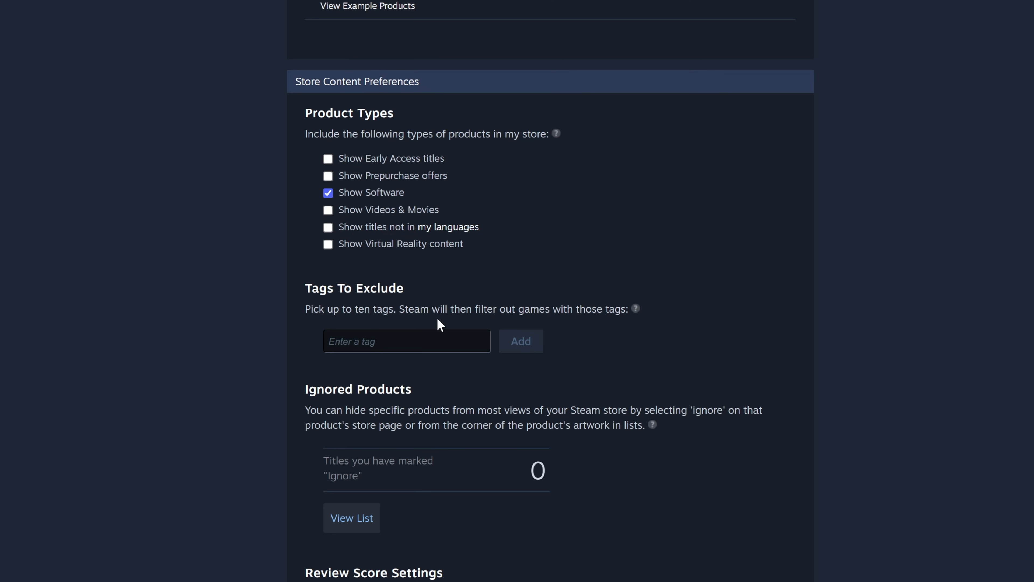
pyautogui.write('Horror')
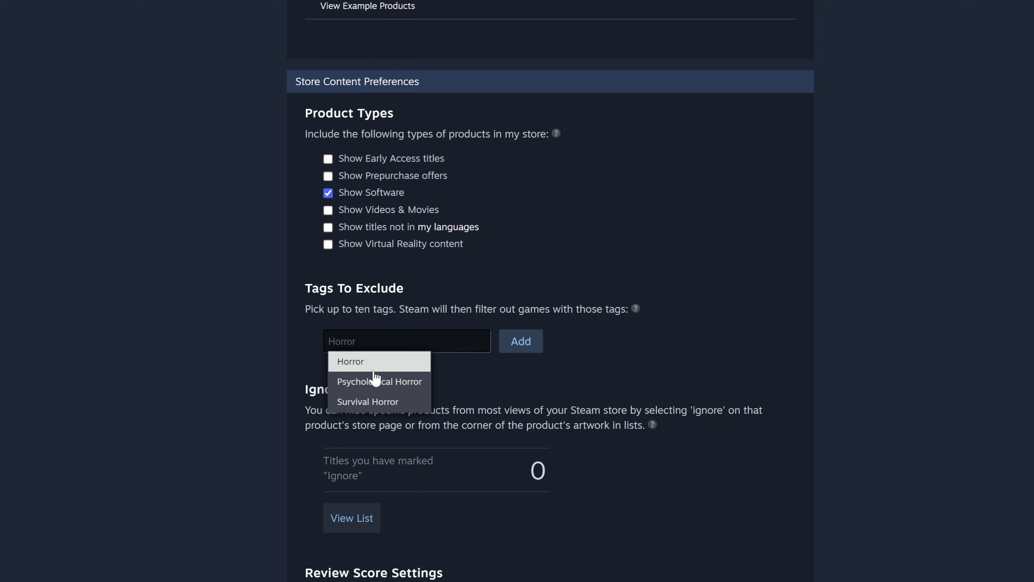
pyautogui.click(351, 361)
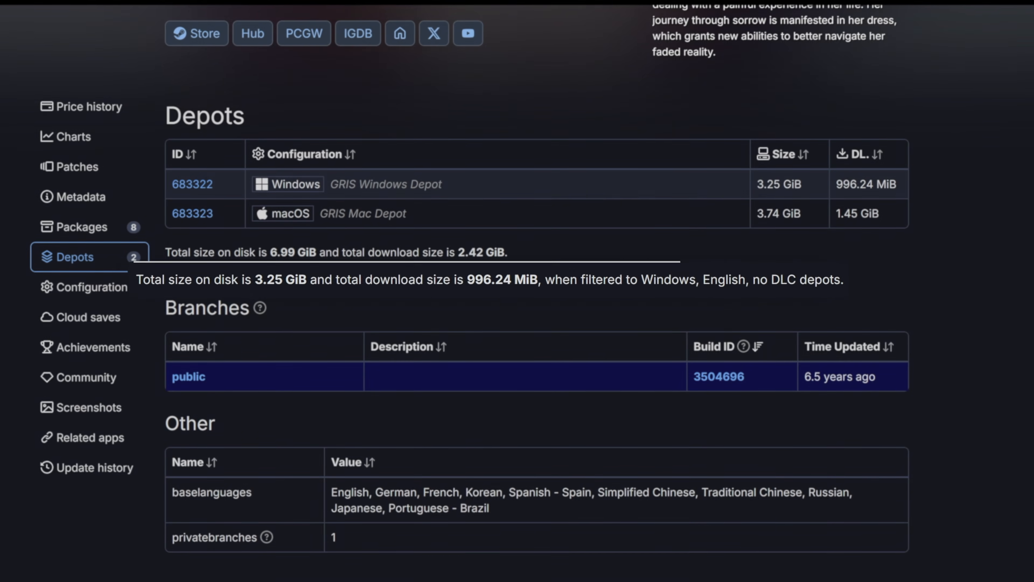
# - Select GRIS's total depot size line: 3.25 GiB on disk, 996.24 MiB download
pyautogui.tripleClick(475, 280)
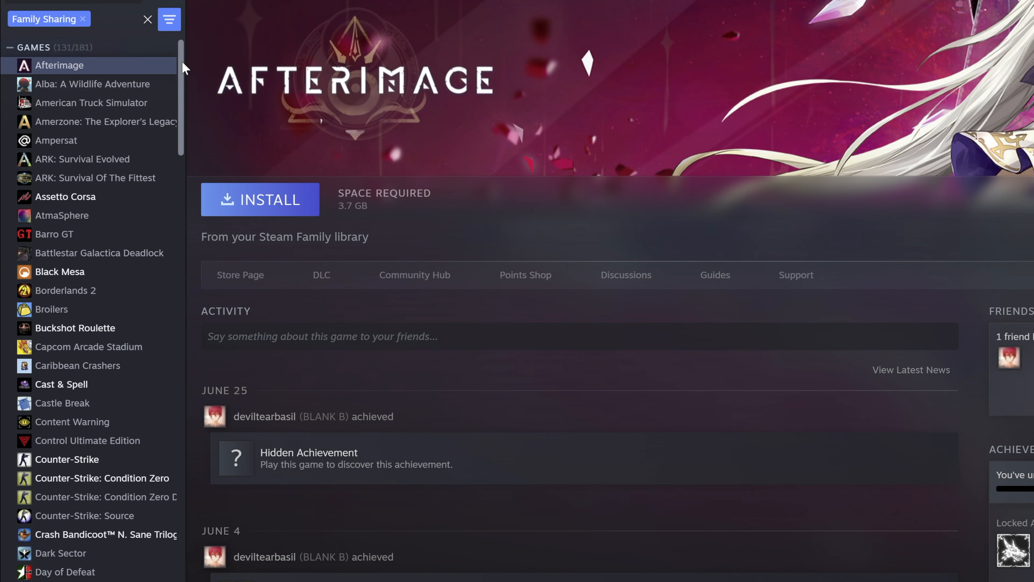
# - Scroll through the library sidebar listing the Family Sharing games
pyautogui.scroll(-3)
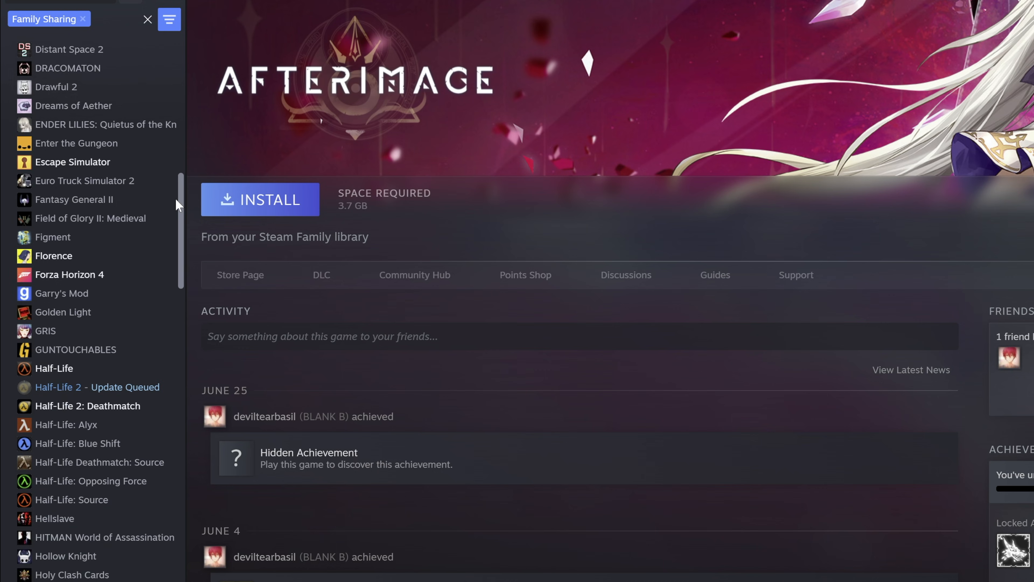
pyautogui.scroll(-3)
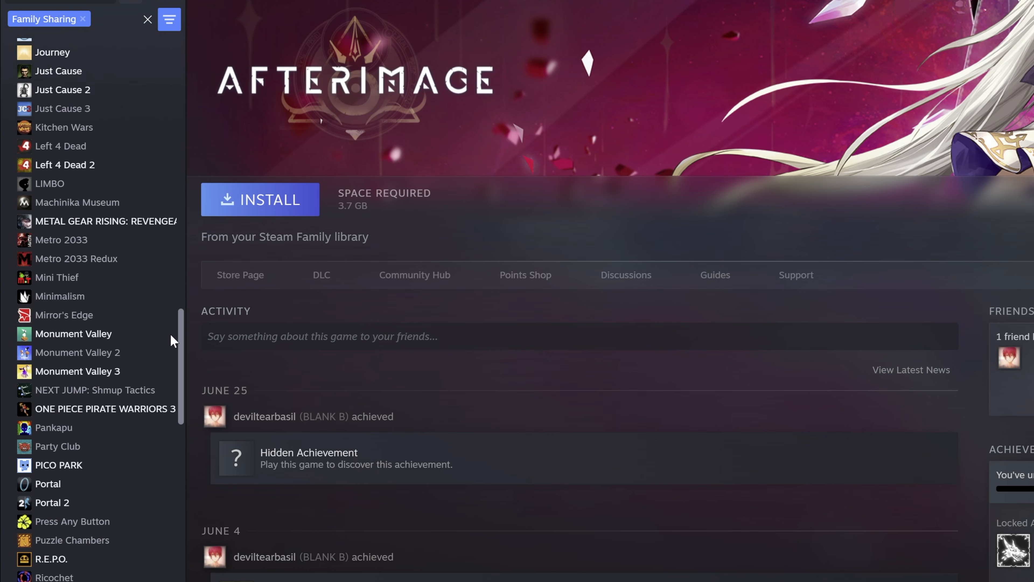
pyautogui.scroll(-3)
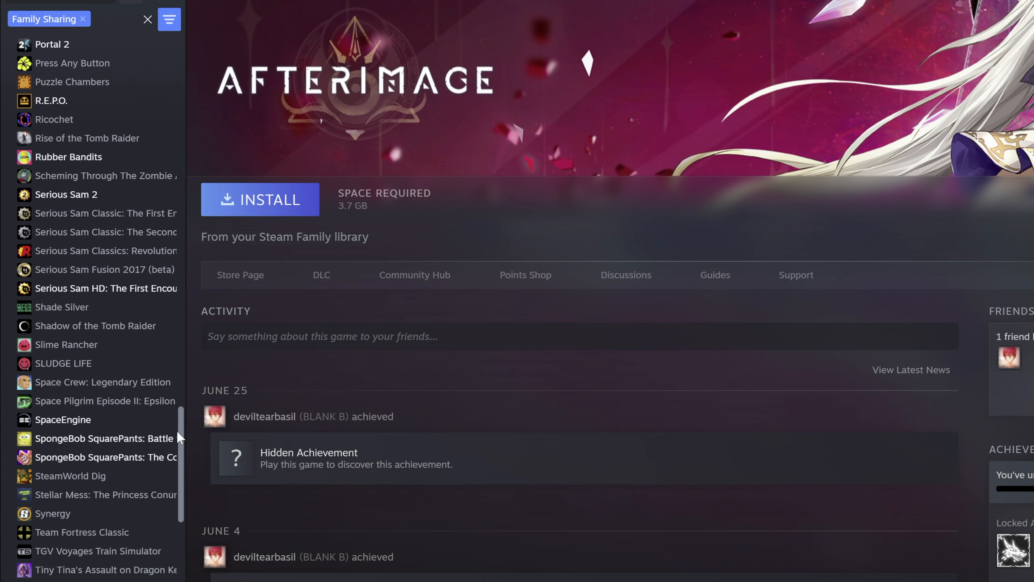
pyautogui.scroll(-3)
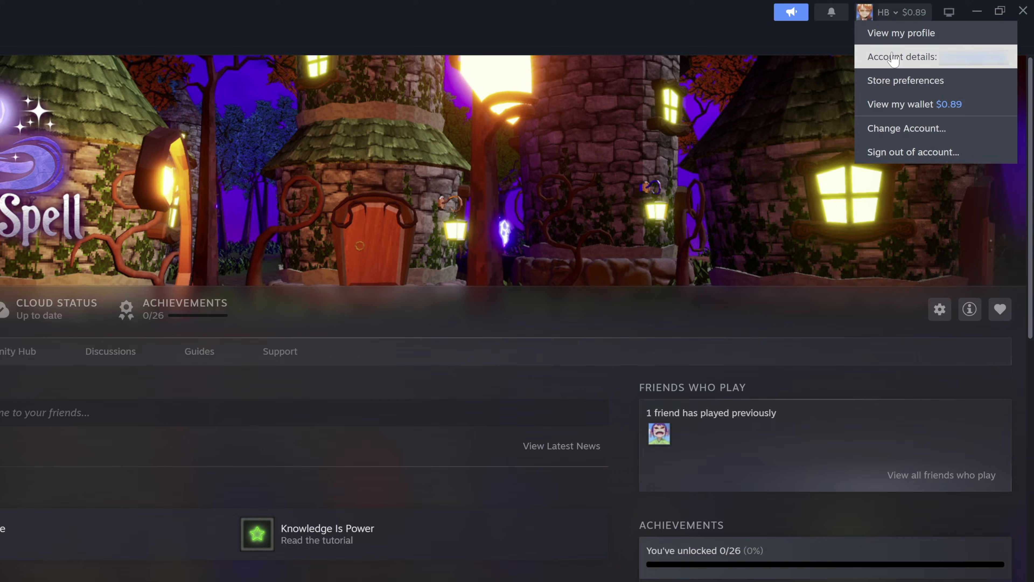
# - From Family Management, invite a friend and accept the invitation to join the Steam Family
pyautogui.click(898, 57)
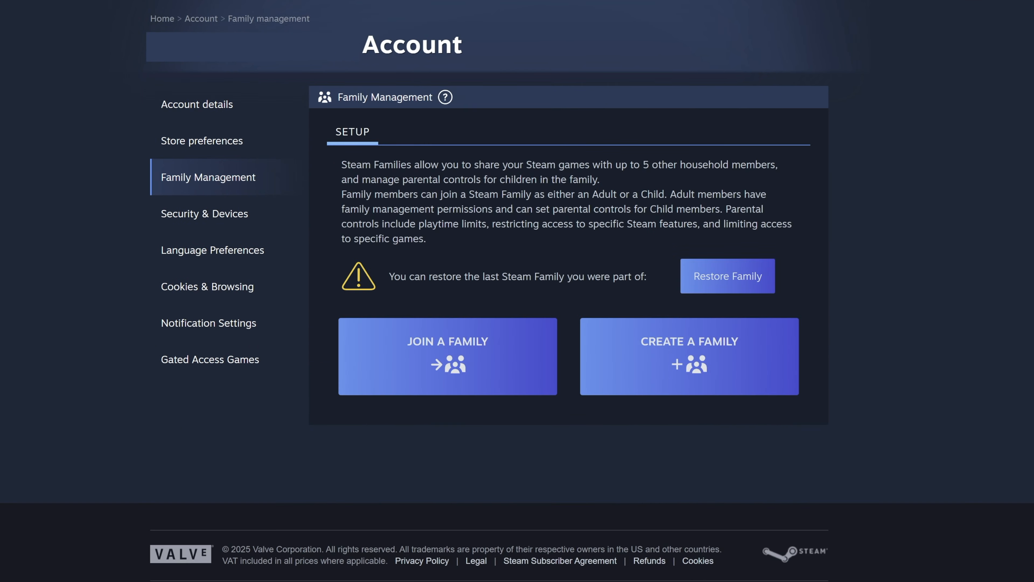
pyautogui.click(690, 356)
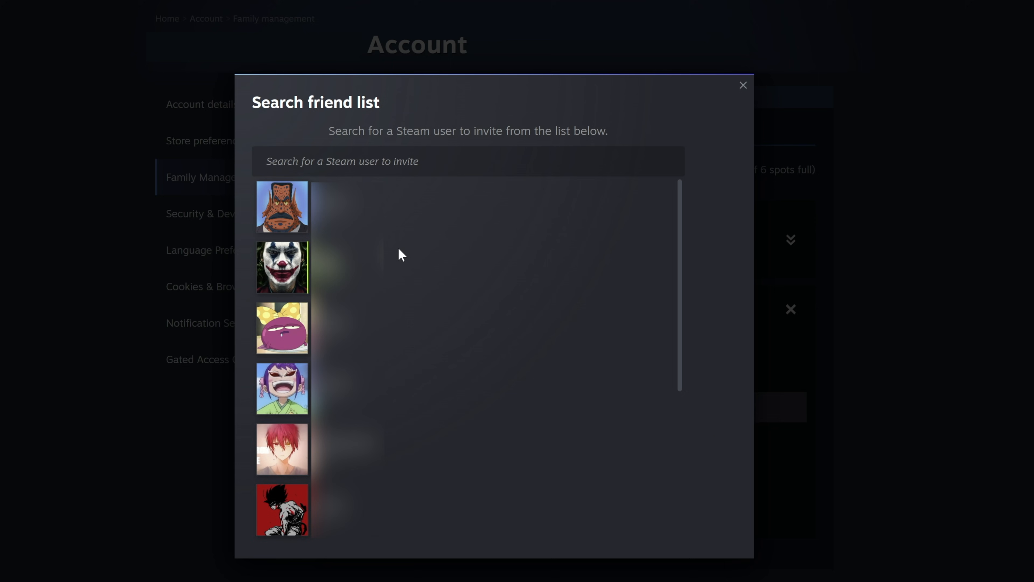
pyautogui.click(743, 85)
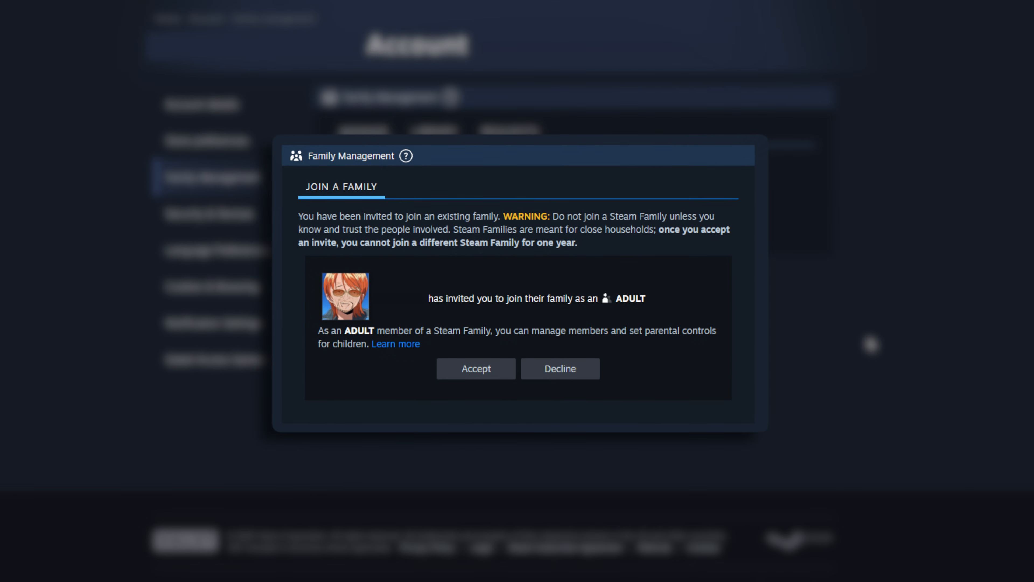
pyautogui.click(476, 369)
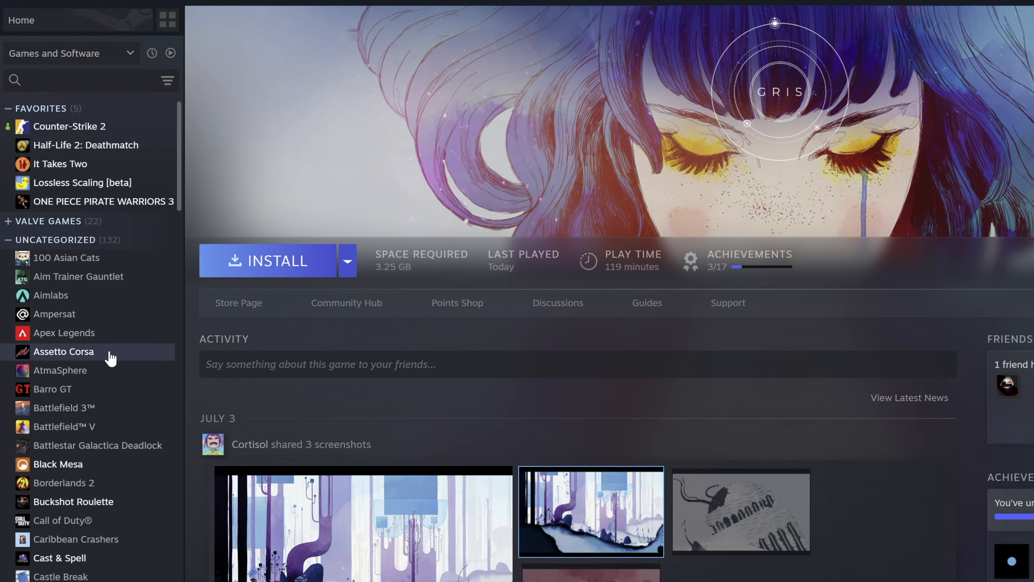
pyautogui.moveTo(167, 81)
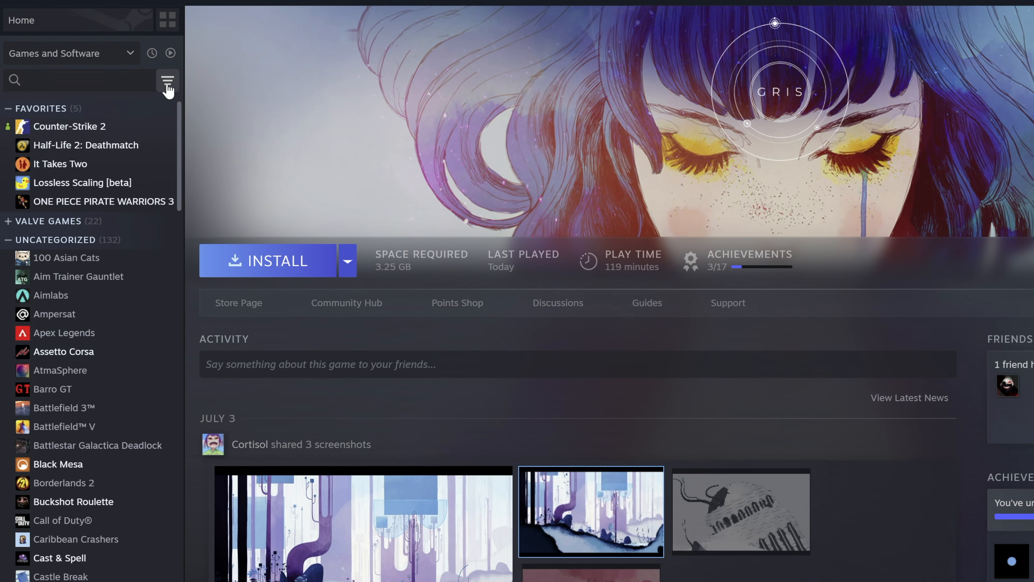
# - Filter the library by a family member's shared games under Family Sharing
pyautogui.click(167, 80)
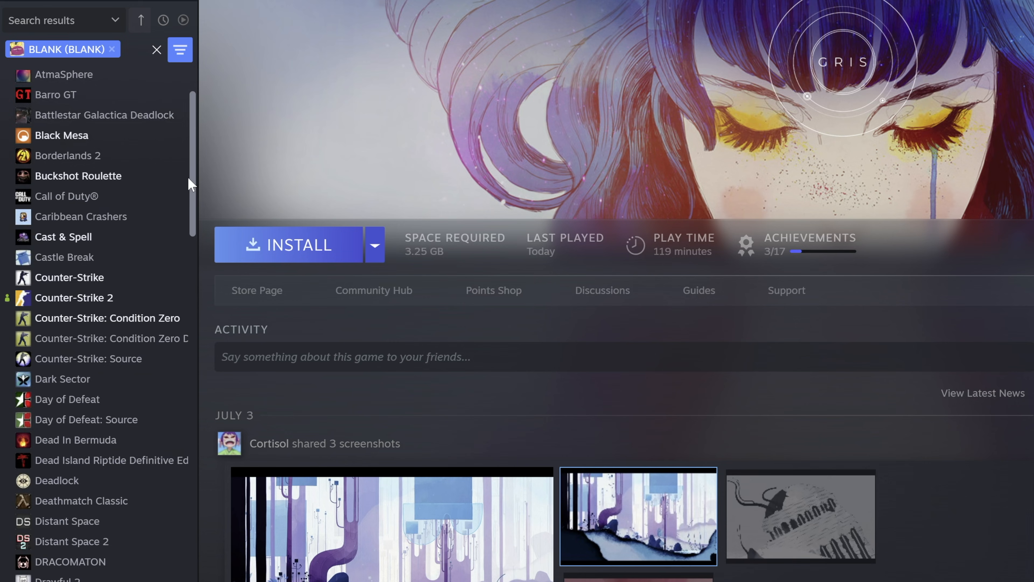
pyautogui.scroll(-3)
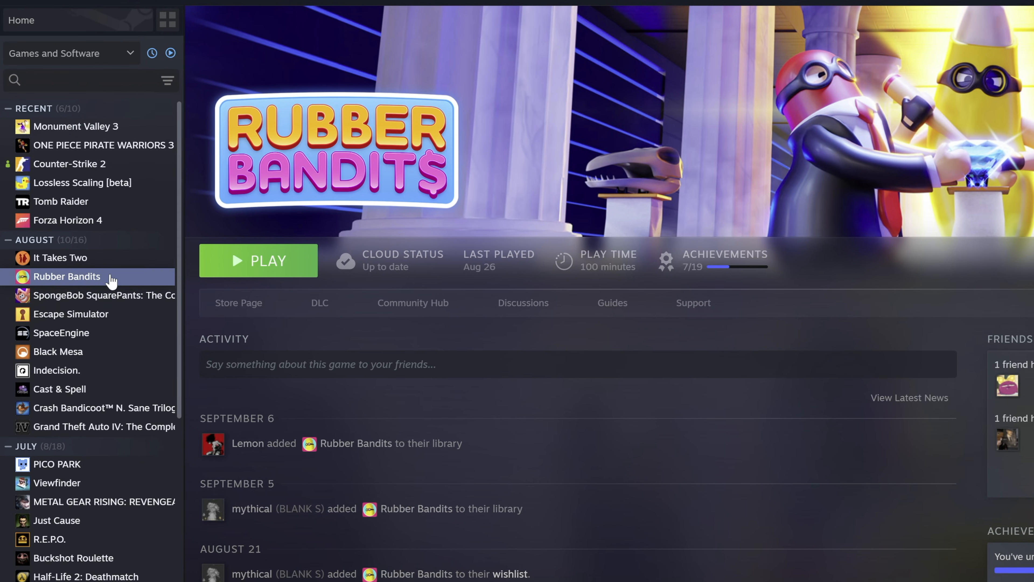
# - Browse Rubber Bandits' local files in File Explorer, then return to the Steam library
pyautogui.rightClick(67, 277)
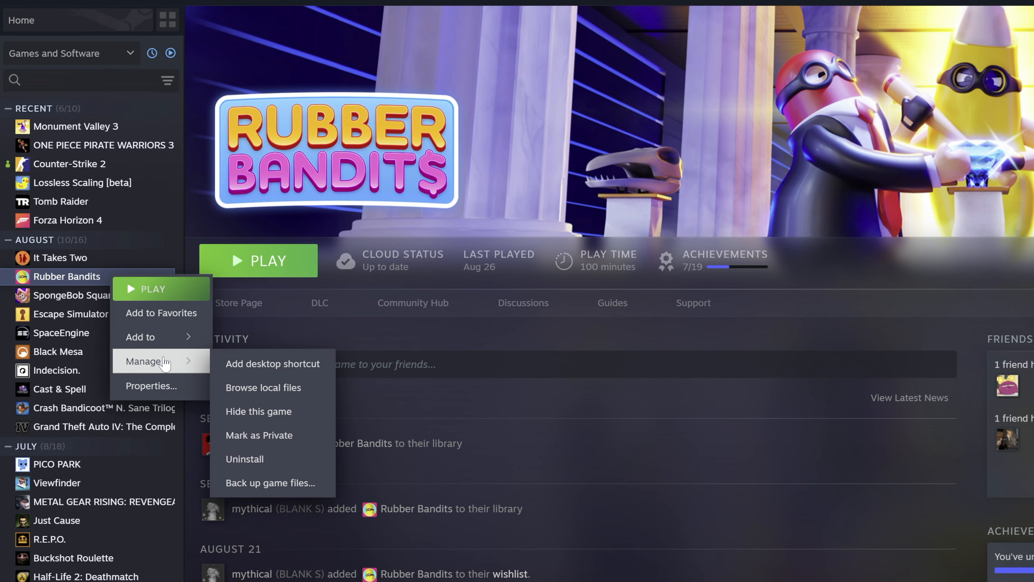
pyautogui.click(263, 387)
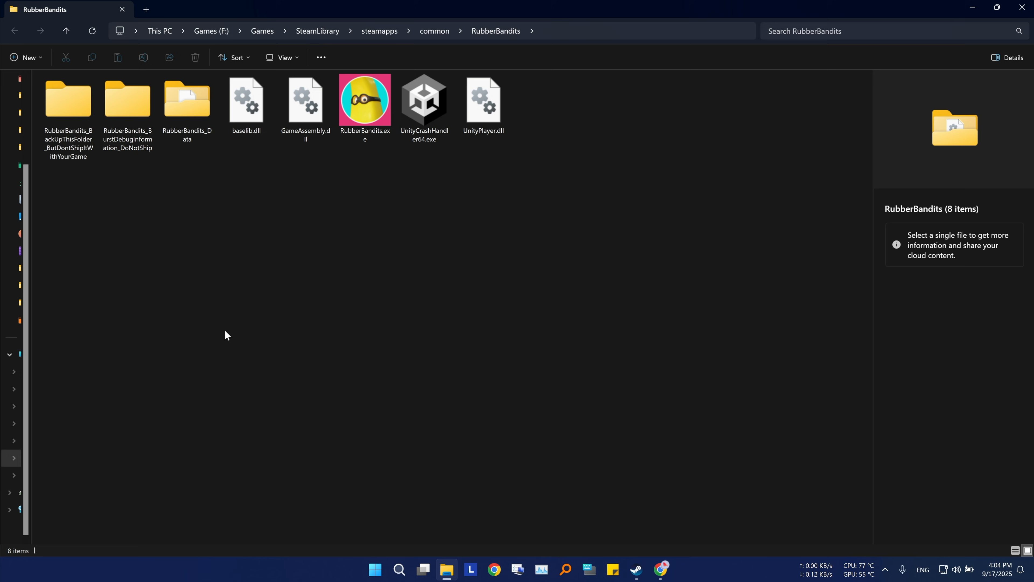
pyautogui.moveTo(439, 39)
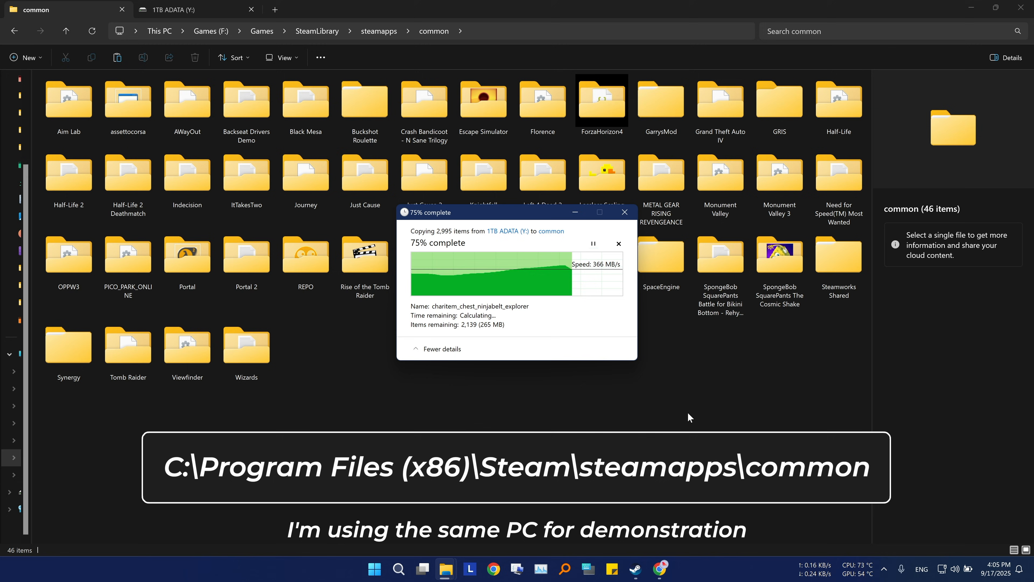
pyautogui.click(635, 569)
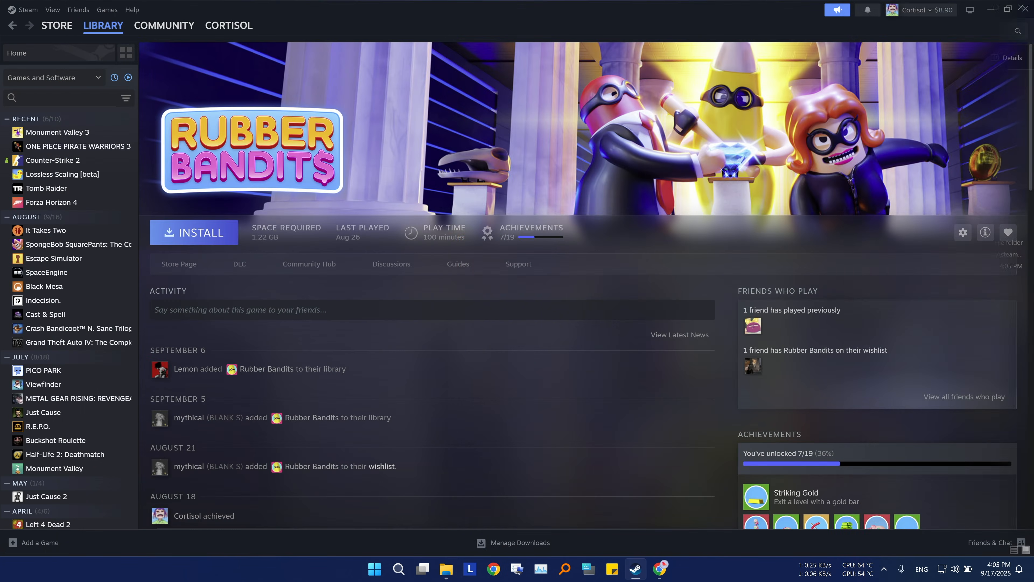
# - Install Rubber Bandits to the Games (F:) drive and go to Escape Simulator's page
pyautogui.click(194, 233)
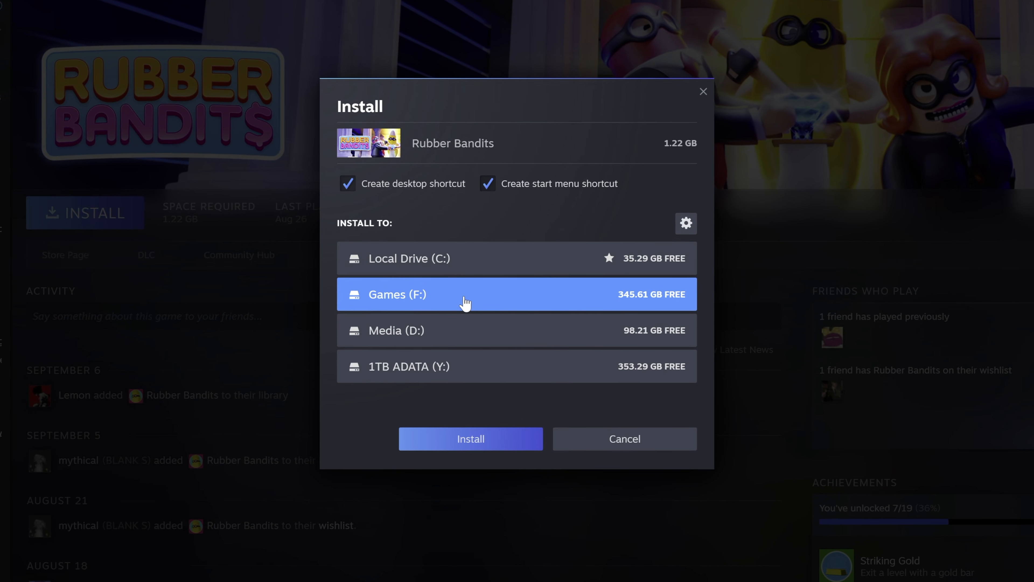
pyautogui.click(471, 439)
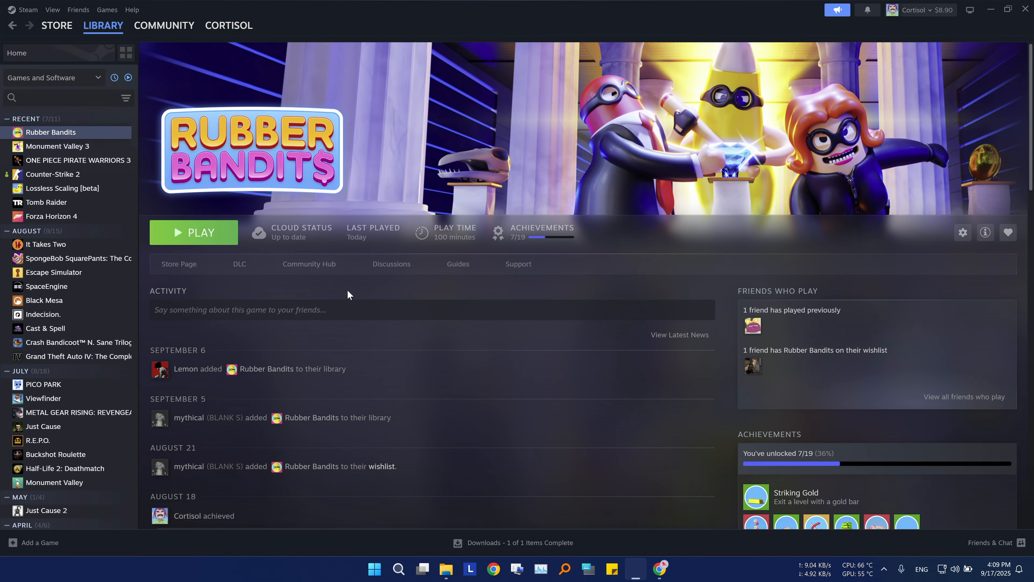
pyautogui.moveTo(182, 293)
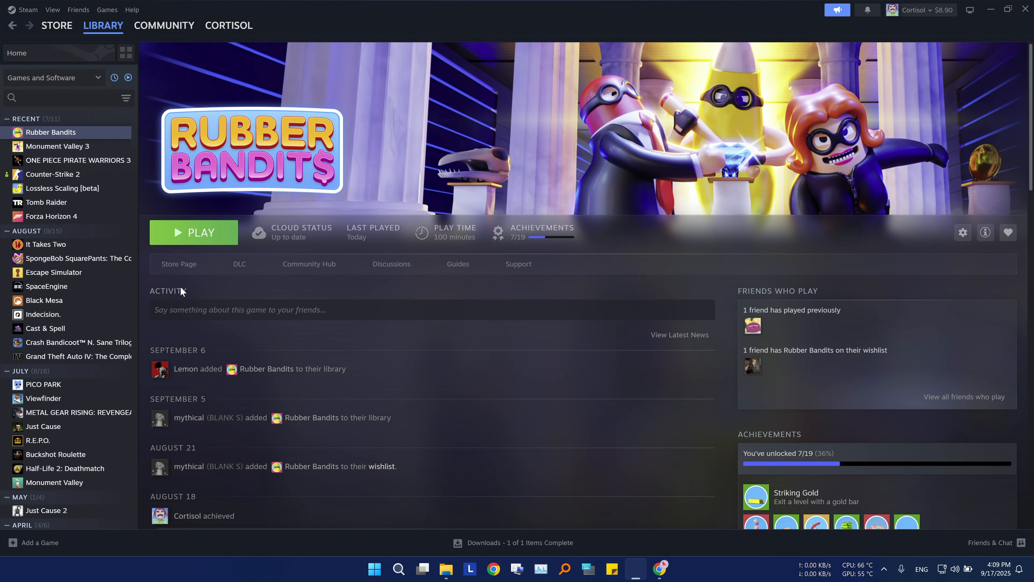
pyautogui.click(54, 273)
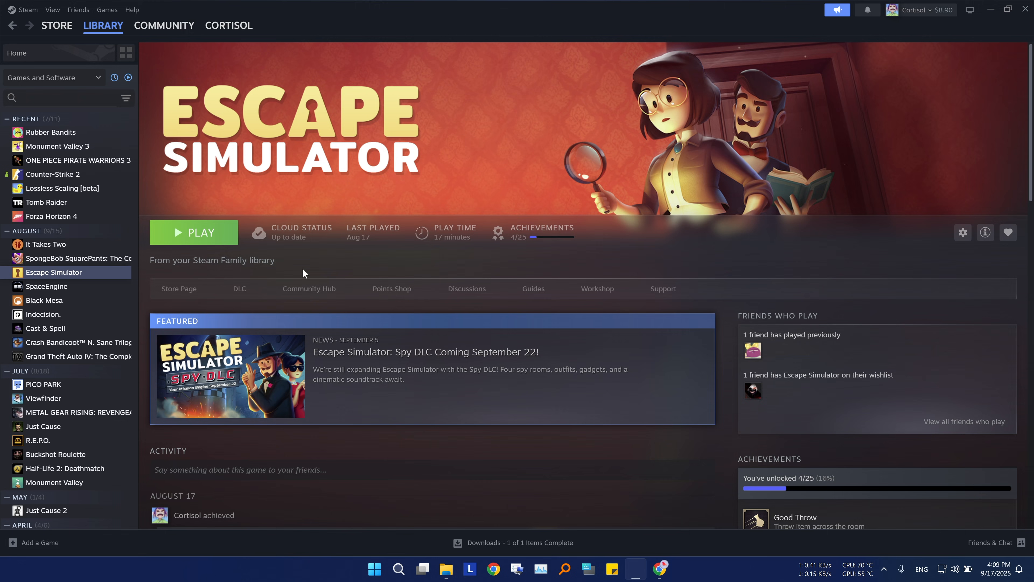
pyautogui.moveTo(295, 275)
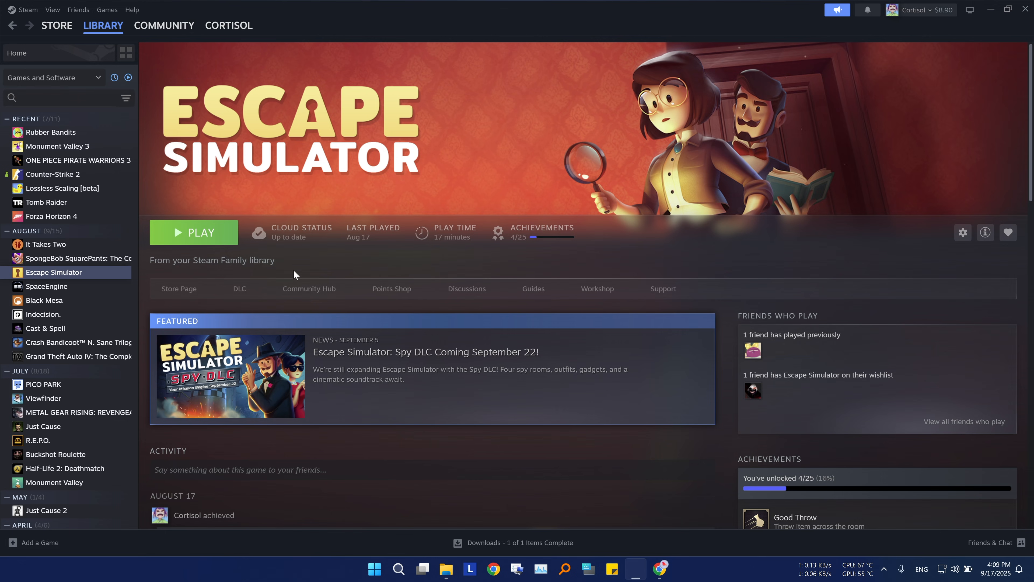
pyautogui.moveTo(142, 274)
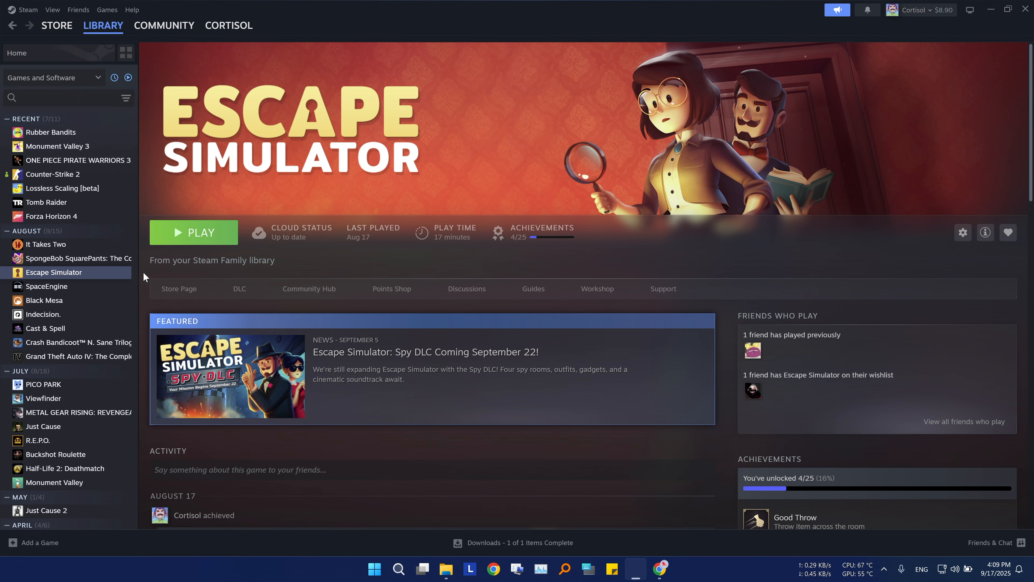
# - Verify integrity of Escape Simulator's installed files (28.53 GB on Games F:) from its Properties
pyautogui.rightClick(54, 273)
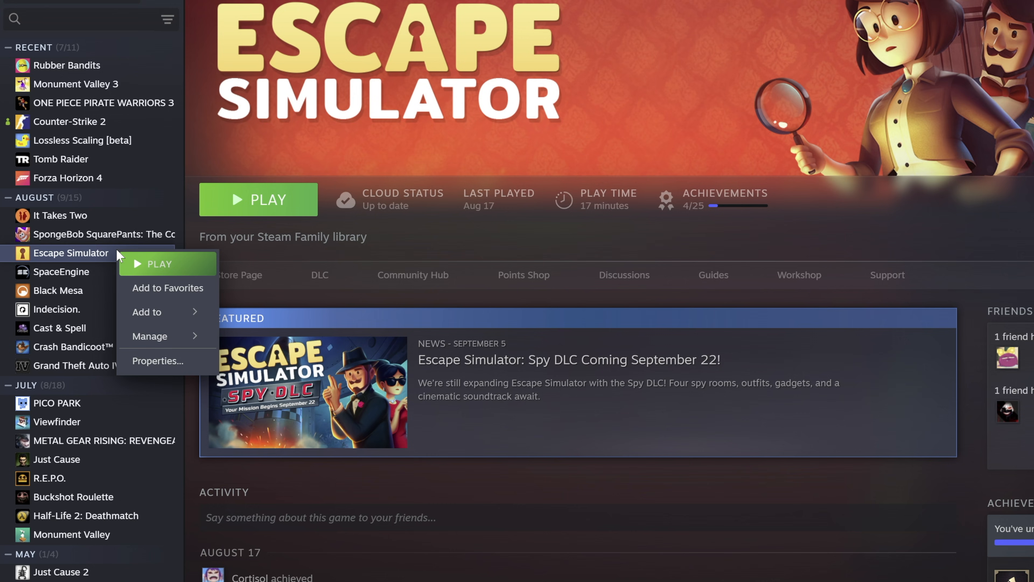
pyautogui.click(157, 360)
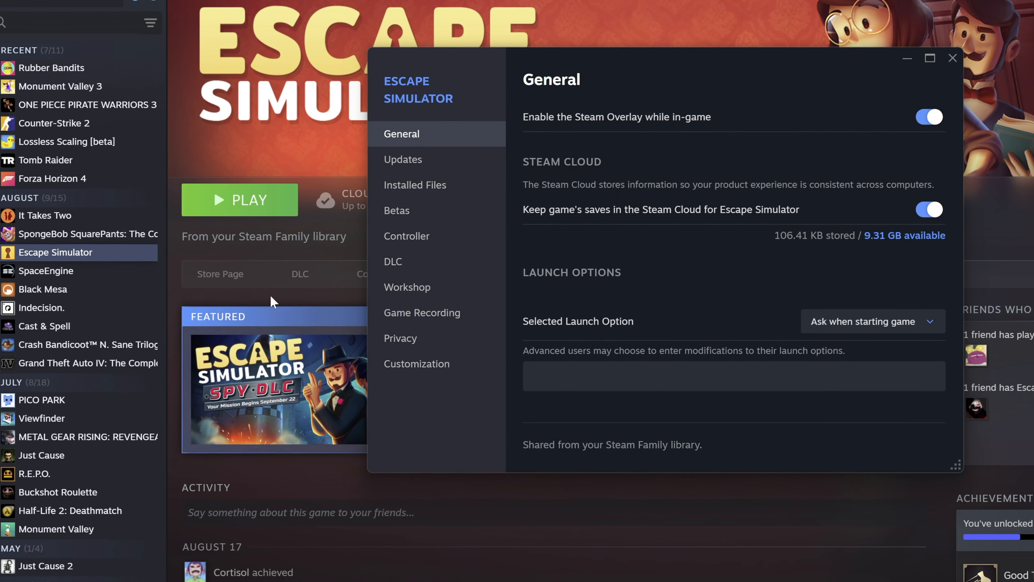
pyautogui.click(415, 186)
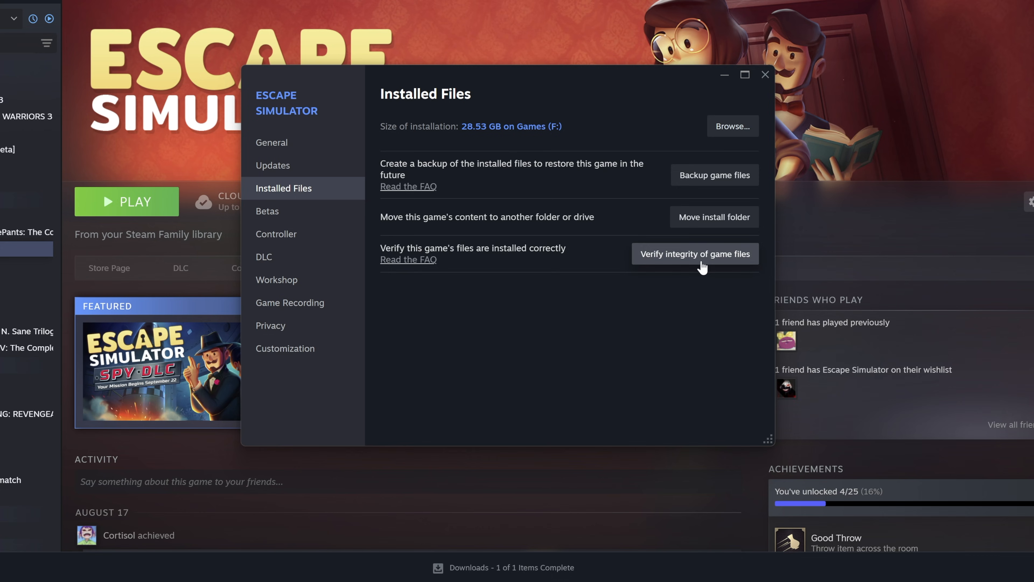
pyautogui.click(696, 253)
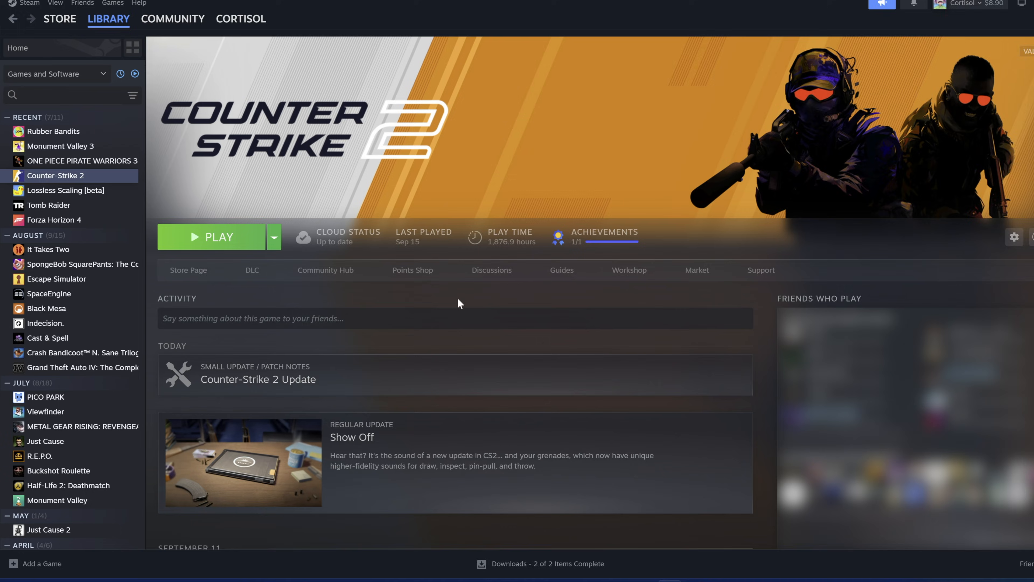
# - View Counter-Strike 2's launch options: +exec autoexec, -novid, +fps_max 100
pyautogui.rightClick(55, 176)
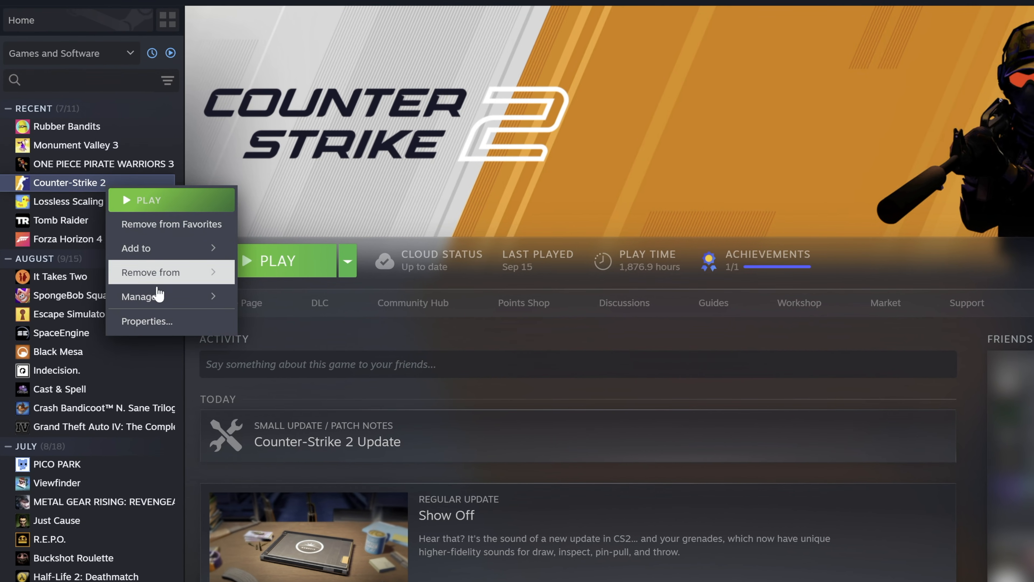
pyautogui.click(147, 321)
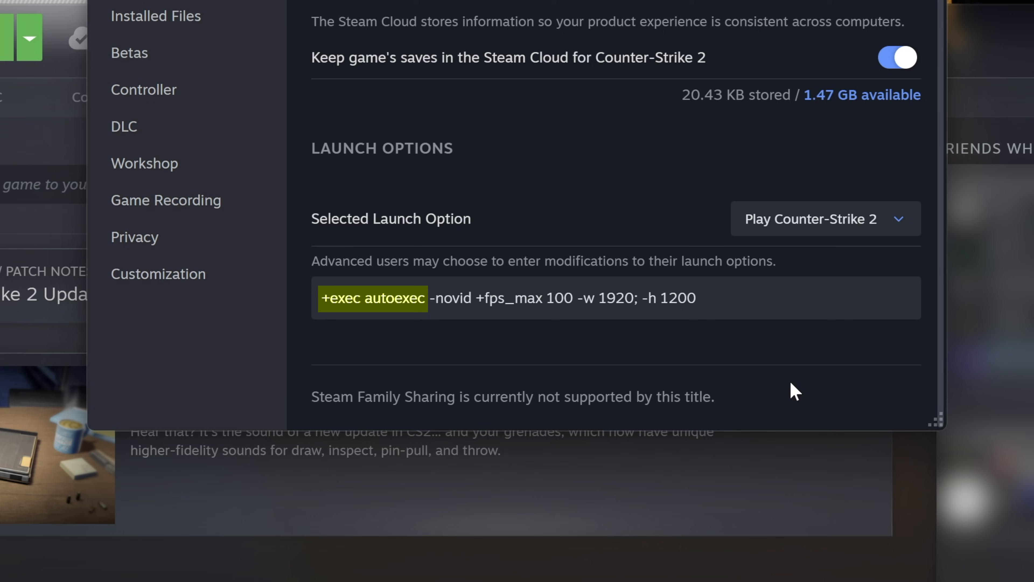
pyautogui.doubleClick(452, 298)
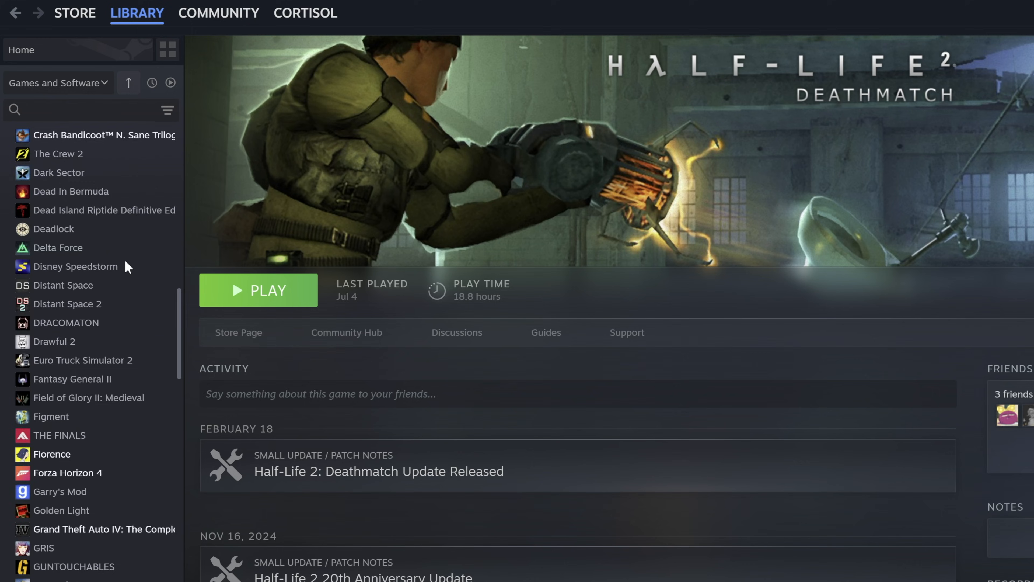
# - Create a new dynamic collection named RPG from the collections view
pyautogui.scroll(-3)
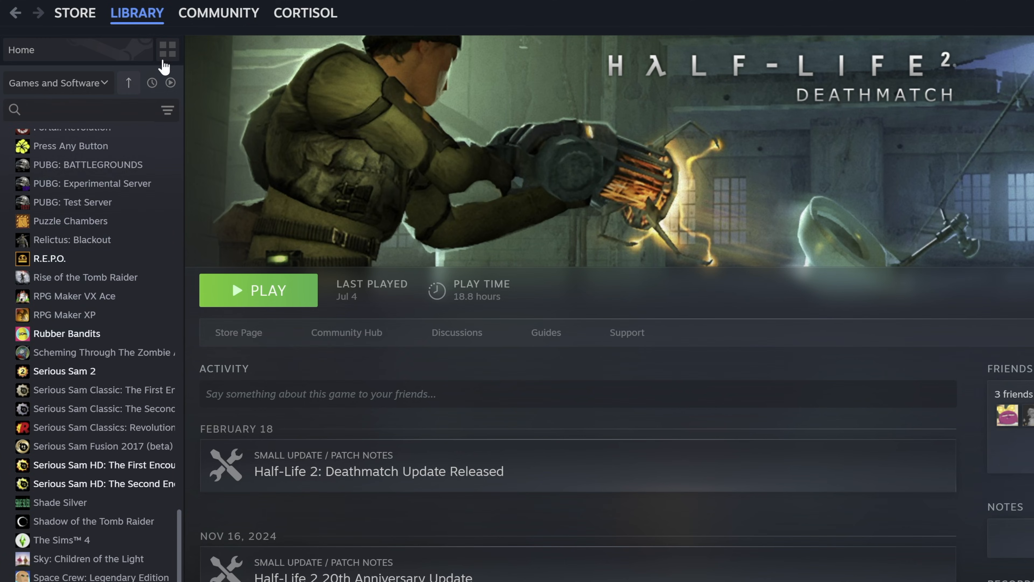
pyautogui.click(168, 50)
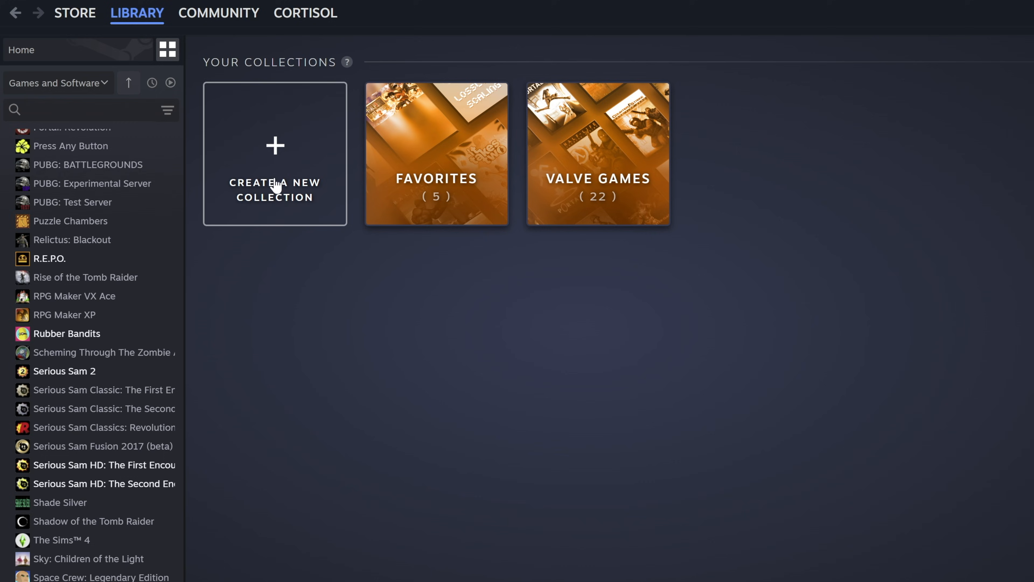
pyautogui.click(274, 153)
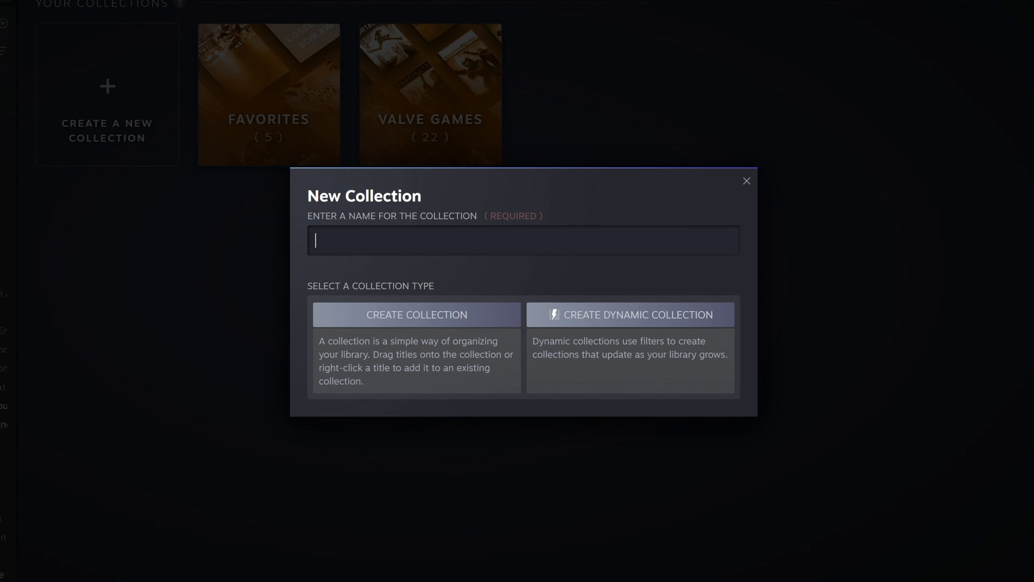
pyautogui.write('RPG')
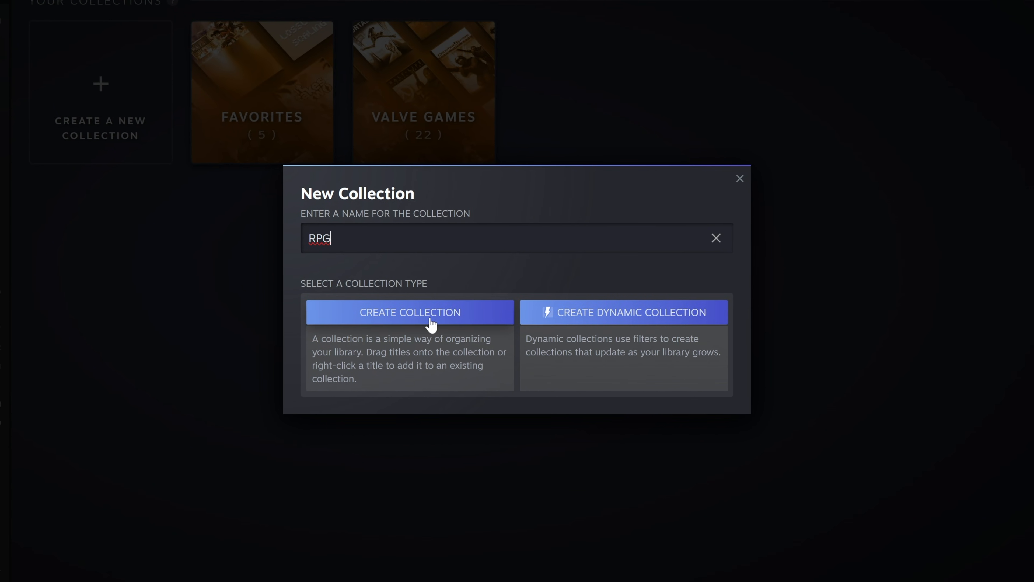
pyautogui.moveTo(670, 332)
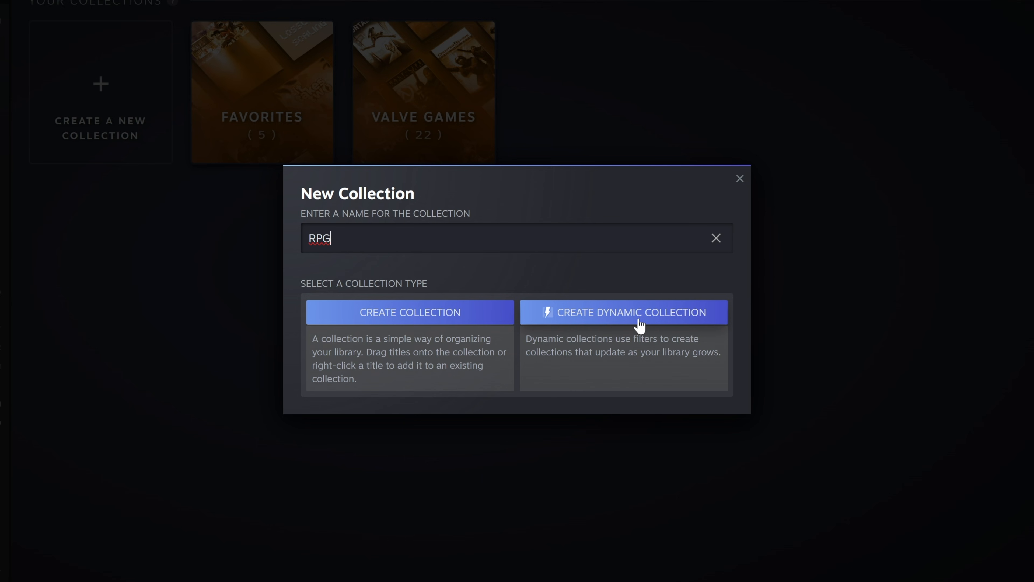
pyautogui.click(639, 313)
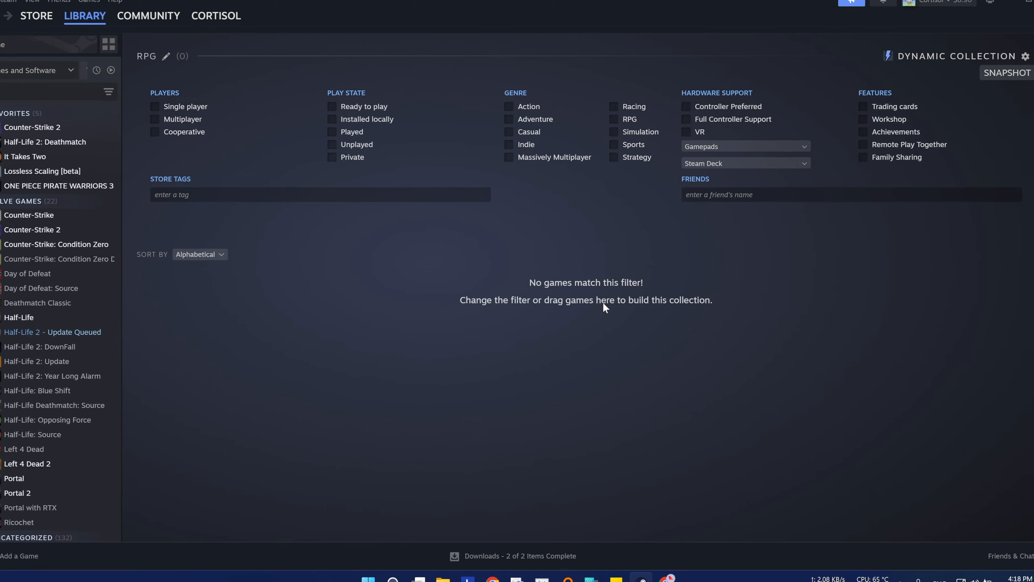
# - Filter the RPG collection by RPG genre, remove one game, then view Uncategorized sorted by achievement completion
pyautogui.click(610, 124)
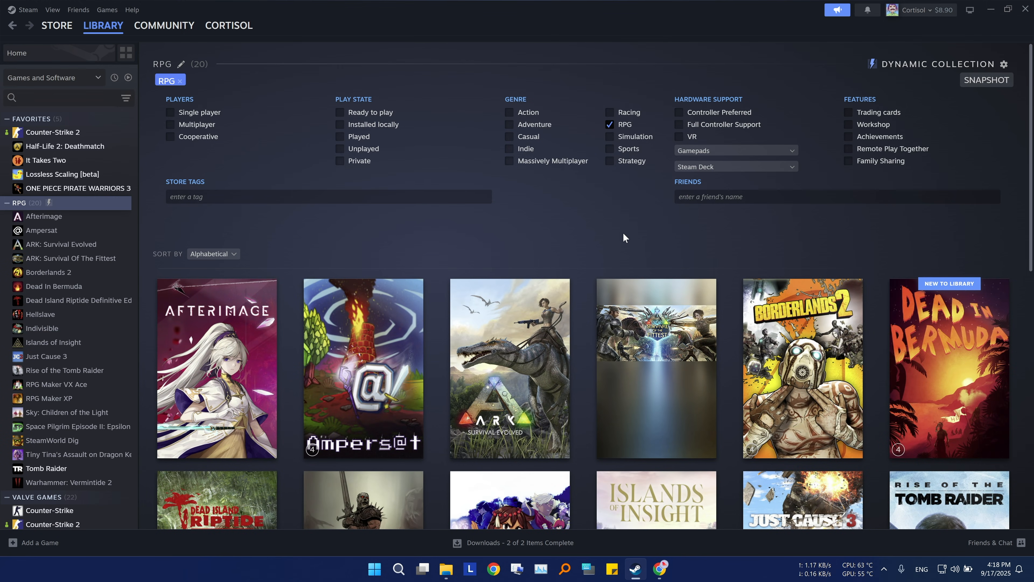
pyautogui.scroll(-3)
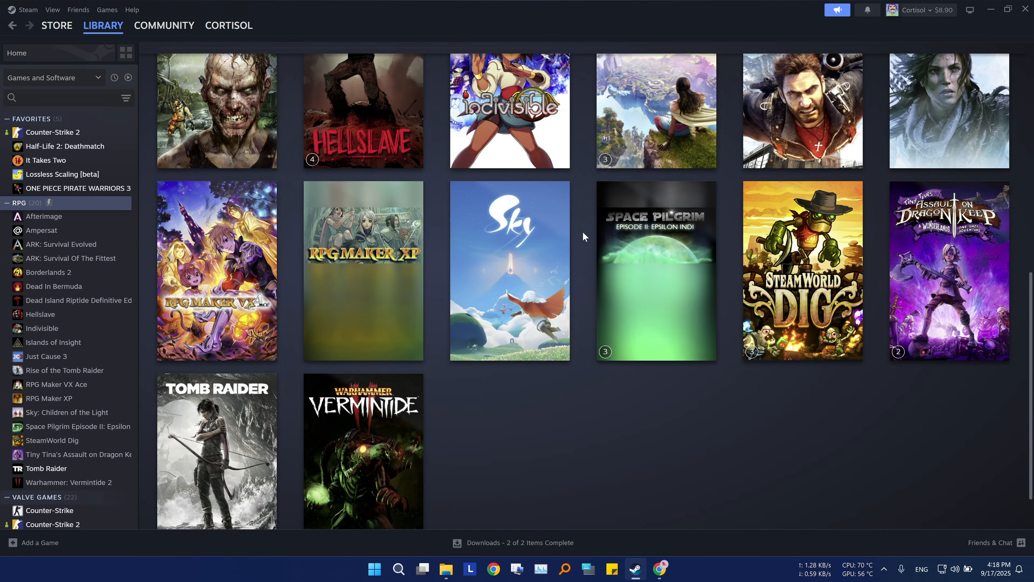
pyautogui.click(19, 203)
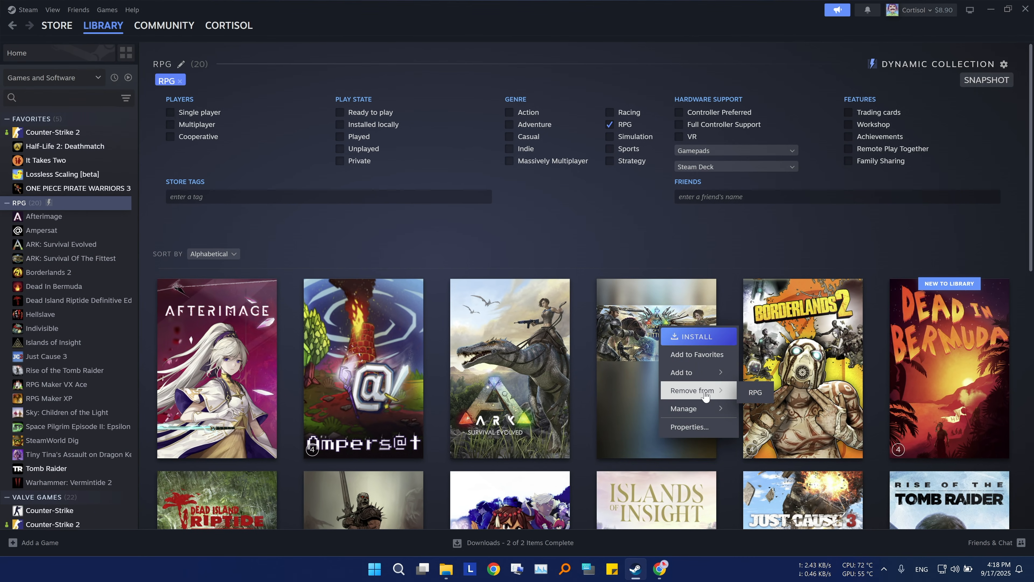
pyautogui.click(755, 393)
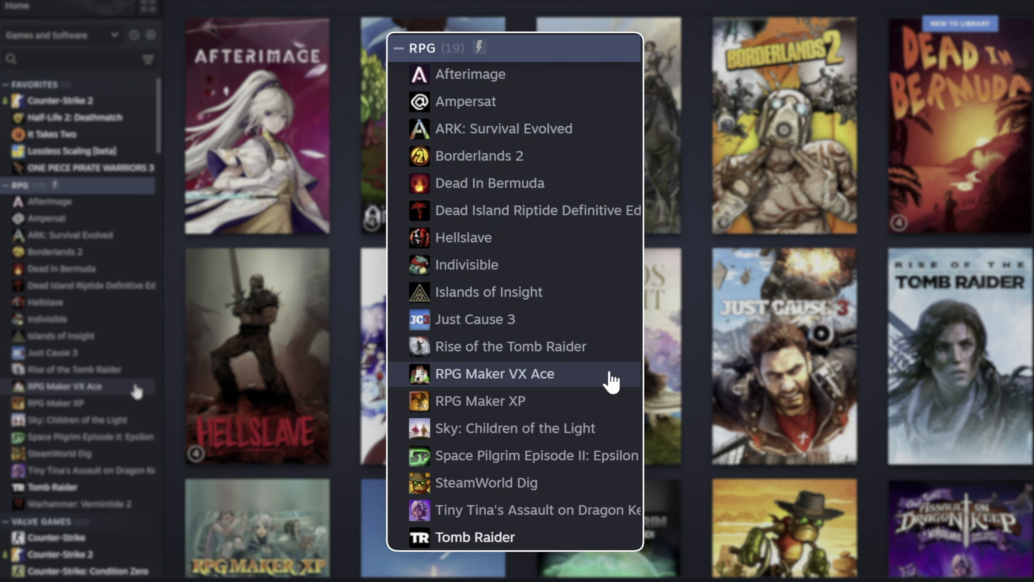
pyautogui.moveTo(568, 437)
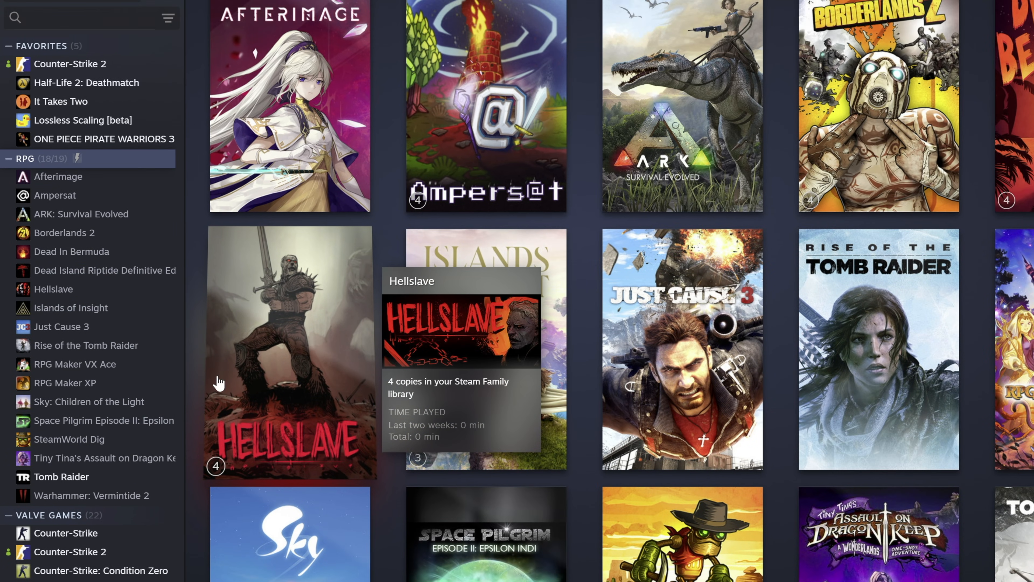
pyautogui.click(70, 10)
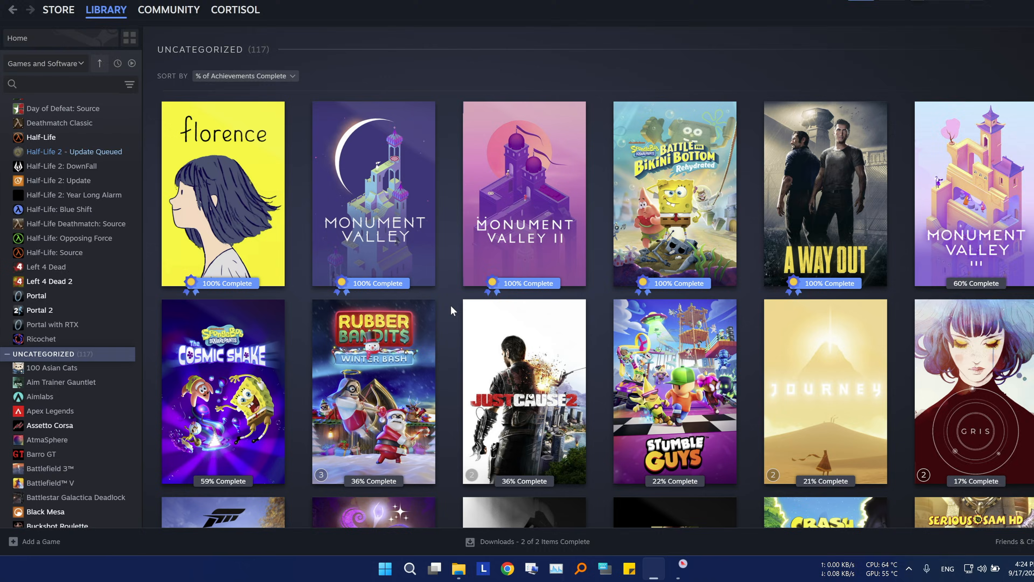
# - Add PCSX2 to the library as a non-Steam game via Add a Non-Steam Game
pyautogui.click(40, 542)
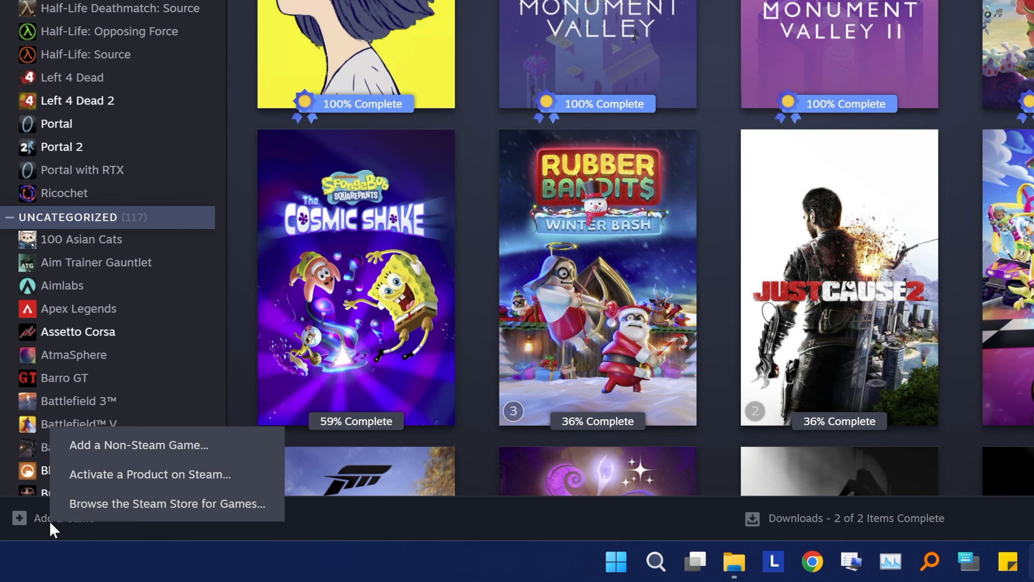
pyautogui.click(138, 445)
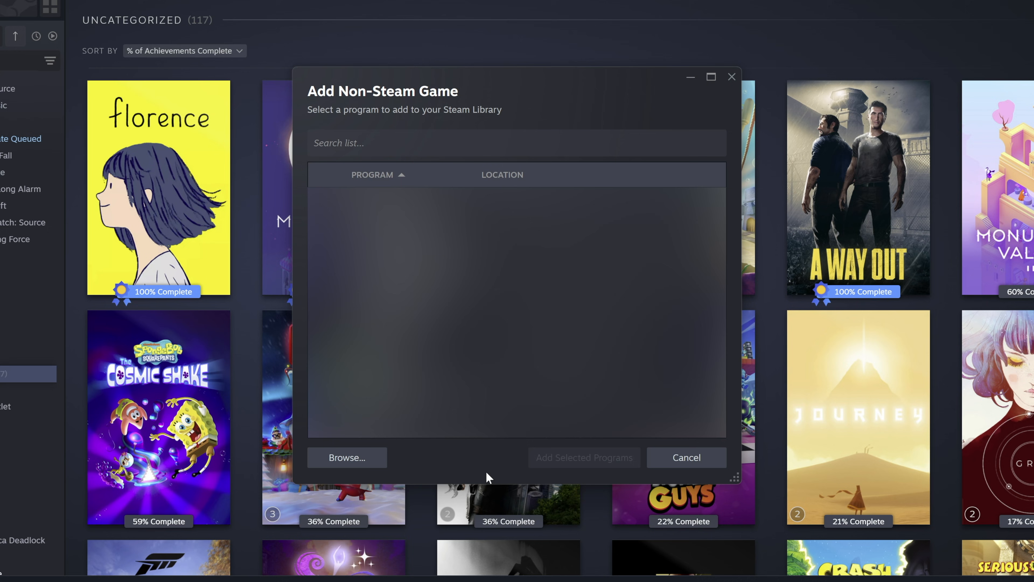
pyautogui.click(347, 458)
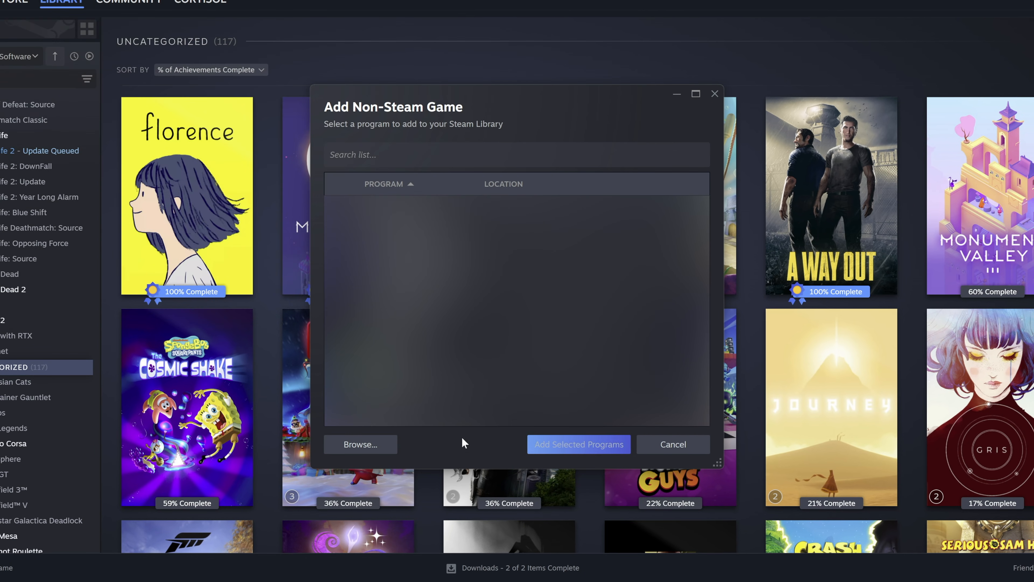
pyautogui.click(673, 444)
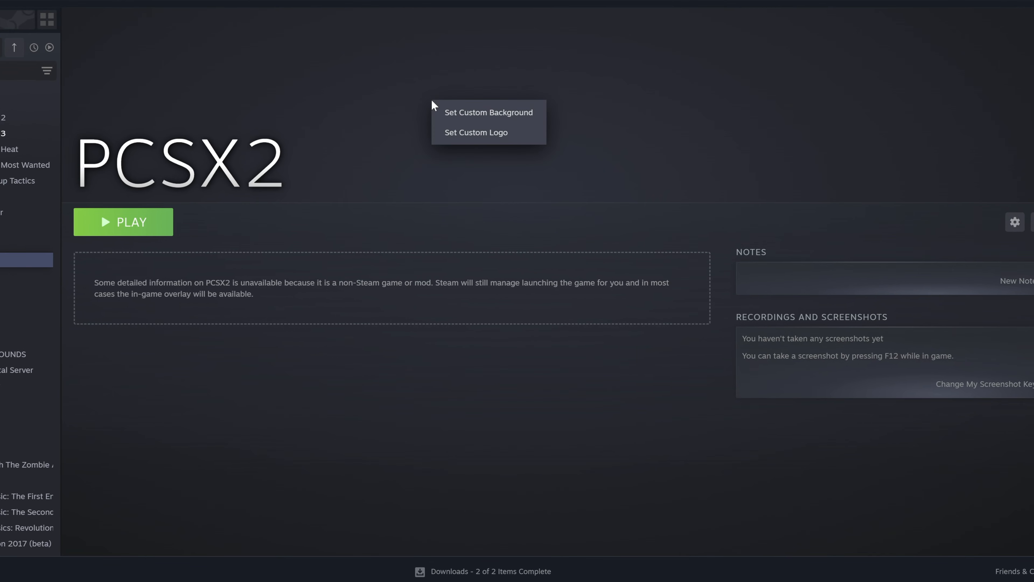
# - Set a custom background for the PCSX2 entry from its header artwork menu
pyautogui.click(488, 113)
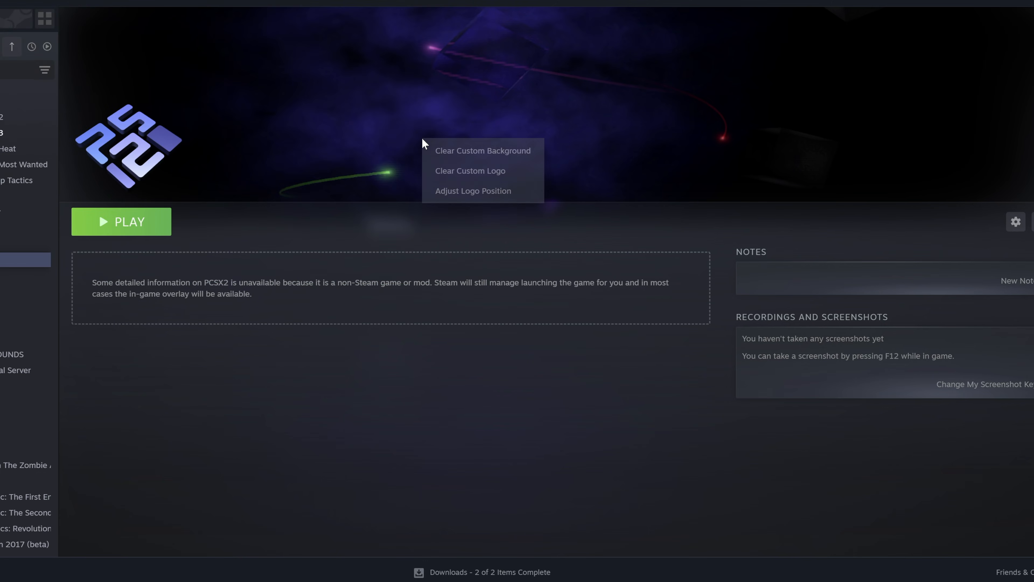
pyautogui.moveTo(441, 156)
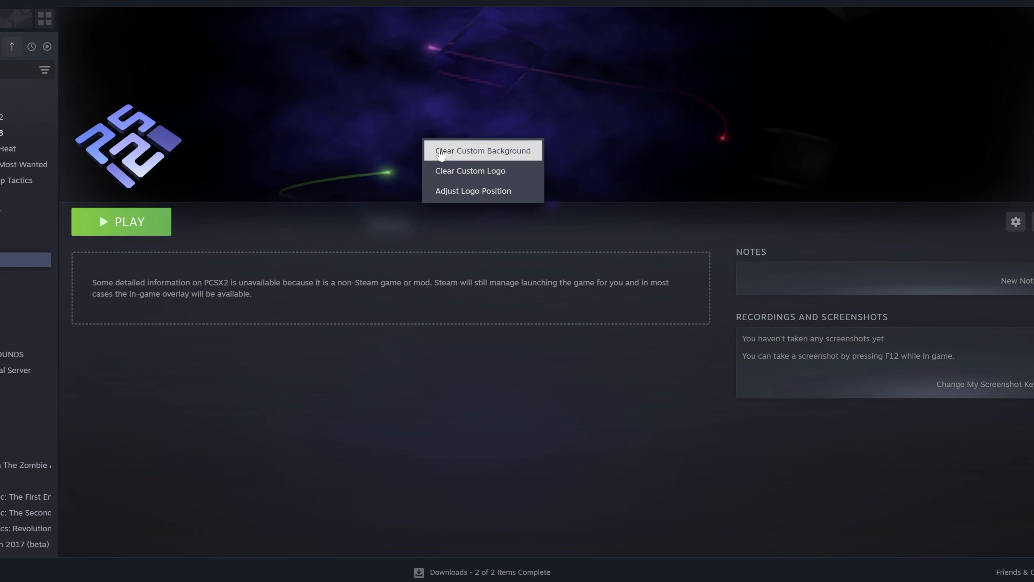
pyautogui.click(483, 151)
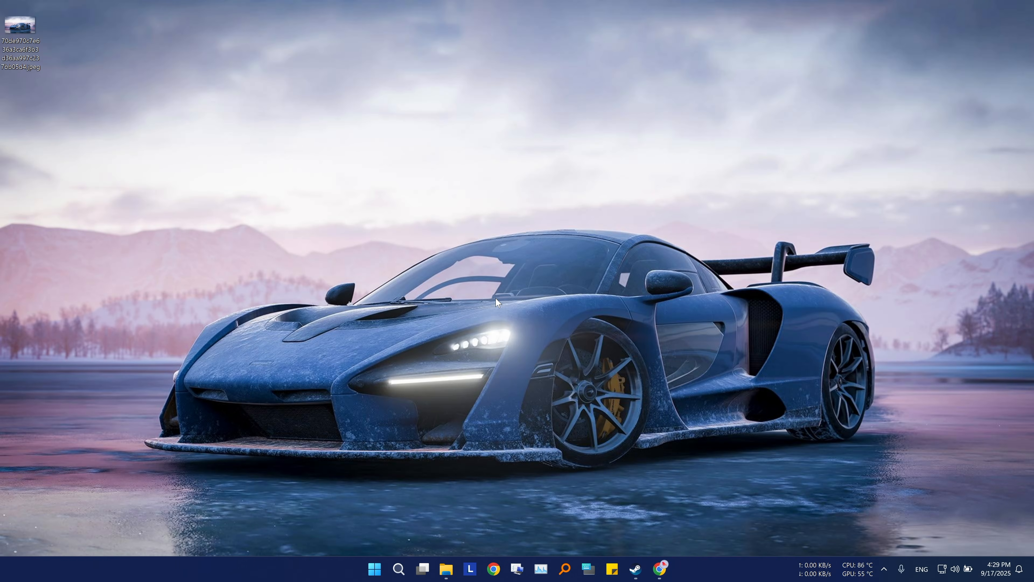
# - View a Forza Horizon 4 trading card's artwork full size from its library page
pyautogui.click(636, 569)
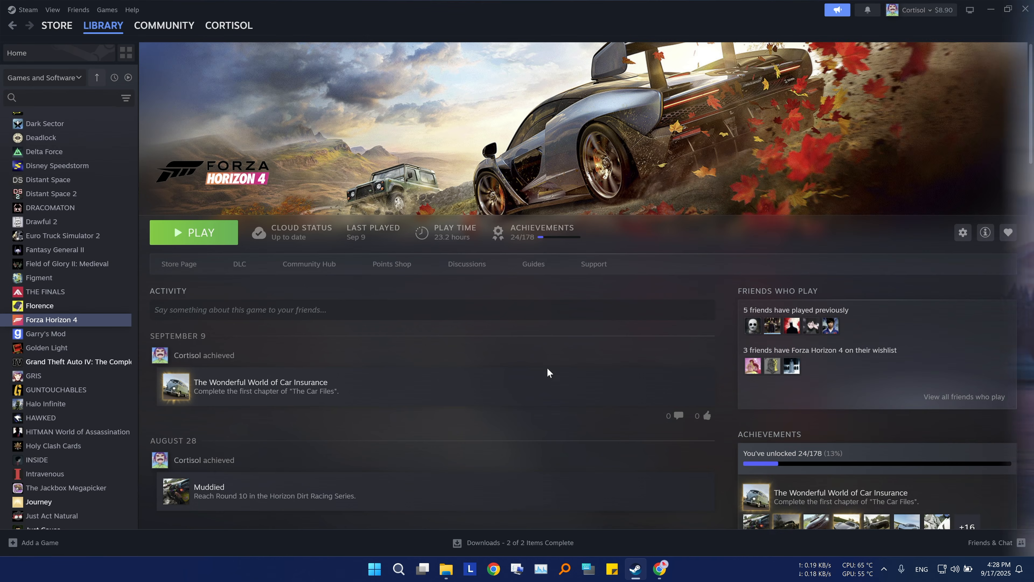
pyautogui.scroll(-3)
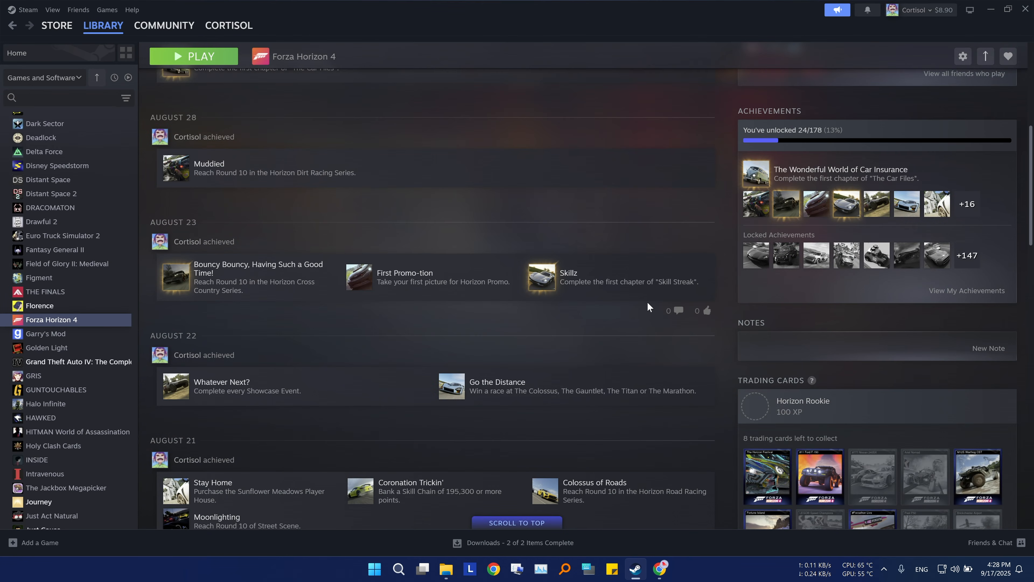
pyautogui.scroll(-3)
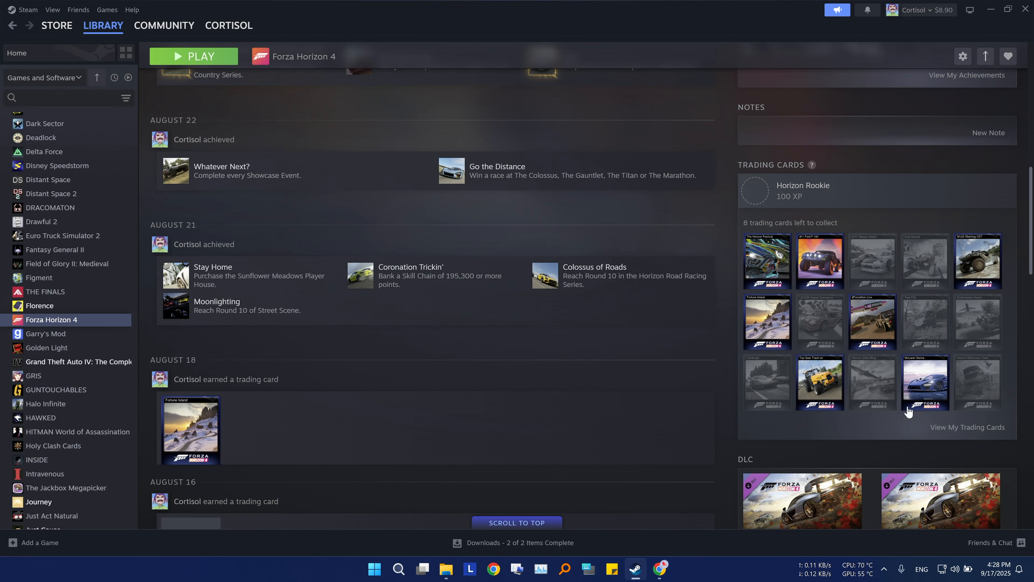
pyautogui.click(926, 381)
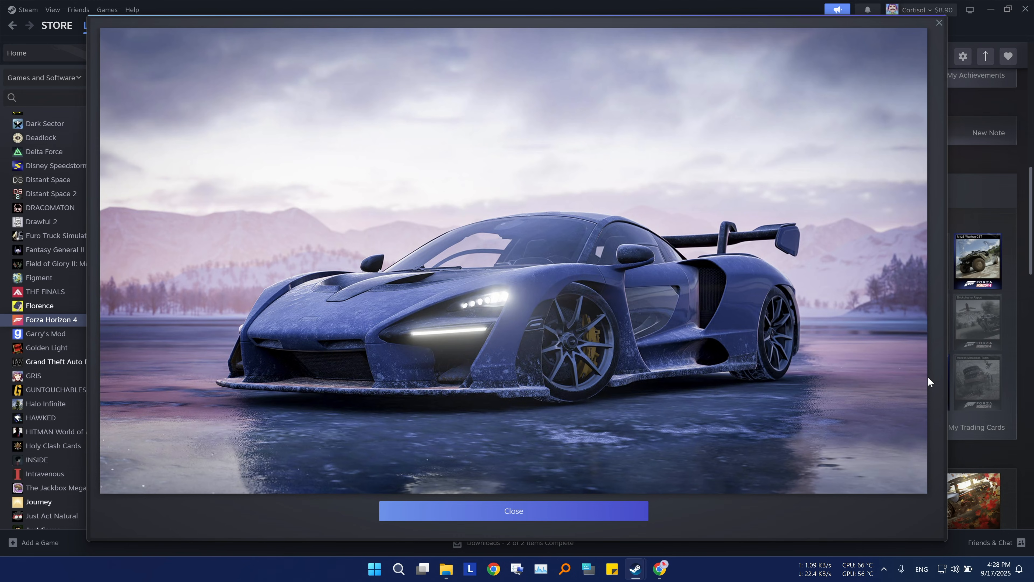
# - Save the artwork image and set it as the desktop wallpaper
pyautogui.rightClick(673, 302)
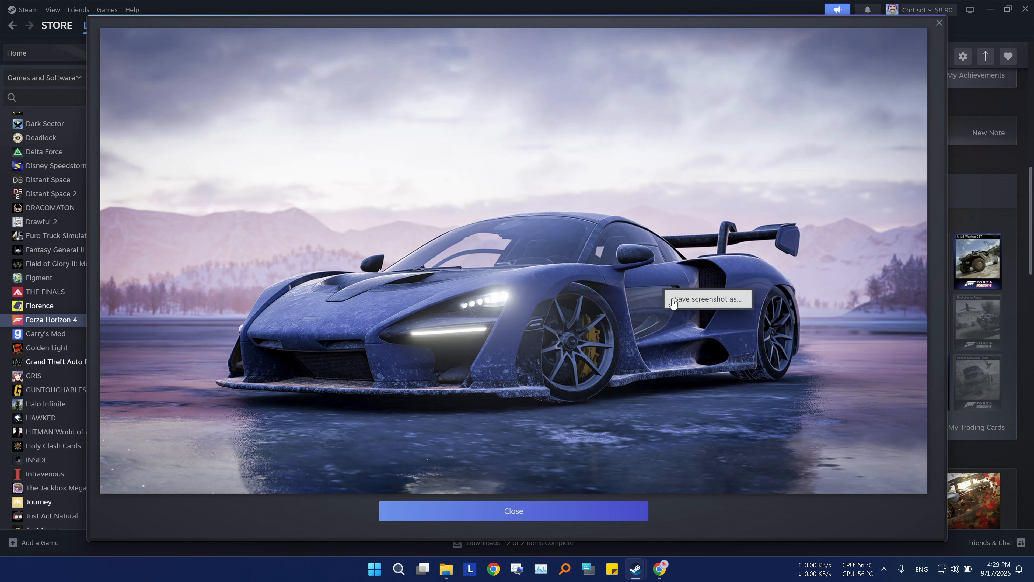
pyautogui.click(706, 301)
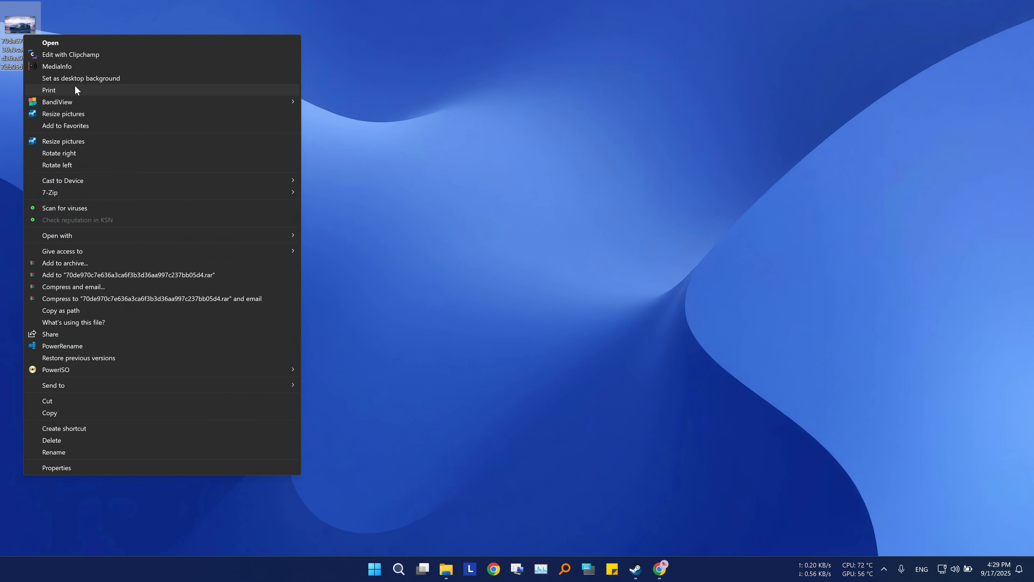
pyautogui.click(80, 78)
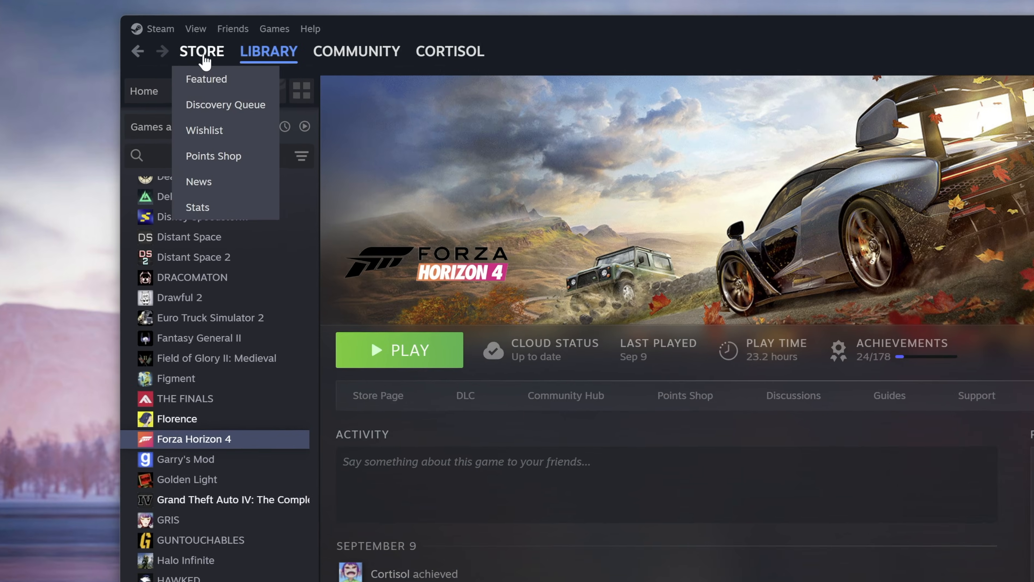
# - Switch the Steam client to Small Mode from the View menu
pyautogui.click(197, 28)
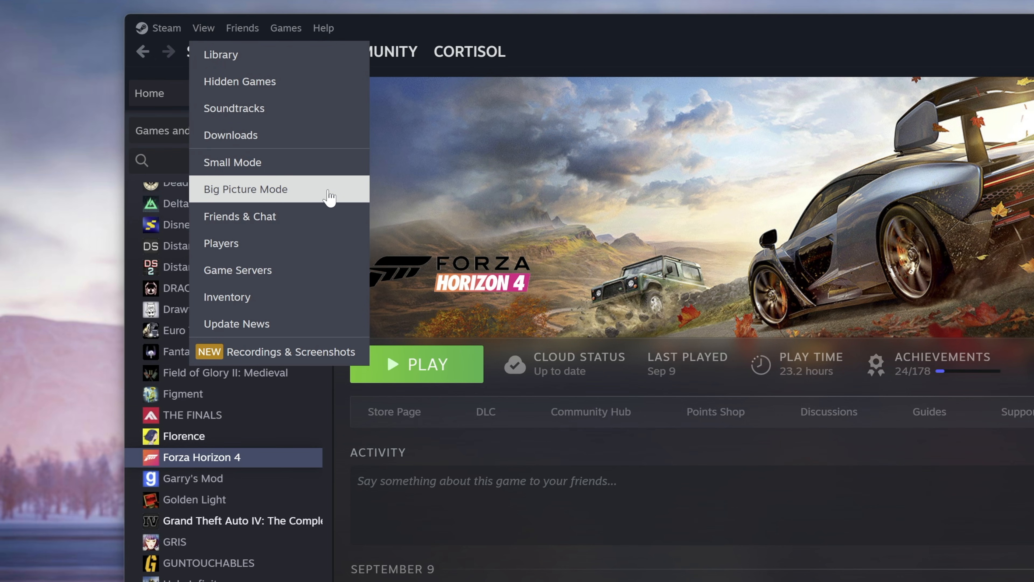
pyautogui.moveTo(287, 171)
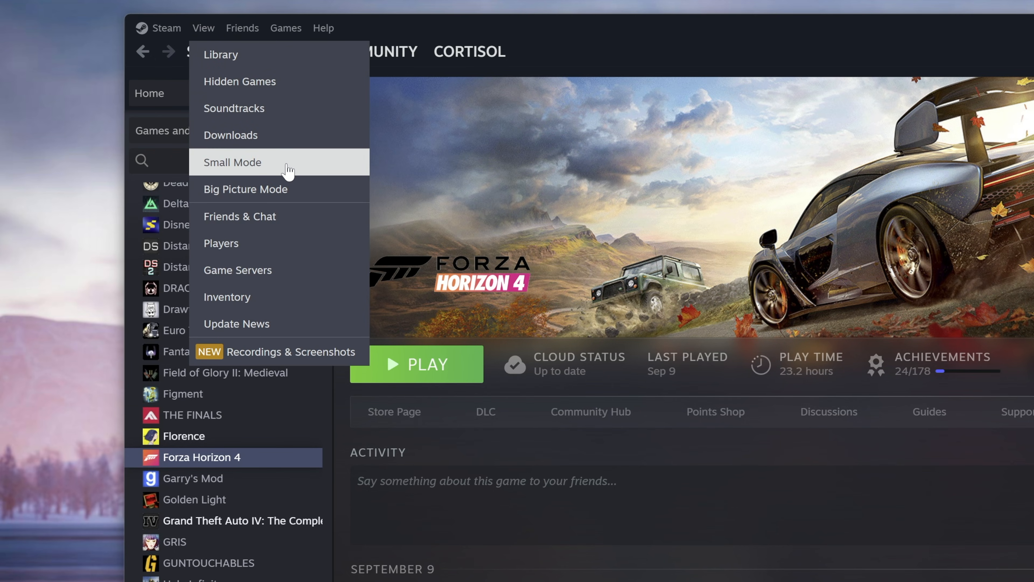
pyautogui.click(233, 162)
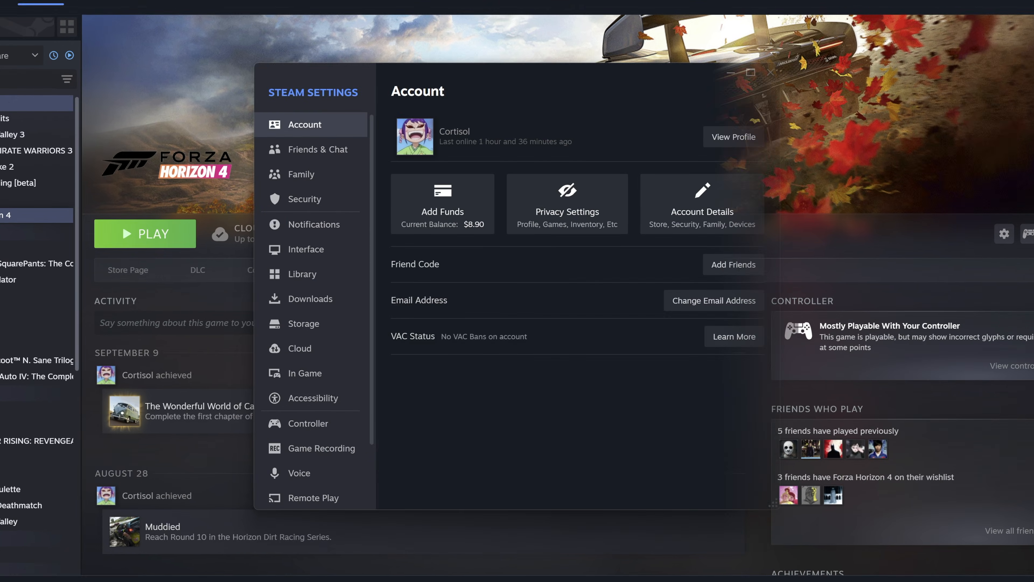
# - Turn off game rumble for the PlayStation 4 Controller and review external gamepad options
pyautogui.click(308, 423)
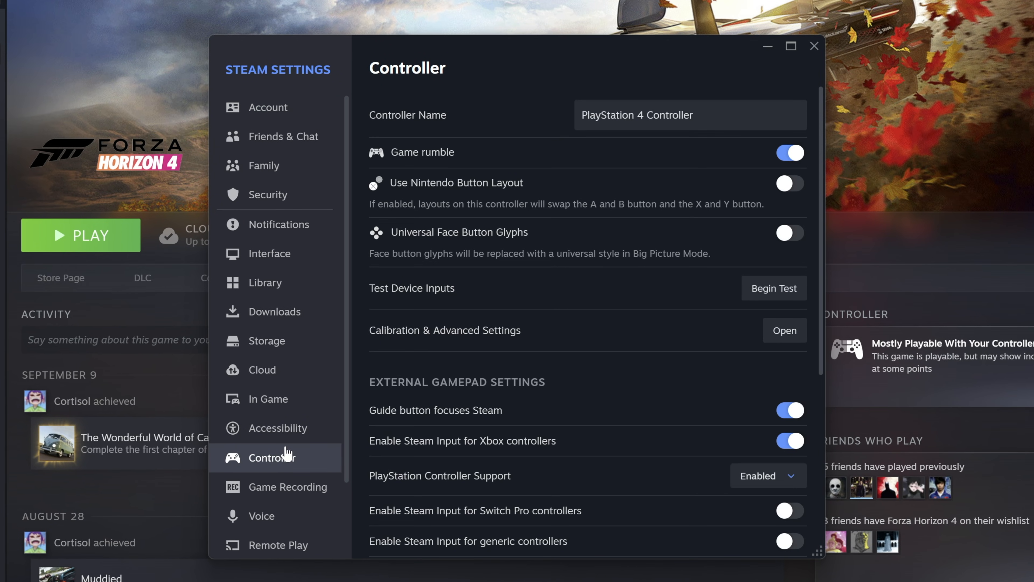
pyautogui.moveTo(634, 291)
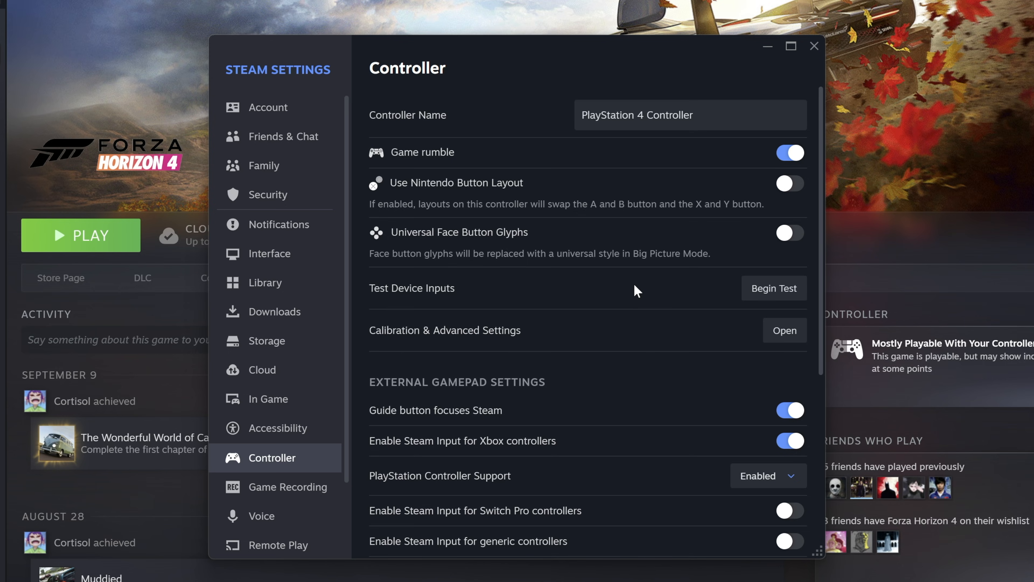
pyautogui.moveTo(656, 154)
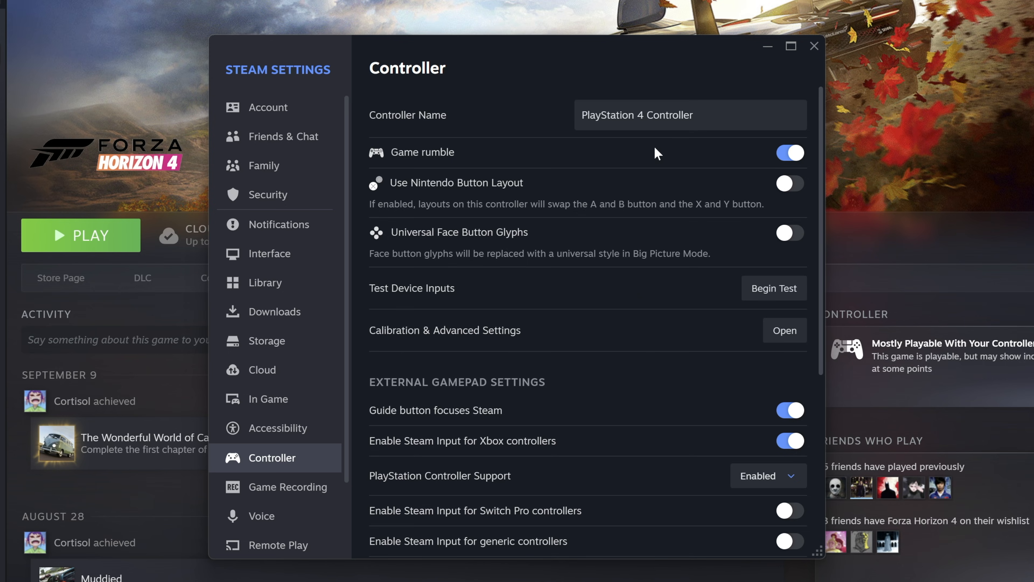
pyautogui.scroll(-3)
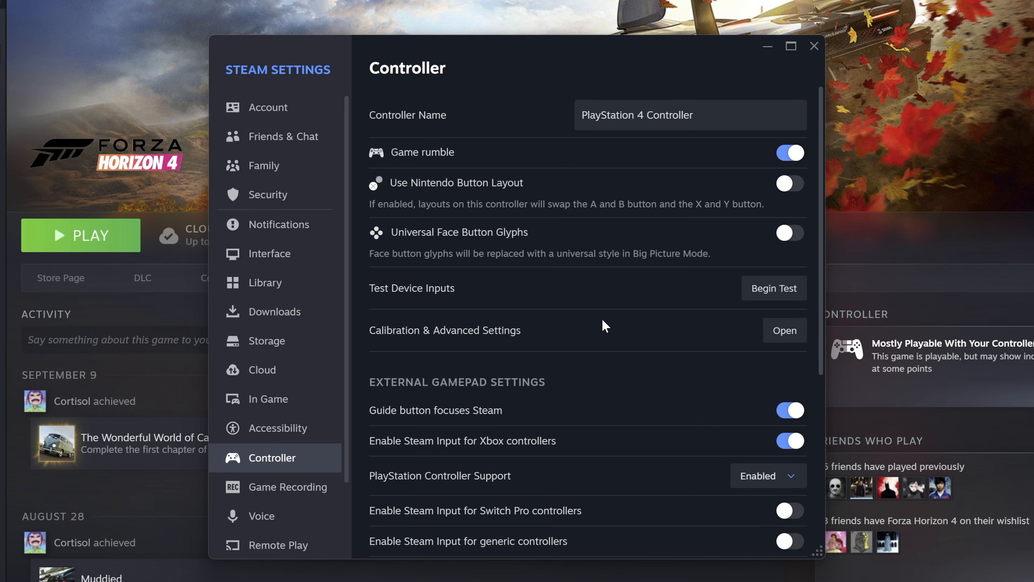
pyautogui.moveTo(795, 153)
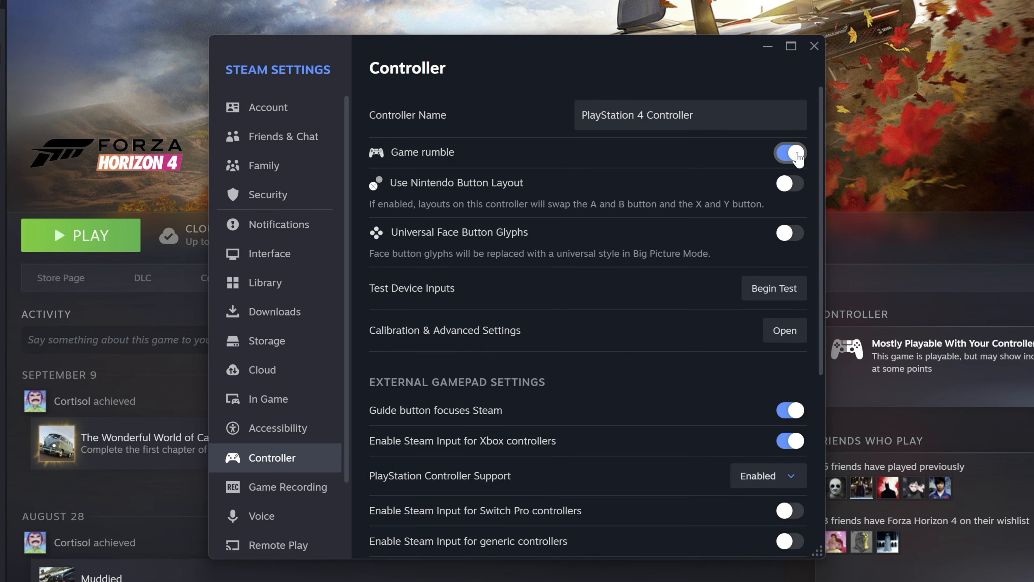
pyautogui.click(790, 153)
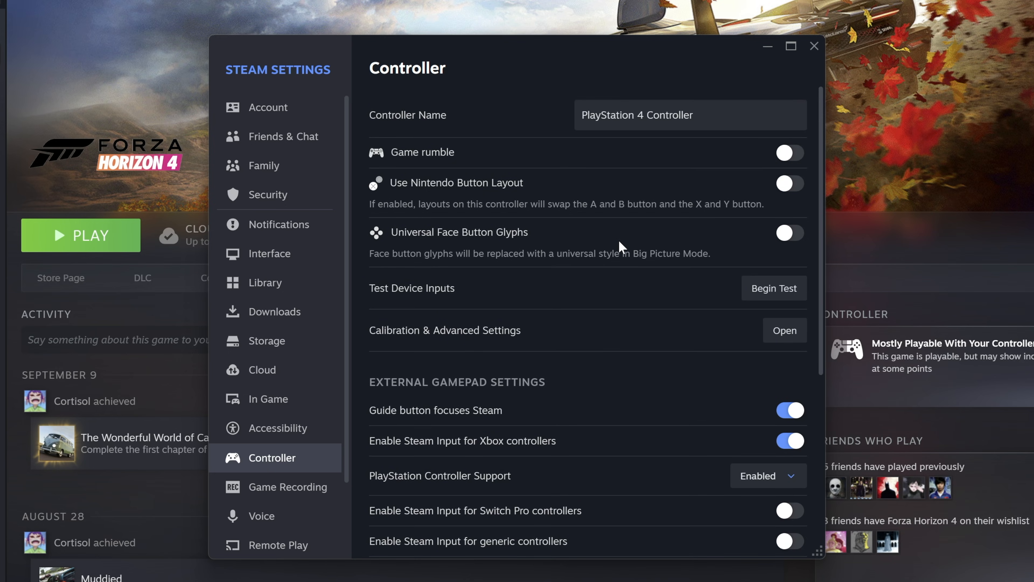
pyautogui.click(775, 288)
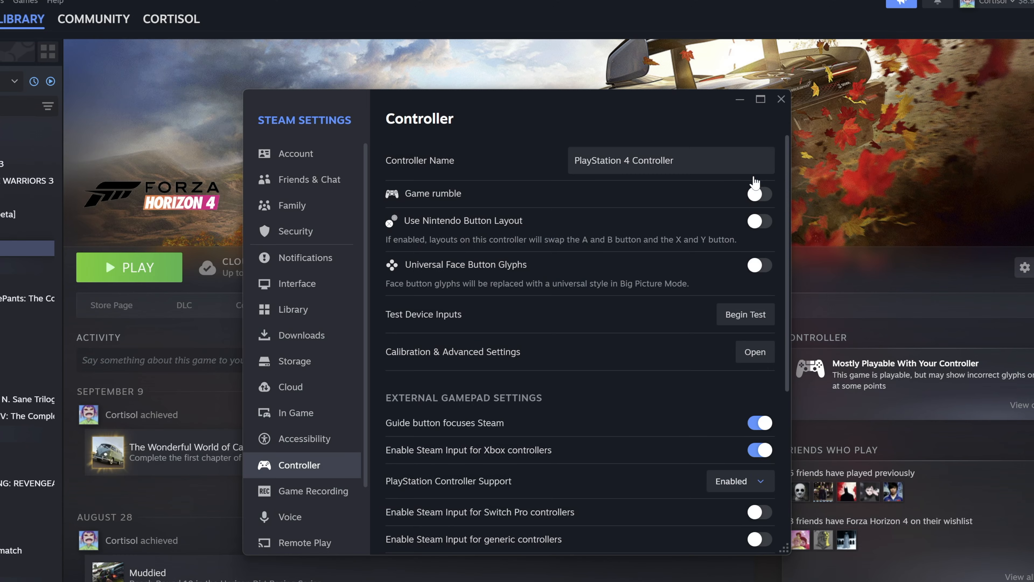
pyautogui.scroll(-3)
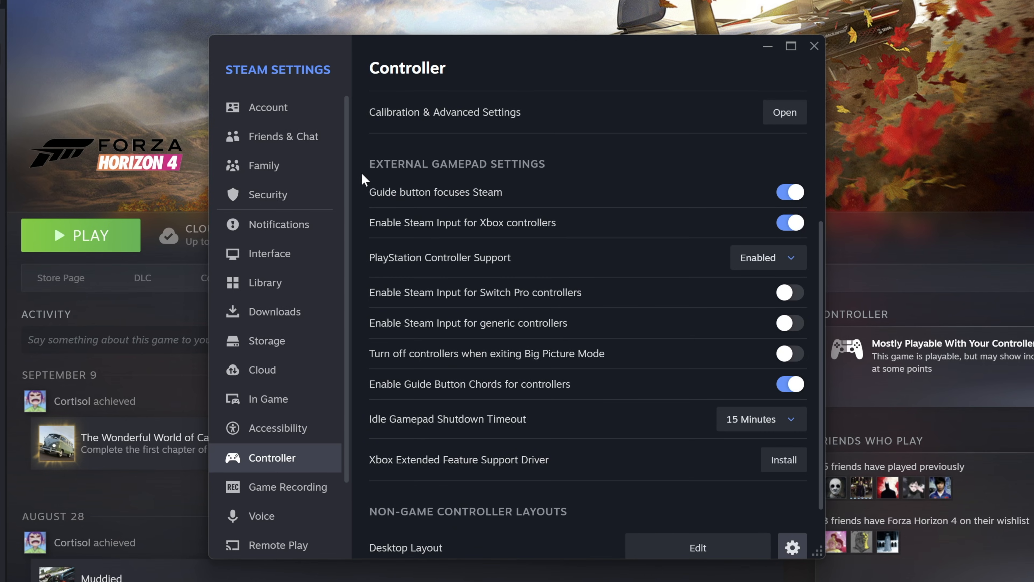
pyautogui.moveTo(514, 227)
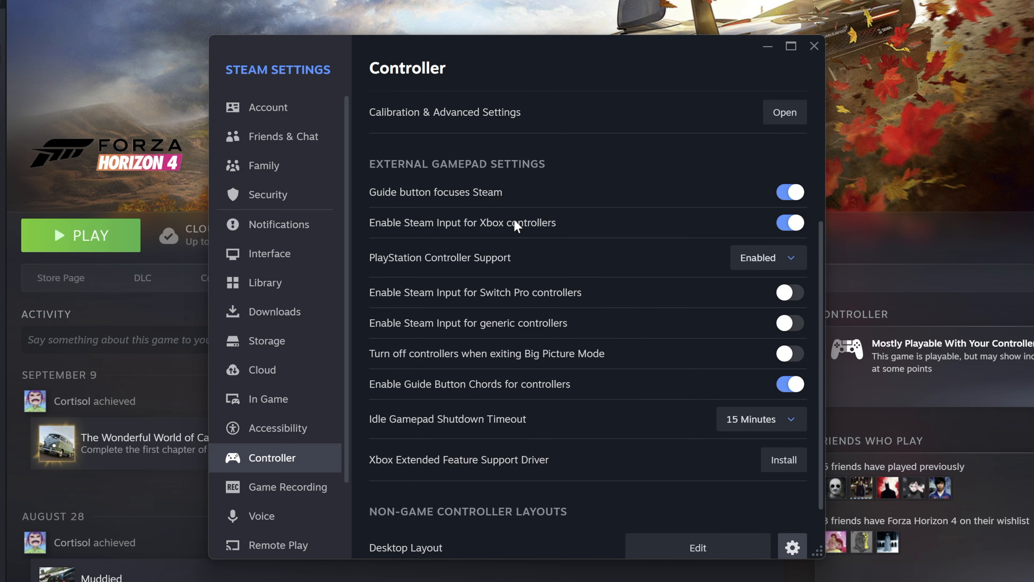
pyautogui.moveTo(644, 376)
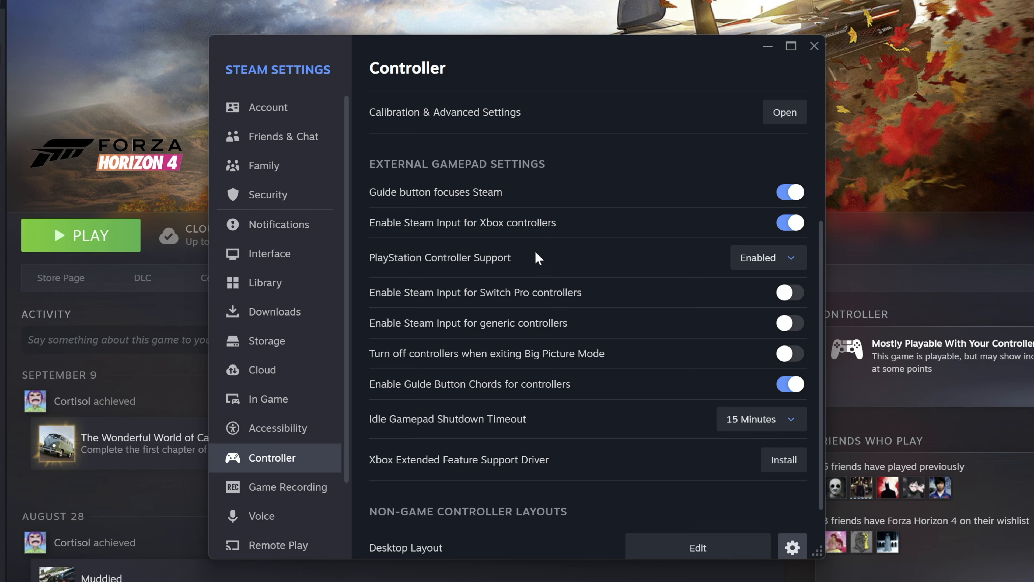
pyautogui.moveTo(413, 241)
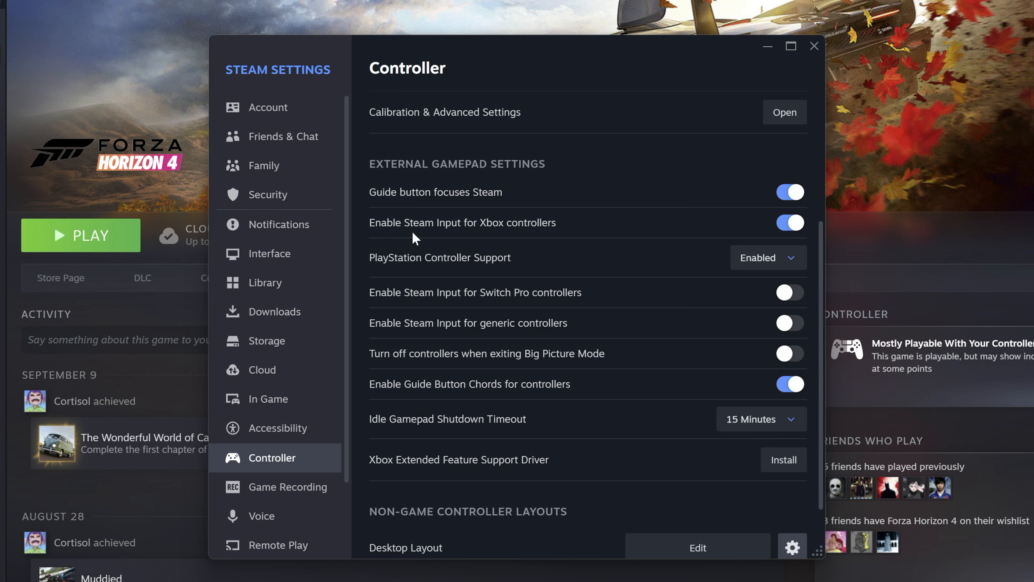
pyautogui.moveTo(495, 273)
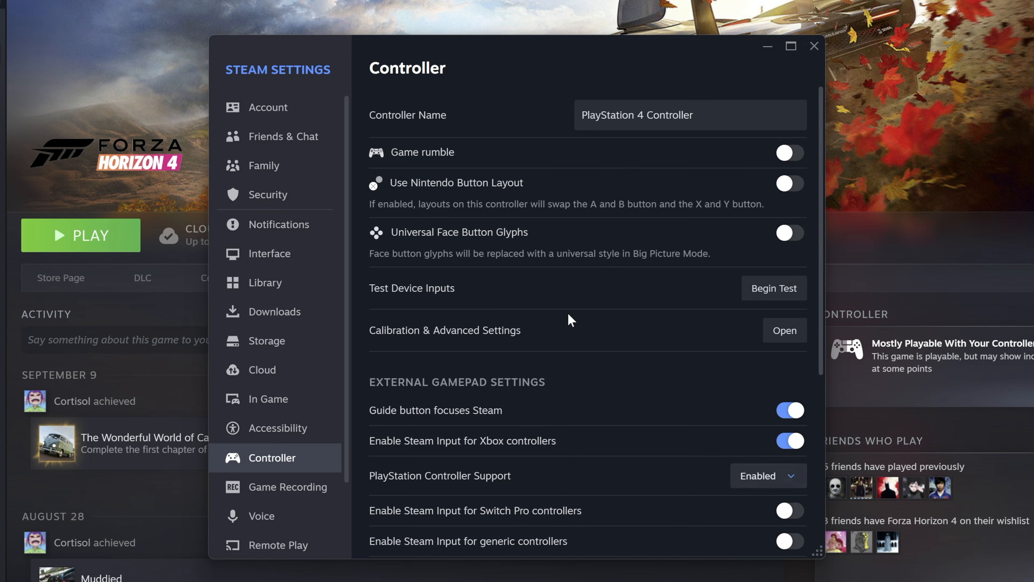
pyautogui.moveTo(498, 345)
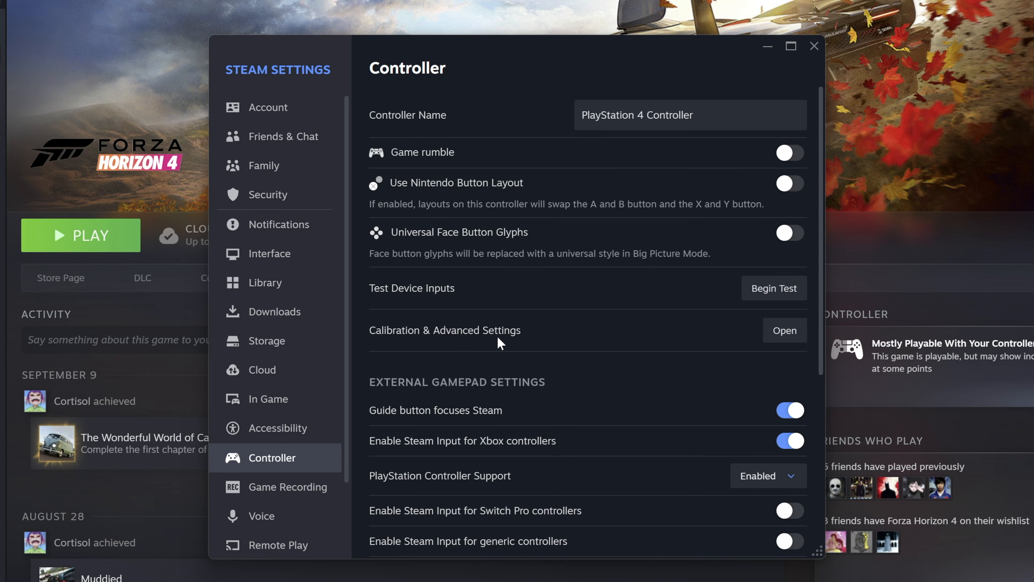
# - Adjust the left joystick deadzone in Calibration & Advanced Settings, then switch to the right joystick
pyautogui.click(785, 330)
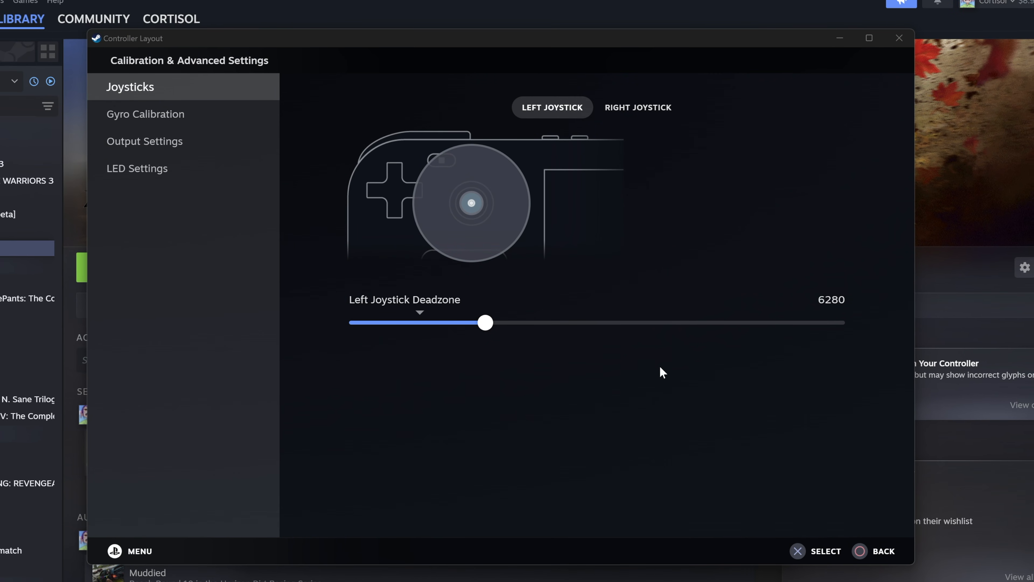
pyautogui.moveTo(485, 323); pyautogui.dragTo(416, 322)
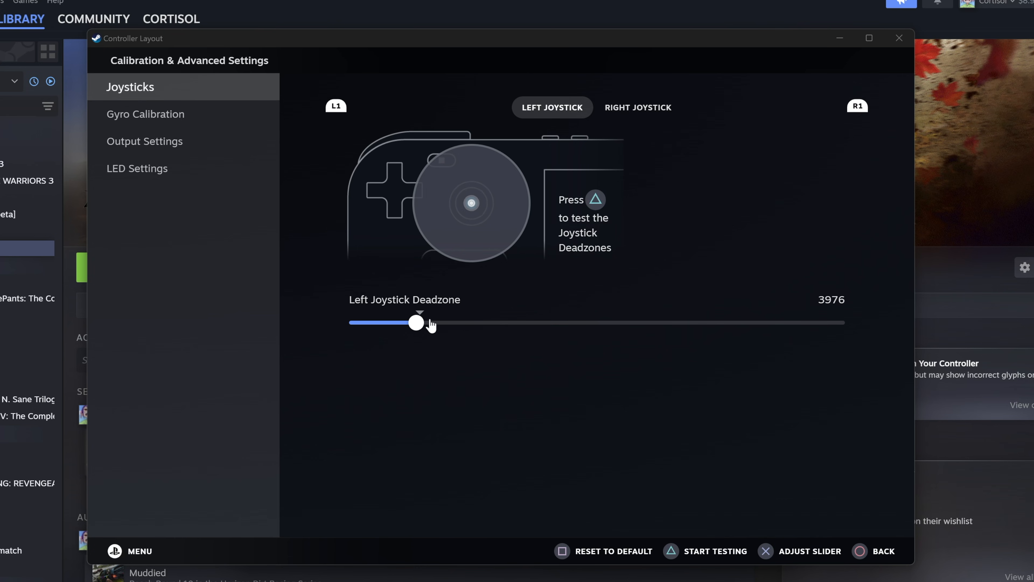
pyautogui.moveTo(416, 322); pyautogui.dragTo(543, 323)
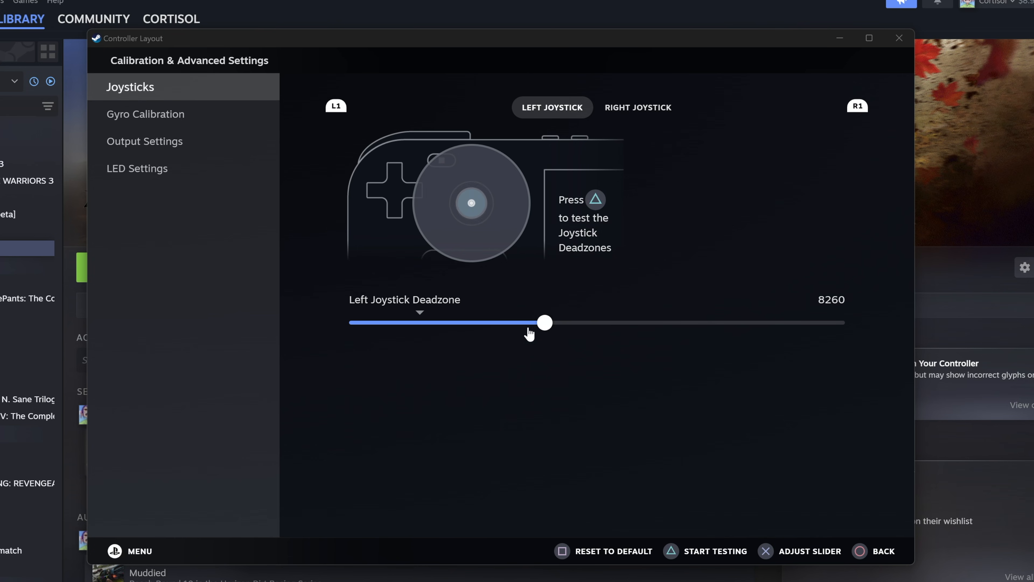
pyautogui.click(638, 107)
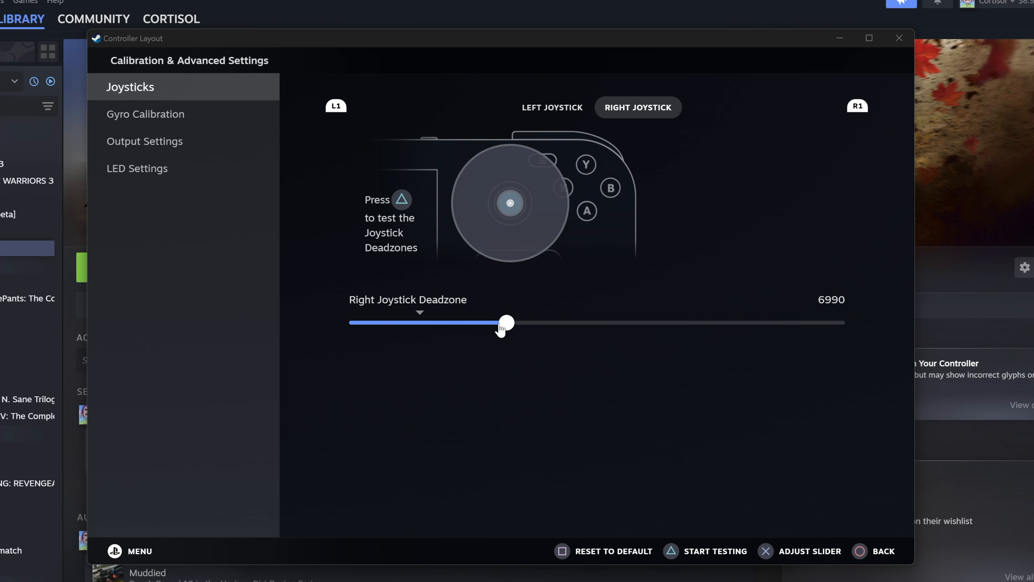
pyautogui.click(899, 37)
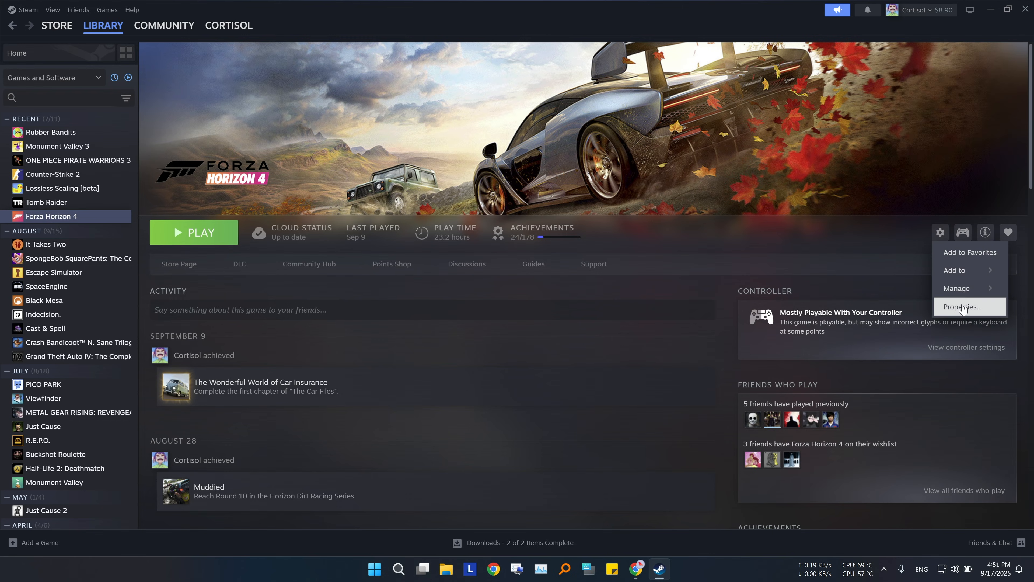
# - Set Forza Horizon 4's controller override to Enable Steam Input and view its controller layout
pyautogui.click(964, 307)
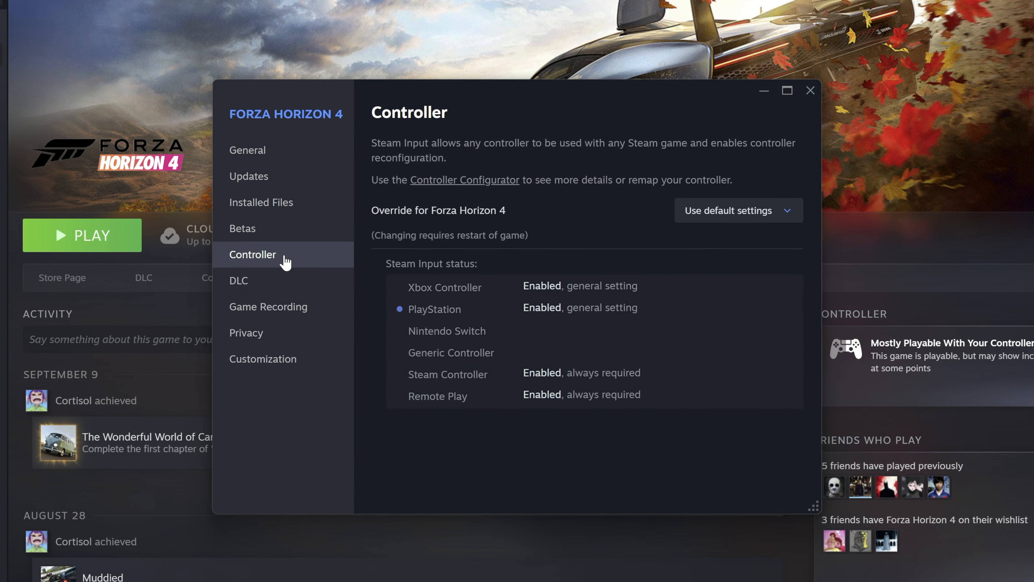
pyautogui.moveTo(607, 431)
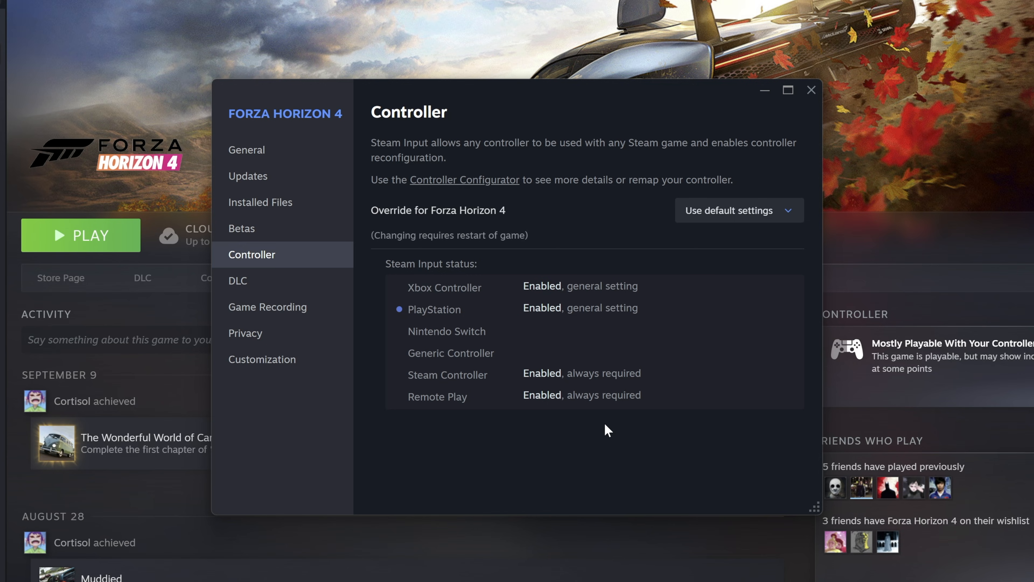
pyautogui.click(740, 211)
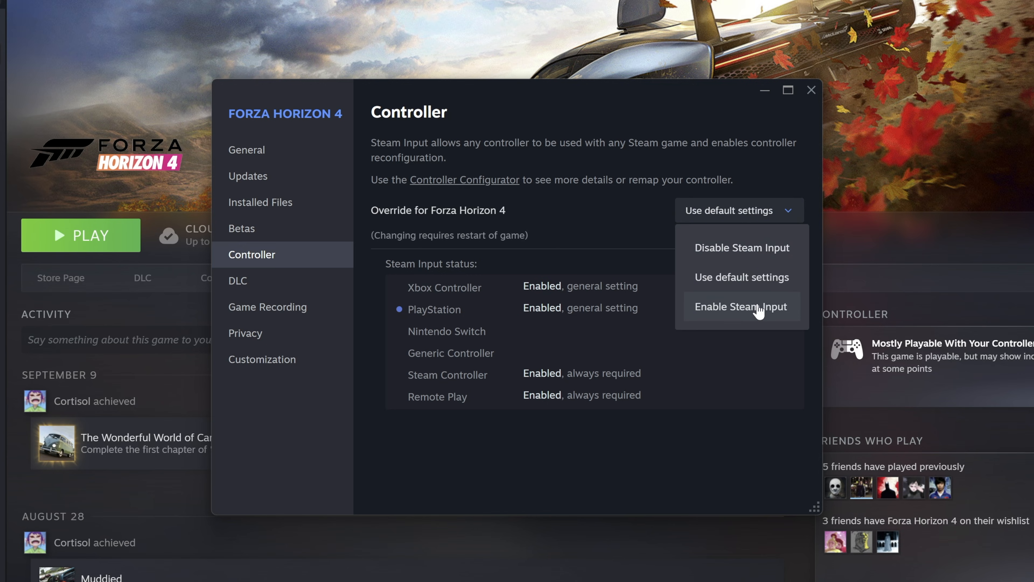
pyautogui.click(742, 307)
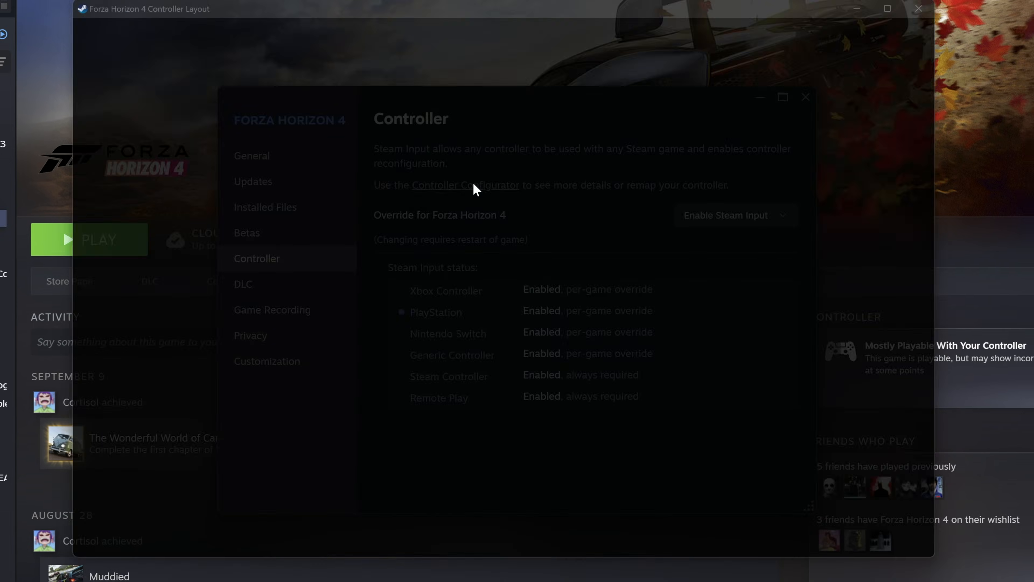
pyautogui.click(465, 185)
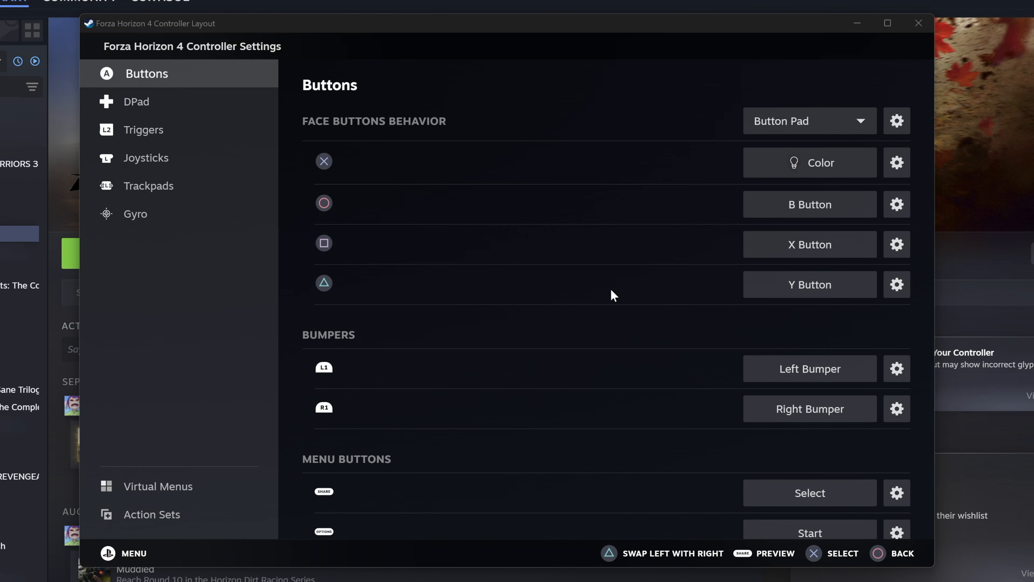
pyautogui.moveTo(517, 211)
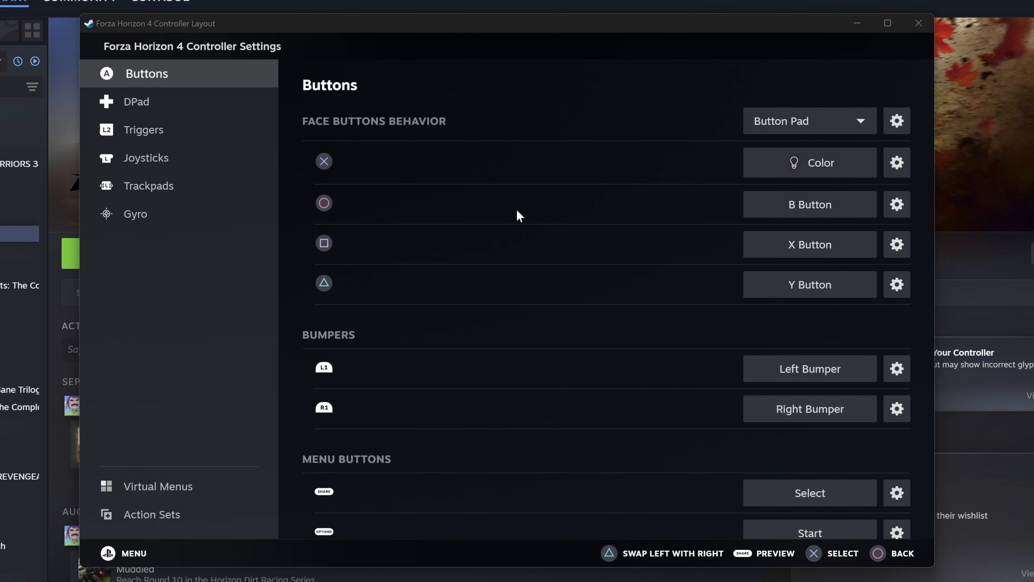
pyautogui.click(919, 23)
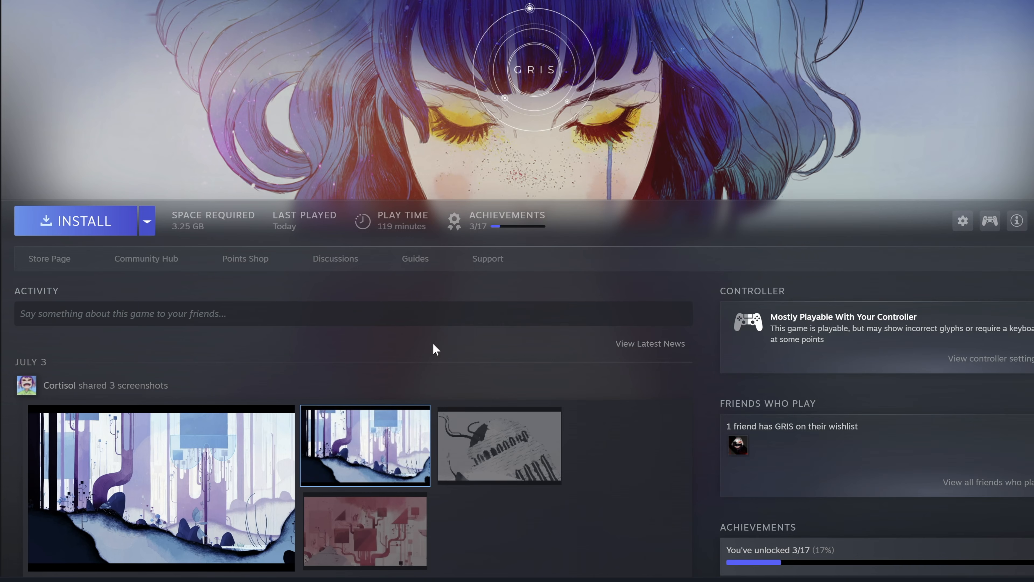
pyautogui.moveTo(509, 324)
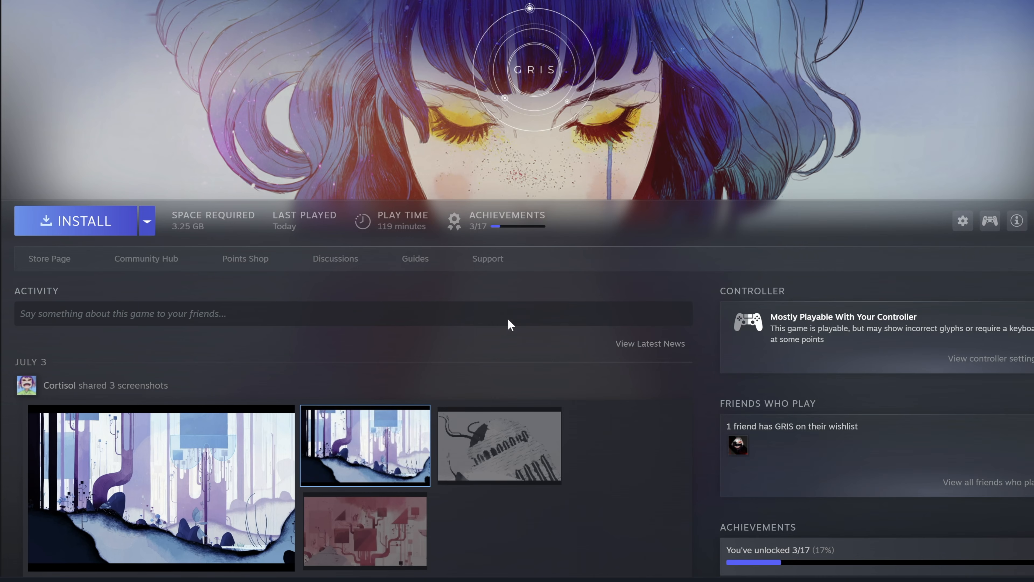
pyautogui.moveTo(575, 274)
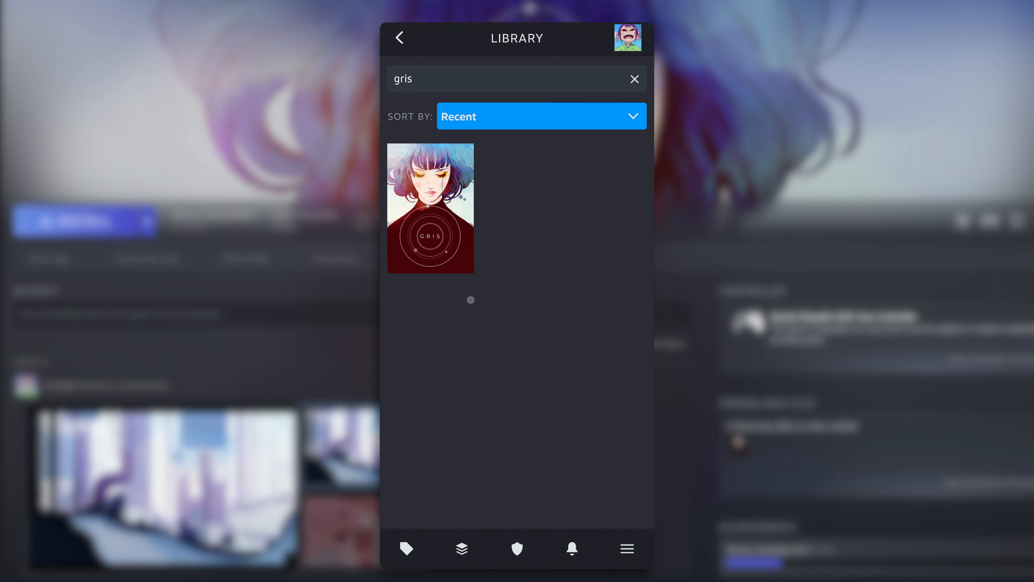
# - Show GRIS's details panel with Remote Download in the phone app library
pyautogui.click(430, 209)
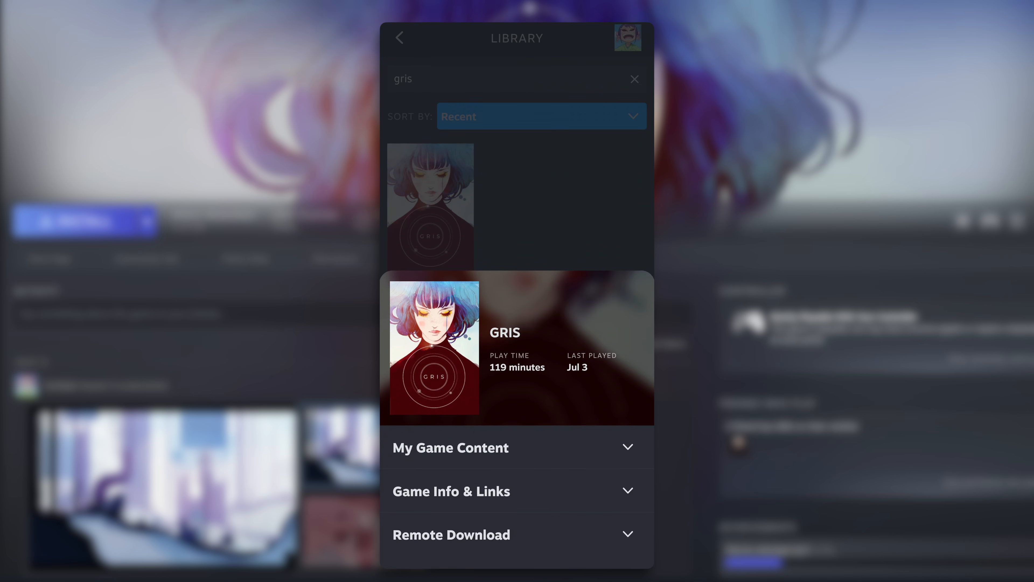